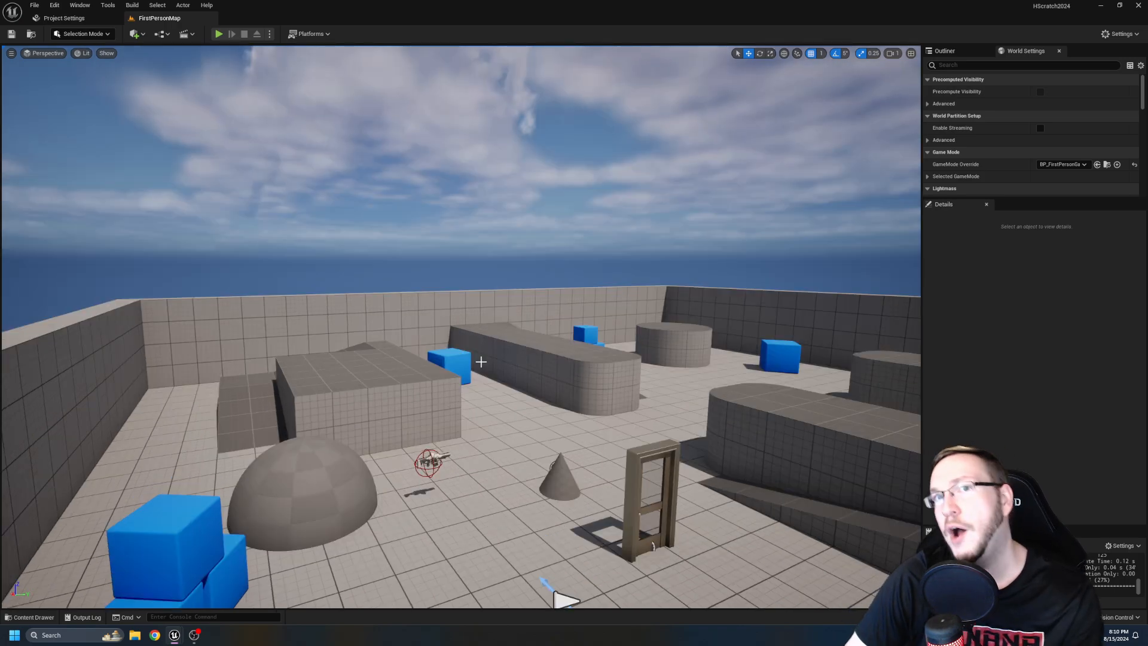
Browse Content > FirstPerson > Blueprints, open BP_FirstPersonCharacter and select its CA_Item component.
{"action": "left_click", "coordinate": [31, 617]}
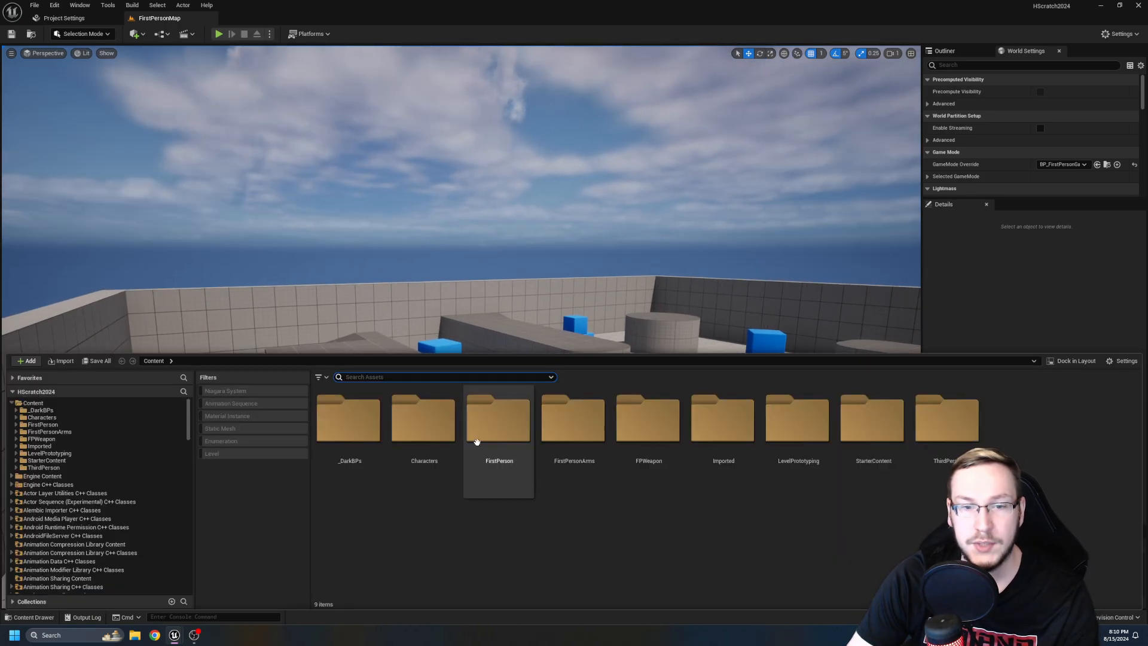
{"action": "double_click", "coordinate": [423, 419]}
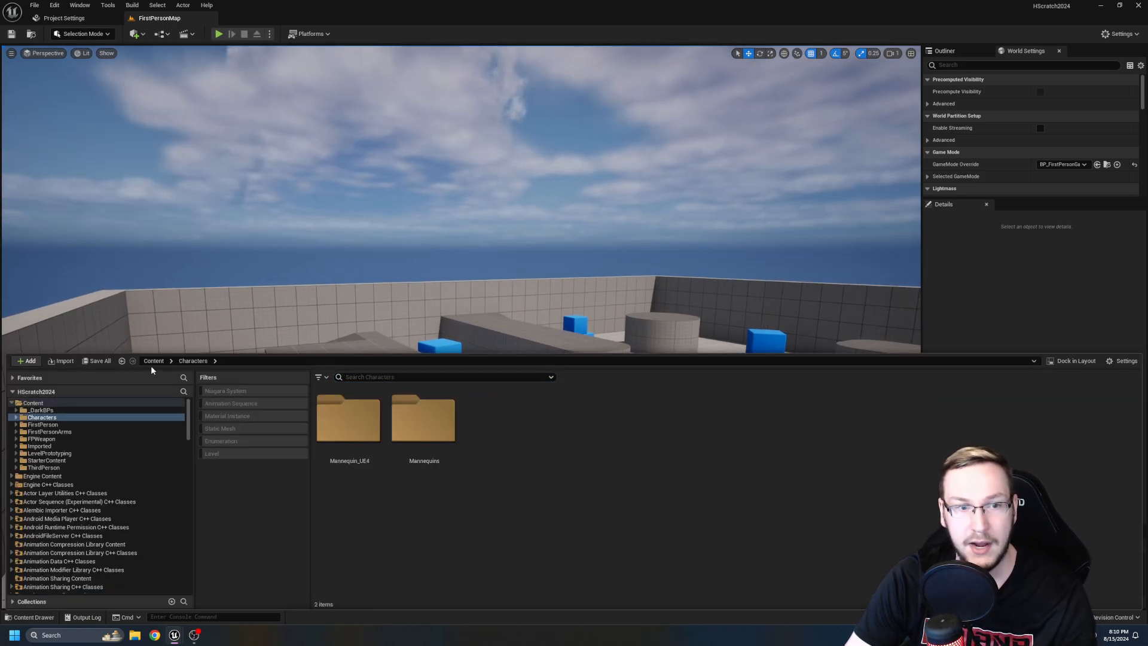
{"action": "left_click", "coordinate": [42, 424]}
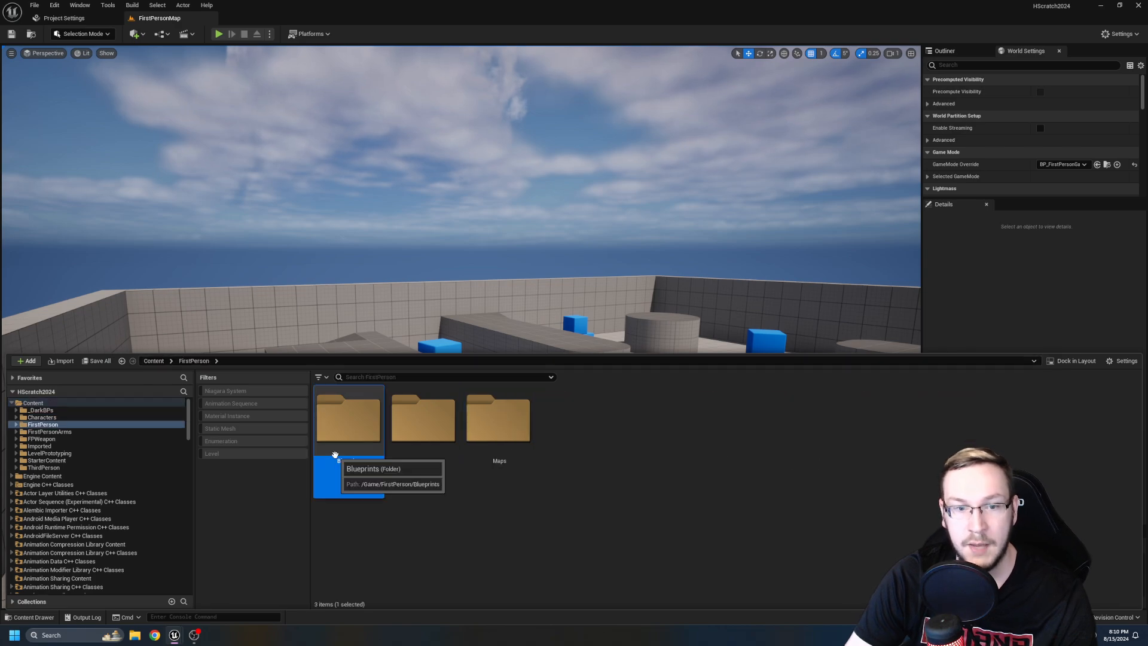
{"action": "double_click", "coordinate": [347, 418]}
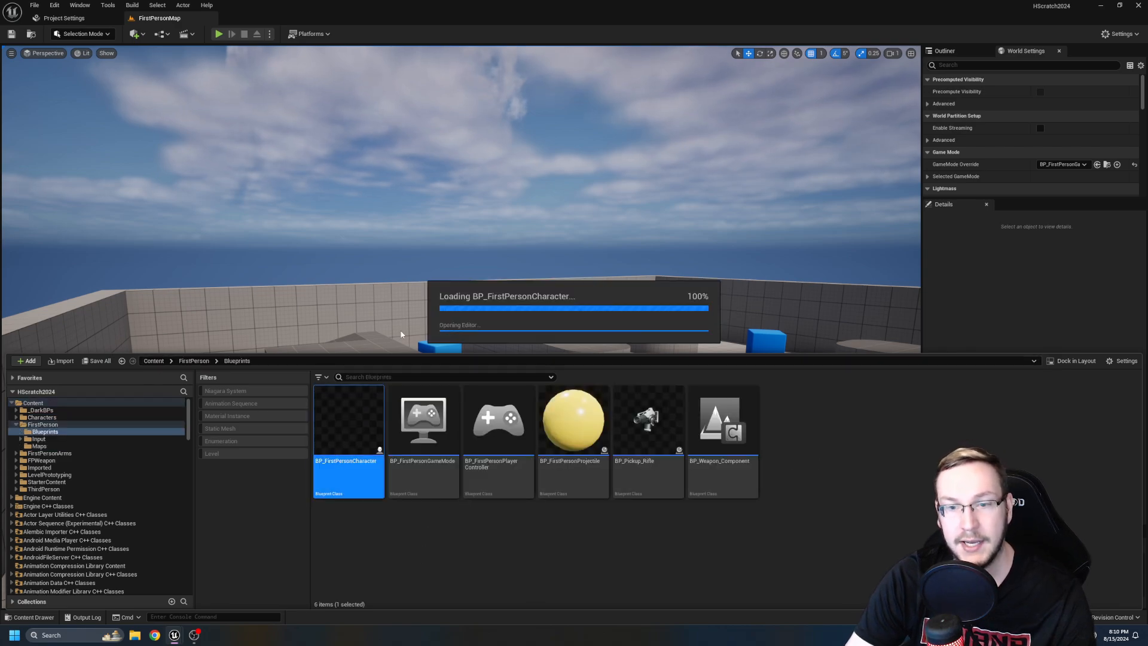
{"action": "double_click", "coordinate": [348, 421]}
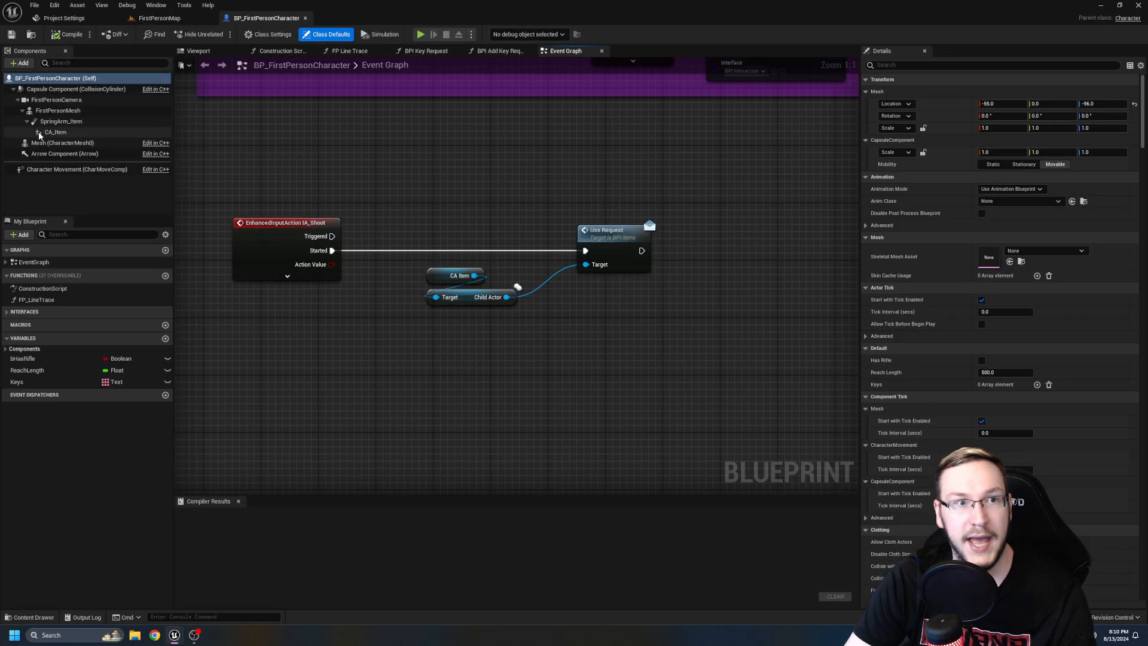
{"action": "left_click", "coordinate": [54, 132]}
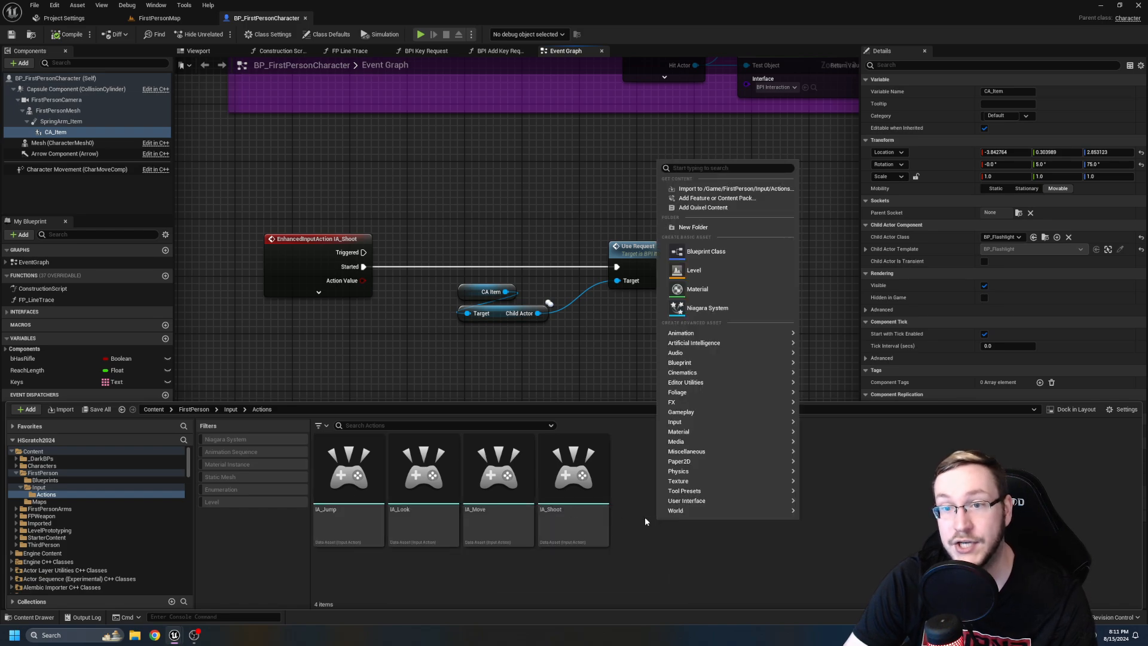
{"action": "mouse_move", "coordinate": [677, 441]}
{"action": "type", "text": "IA_Throw"}
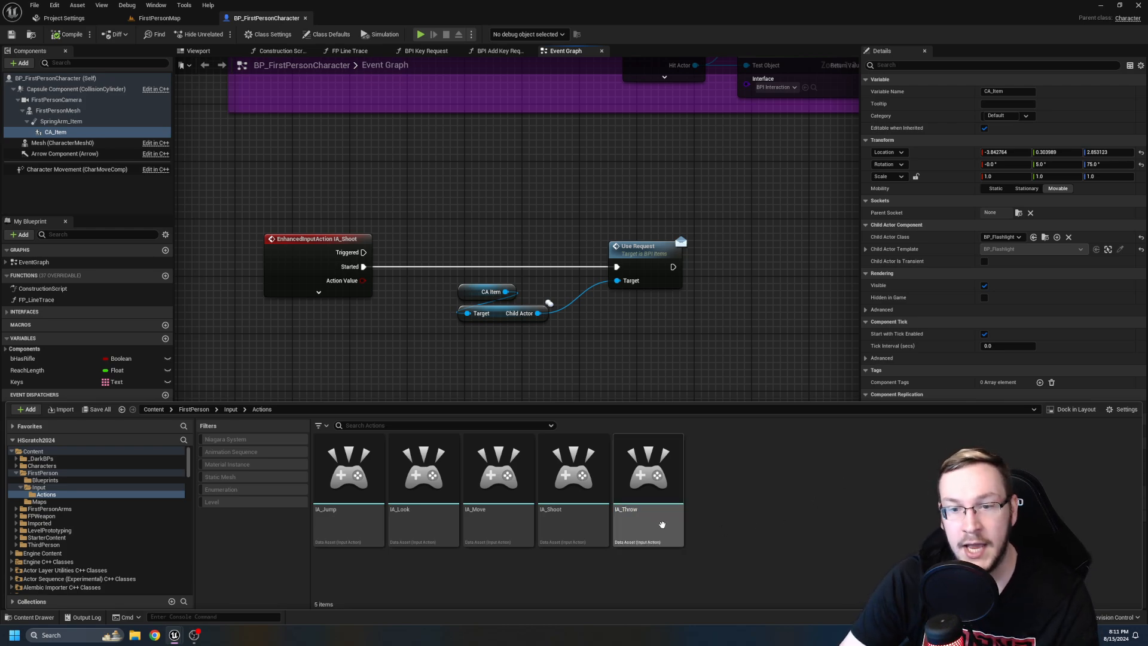
Open the newly created IA_Throw input action for editing.
{"action": "double_click", "coordinate": [647, 468]}
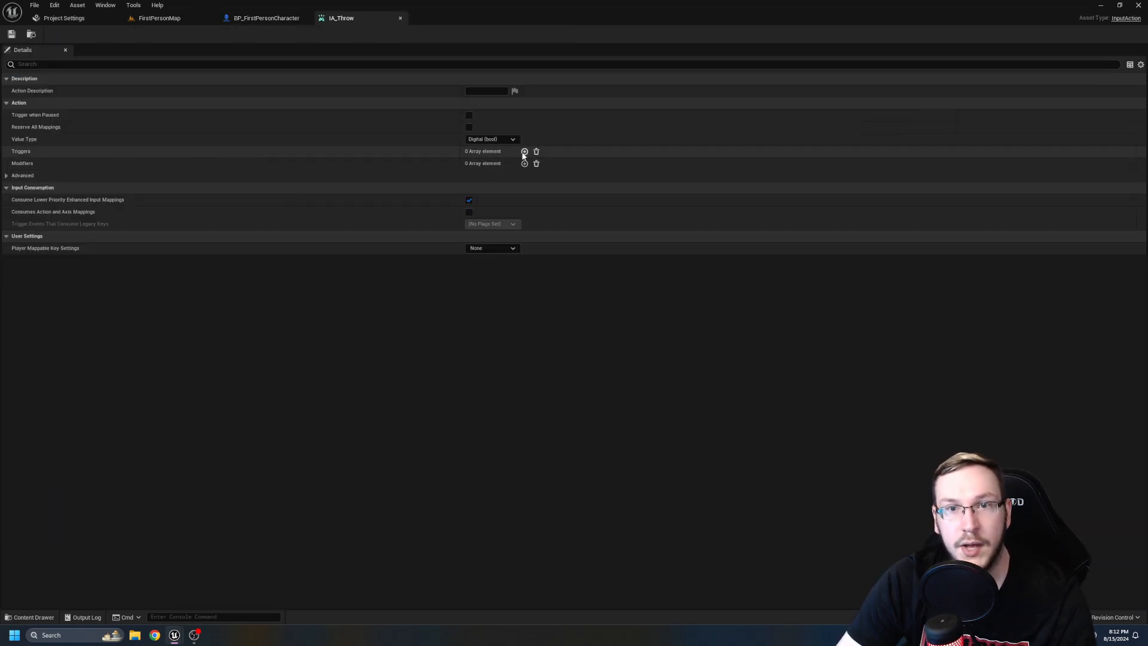
Give IA_Throw a single Pressed trigger, delete the extra second entry and save.
{"action": "left_click", "coordinate": [513, 164]}
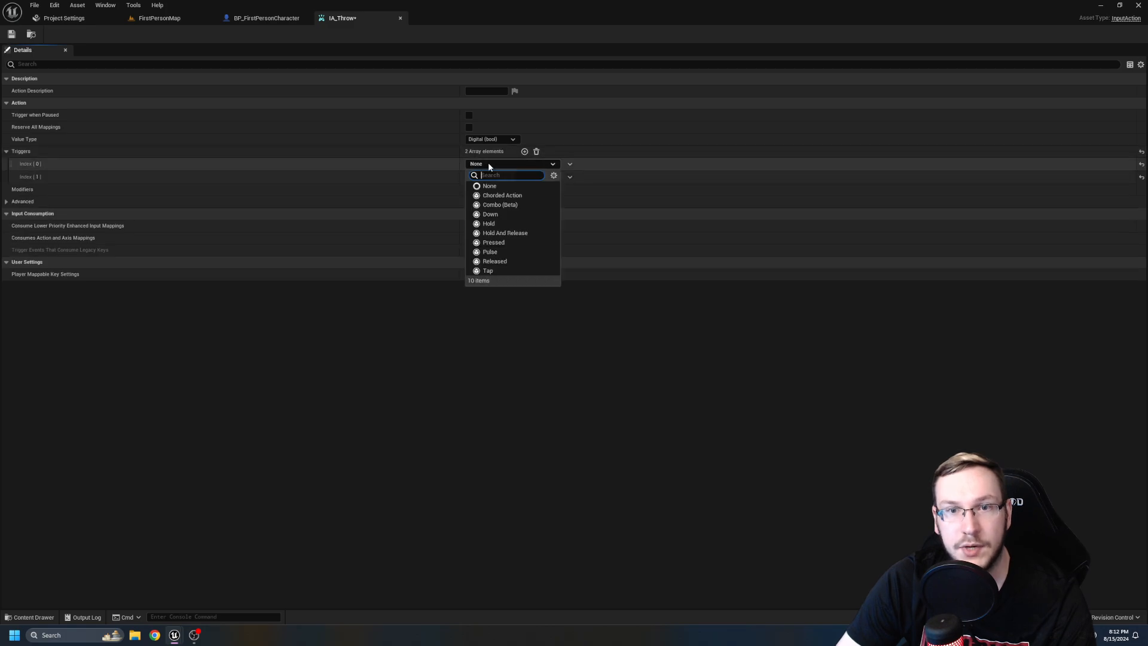
{"action": "mouse_move", "coordinate": [503, 242]}
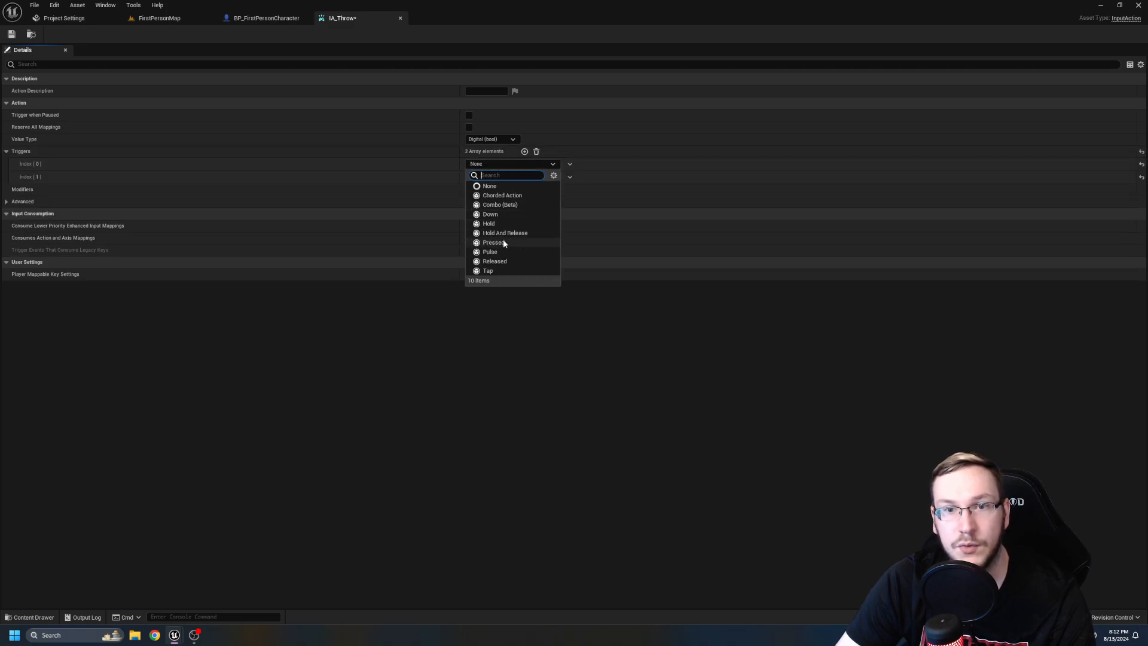
{"action": "left_click", "coordinate": [491, 243]}
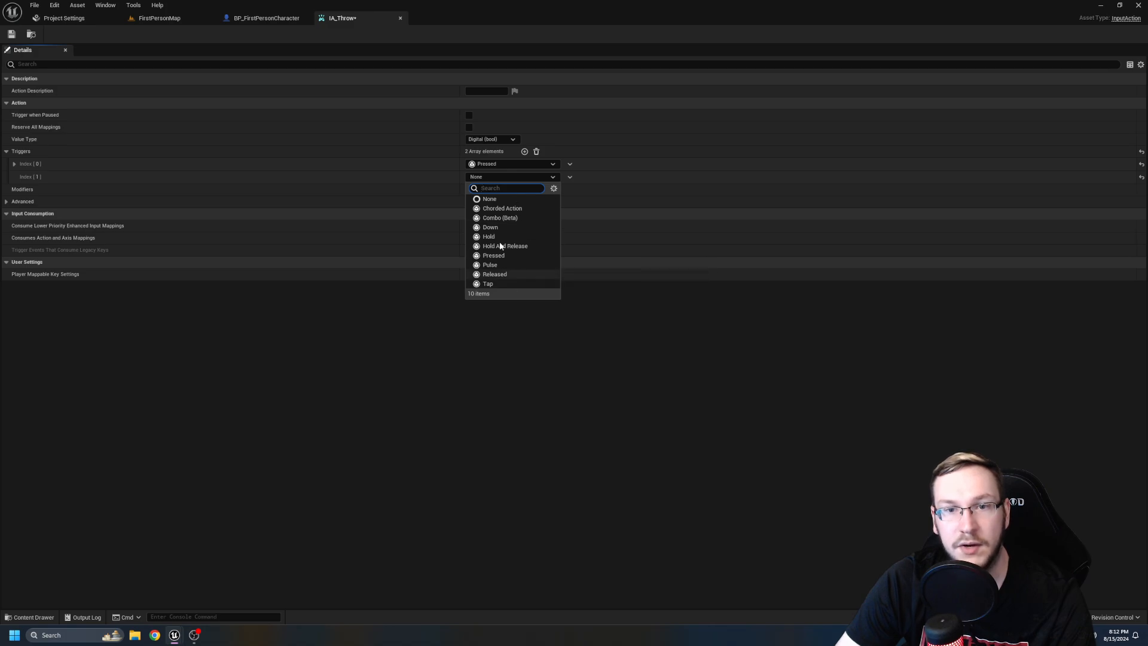
{"action": "left_click", "coordinate": [489, 199]}
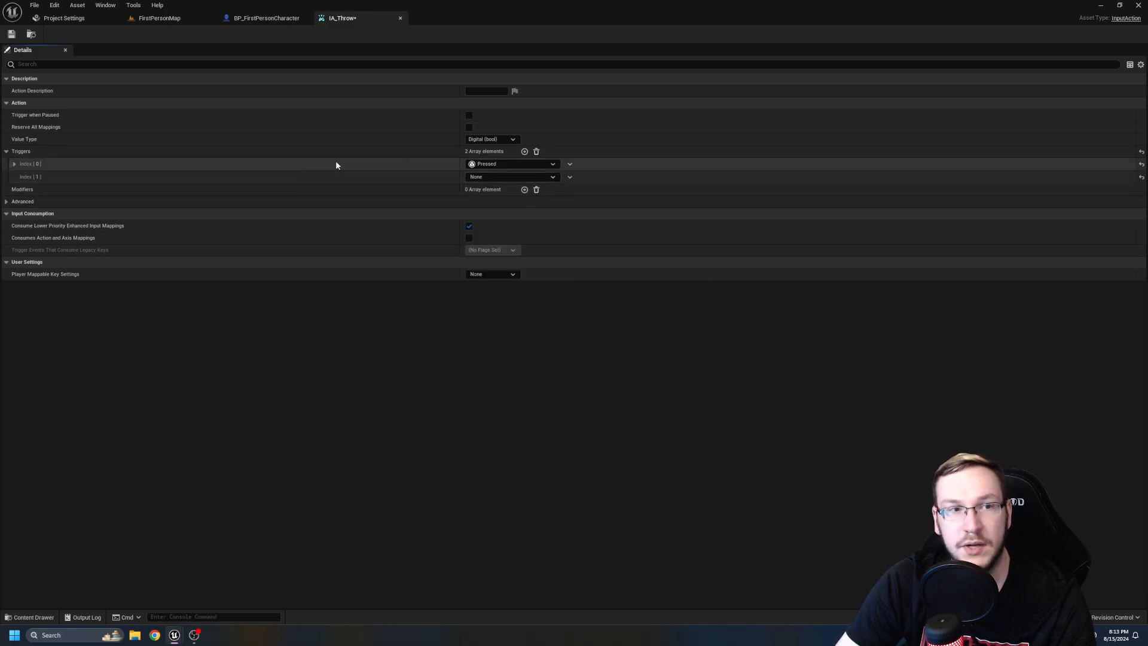
{"action": "left_click", "coordinate": [569, 177]}
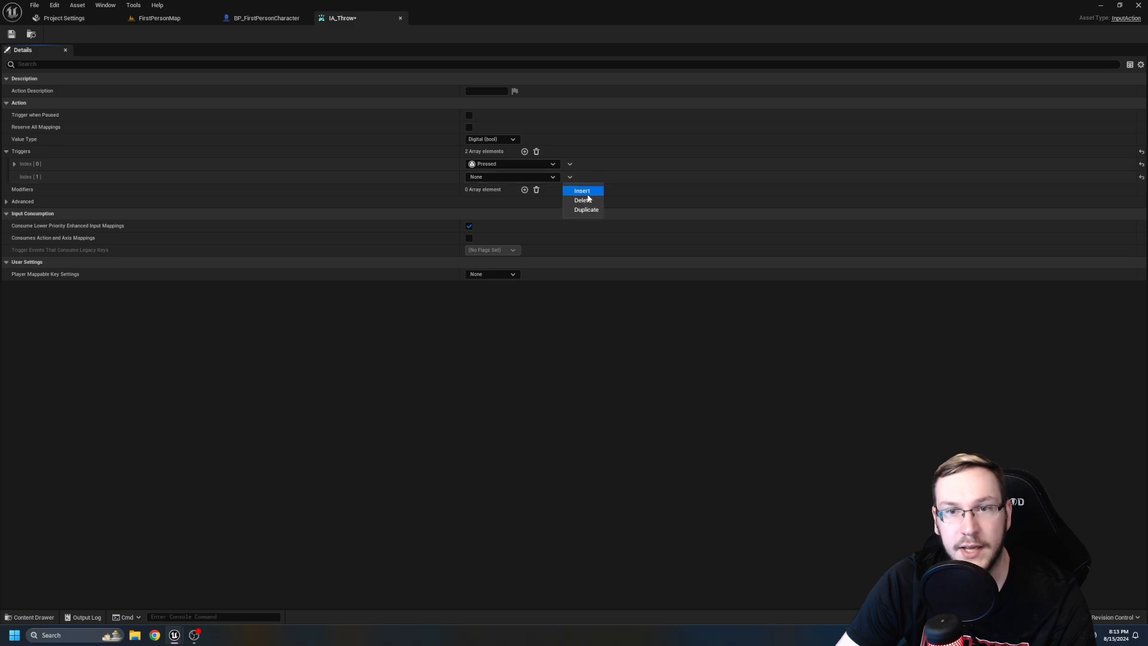
{"action": "left_click", "coordinate": [582, 200]}
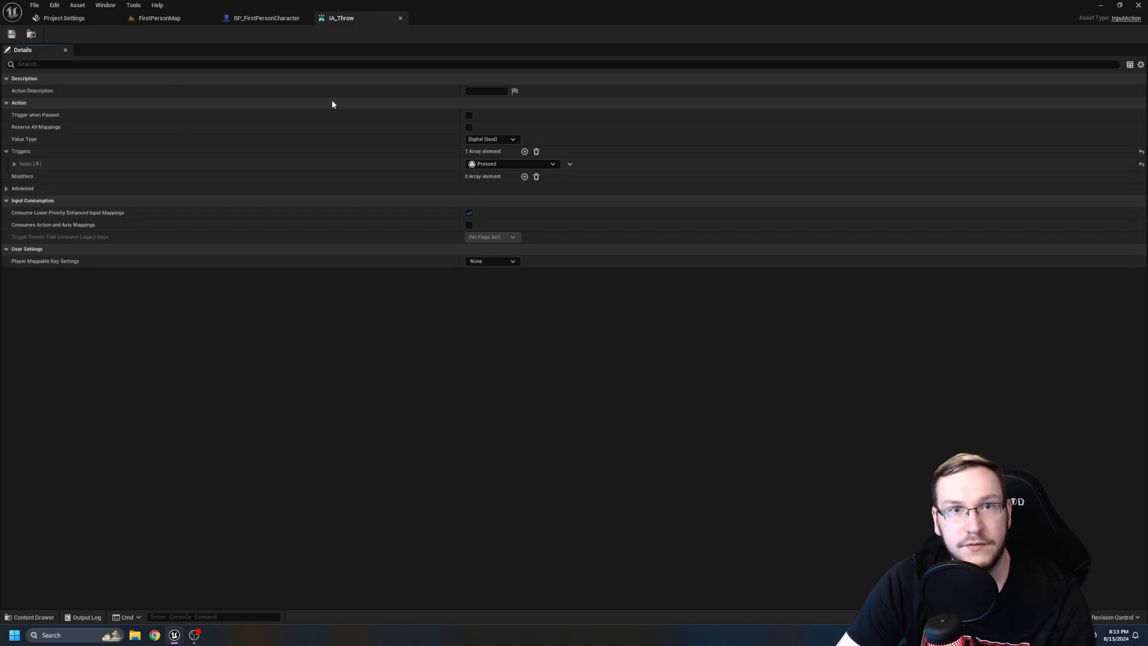
{"action": "left_click", "coordinate": [264, 17]}
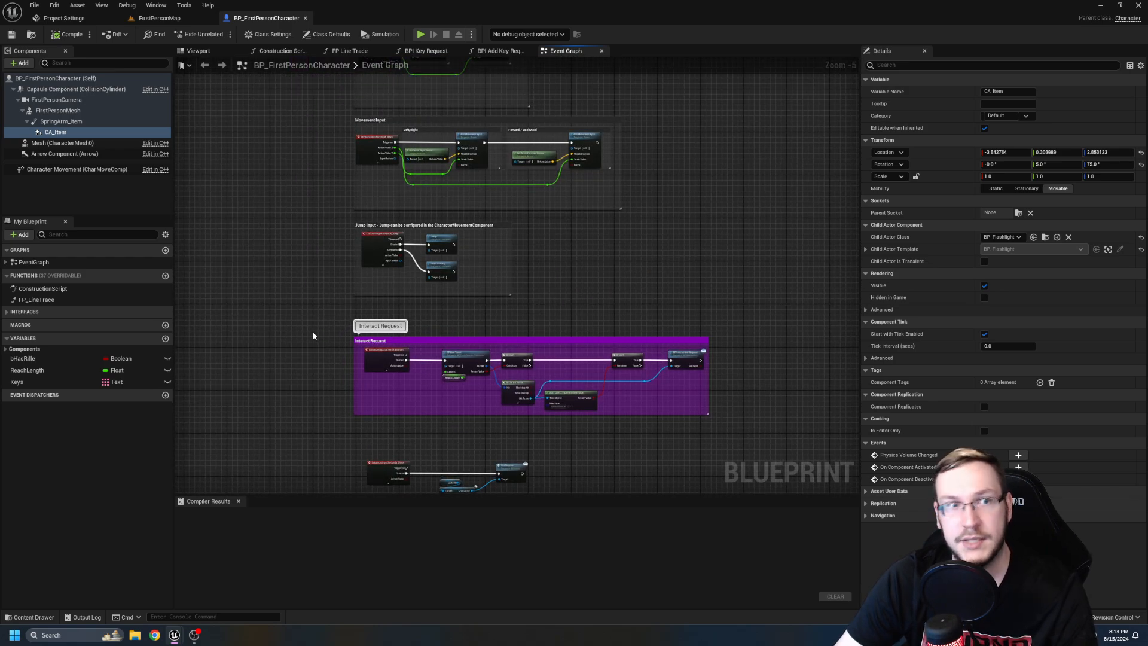
{"action": "mouse_move", "coordinate": [256, 312]}
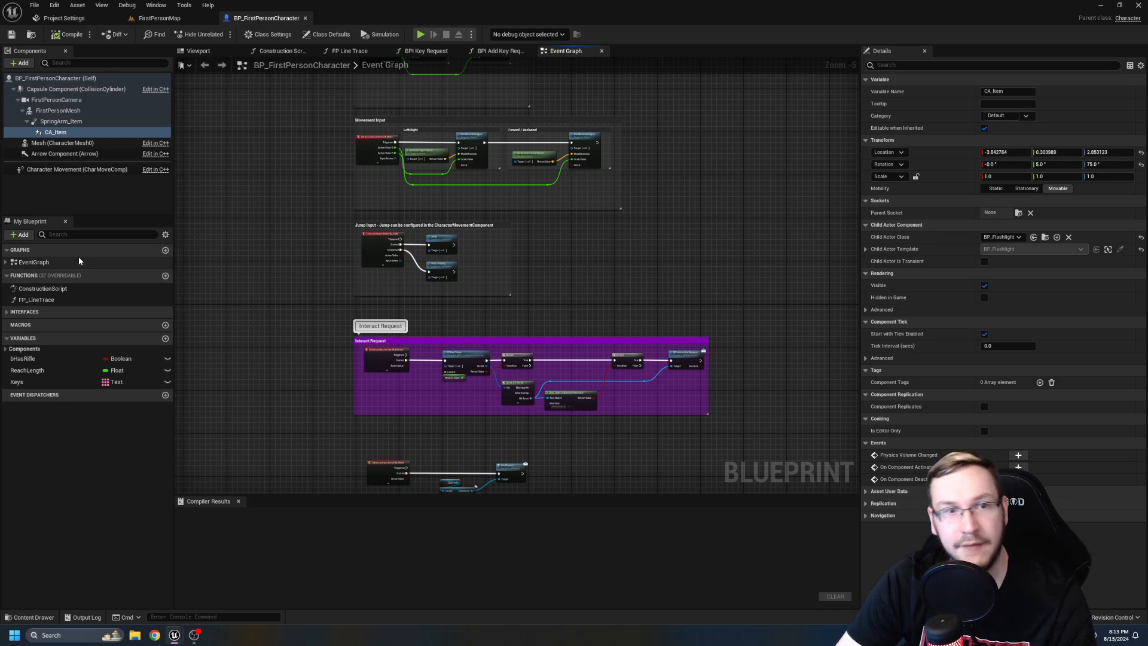
{"action": "mouse_move", "coordinate": [165, 250]}
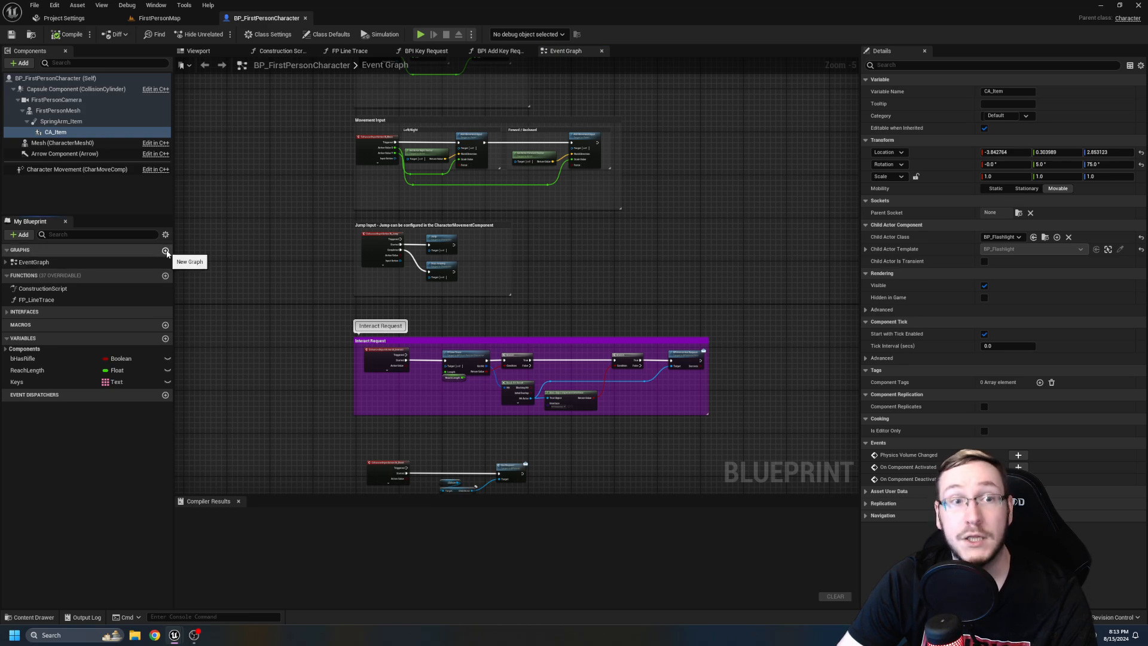
Create a new graph named InputGraph in the character Blueprint.
{"action": "left_click", "coordinate": [165, 250]}
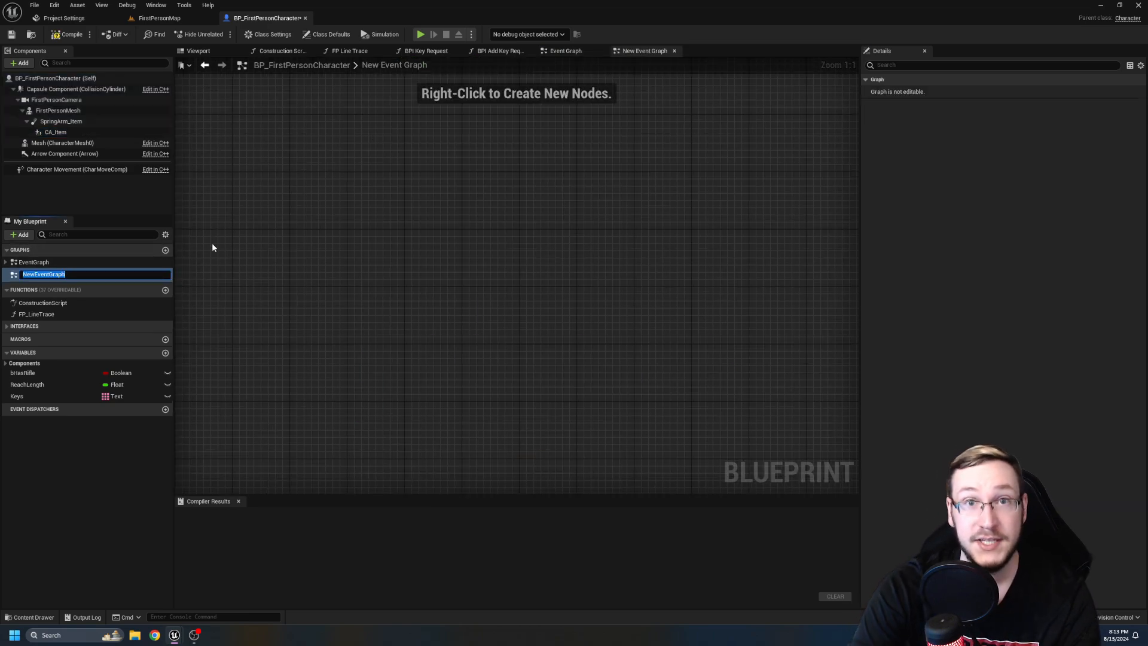
{"action": "type", "text": "InputGra"}
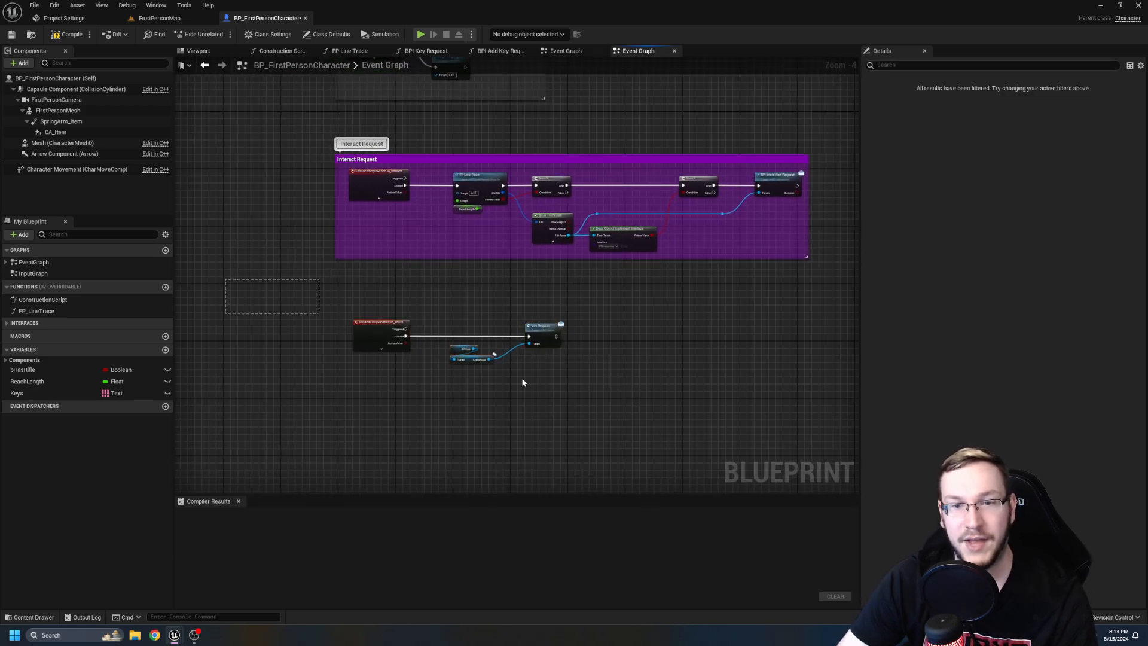
{"action": "scroll", "scroll_direction": "down", "scroll_amount": 3}
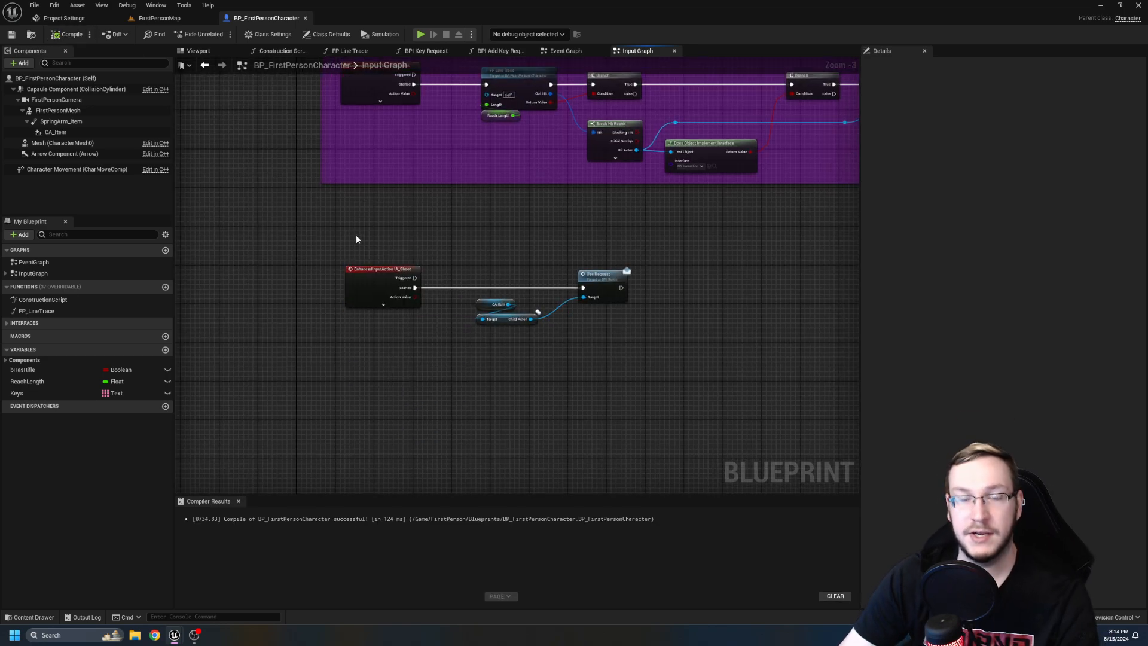
Group the IA_UseItem input nodes into a 'Use Item' comment.
{"action": "left_click", "coordinate": [381, 269]}
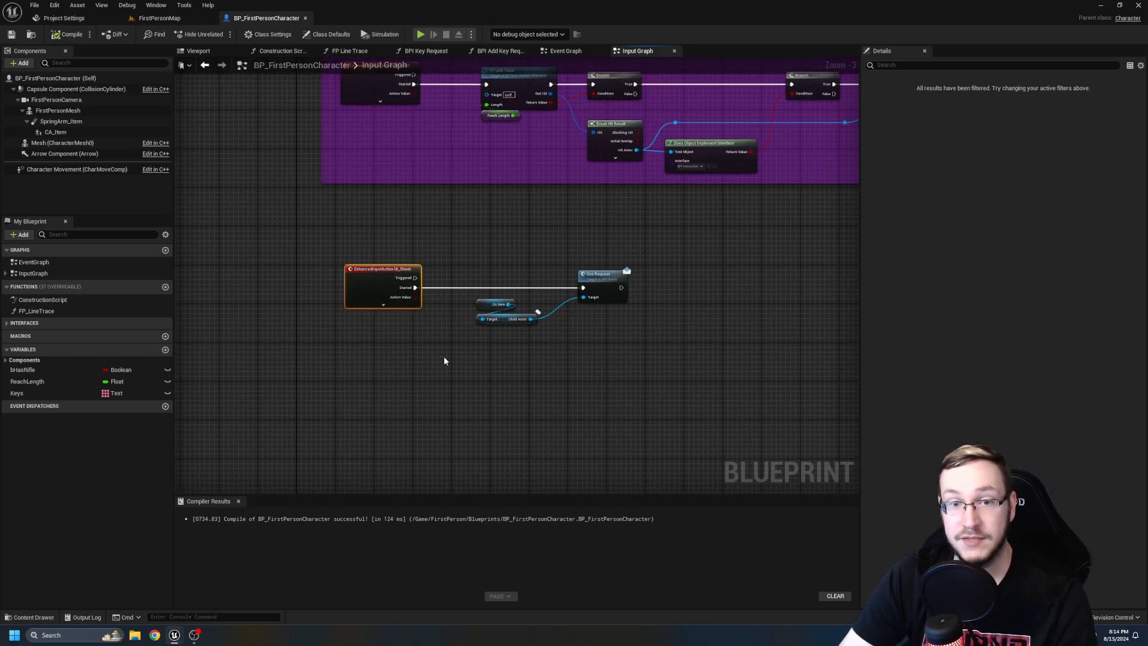
{"action": "left_click", "coordinate": [689, 379]}
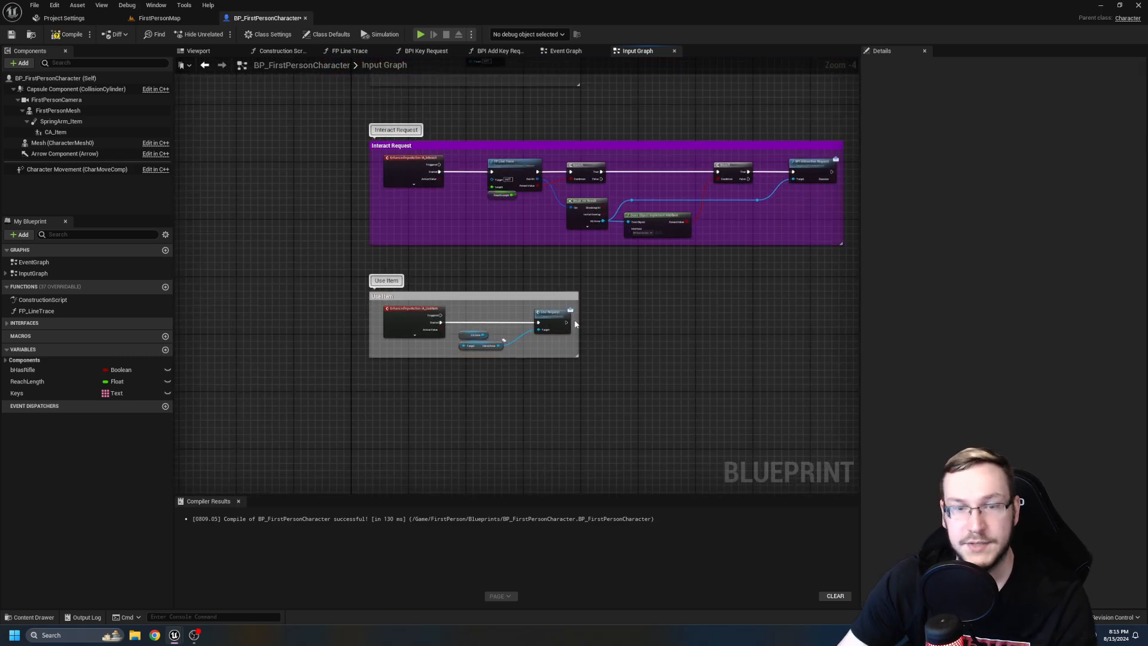
{"action": "scroll", "scroll_direction": "down", "scroll_amount": 3}
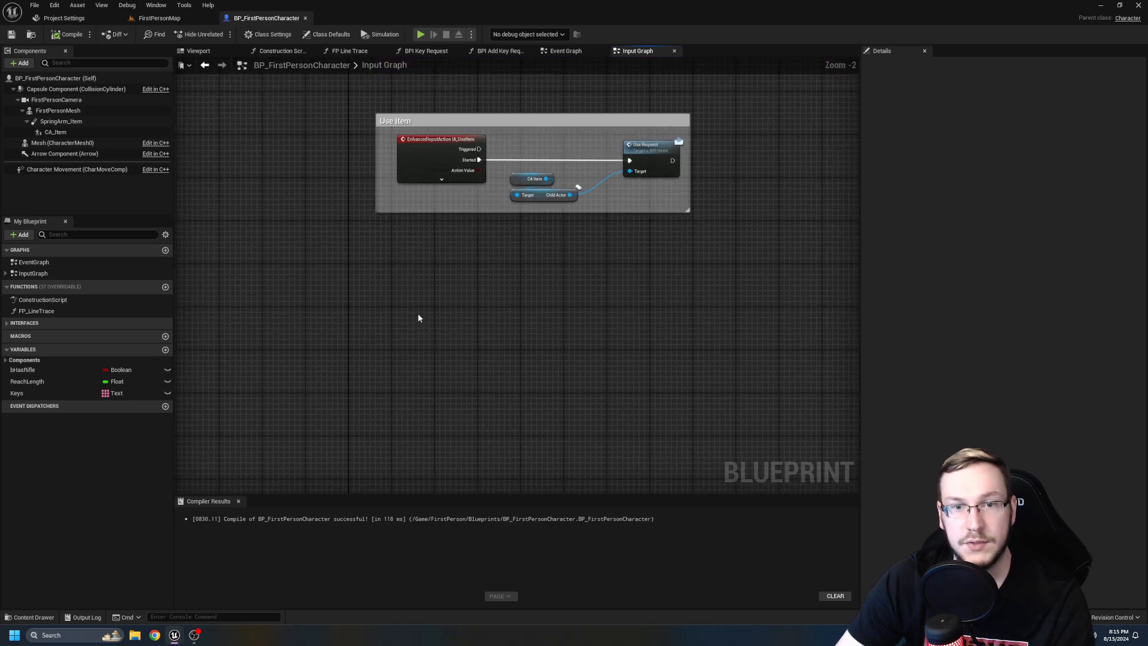
Search the node list for the IA_Throw enhanced action event to add it.
{"action": "right_click", "coordinate": [418, 318]}
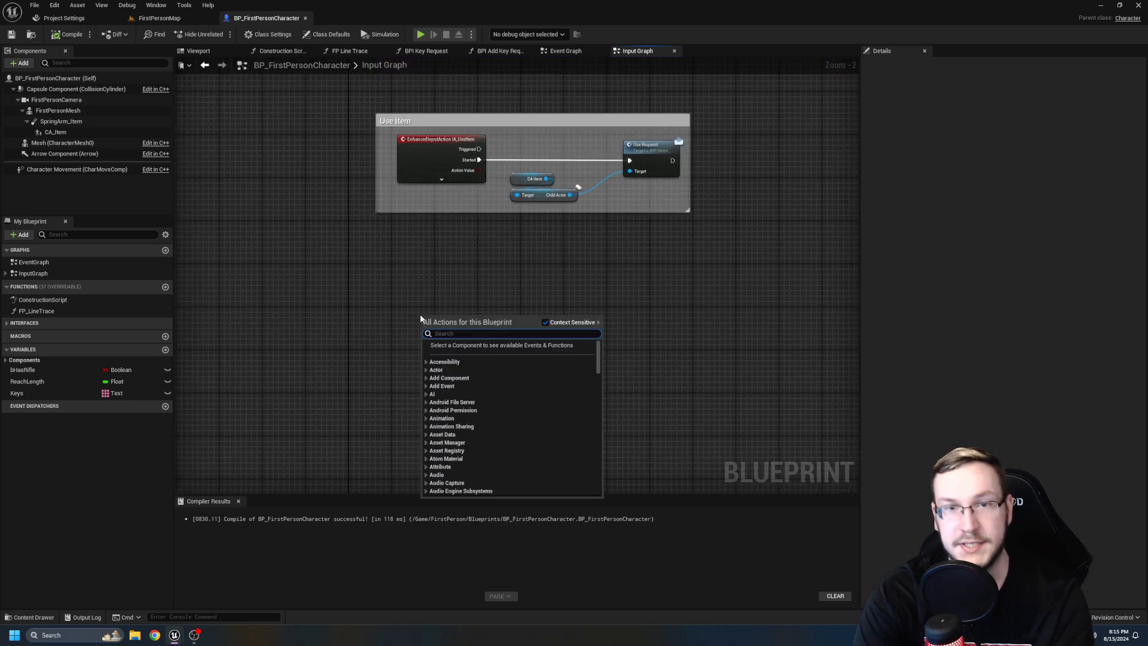
{"action": "type", "text": "IQ"}
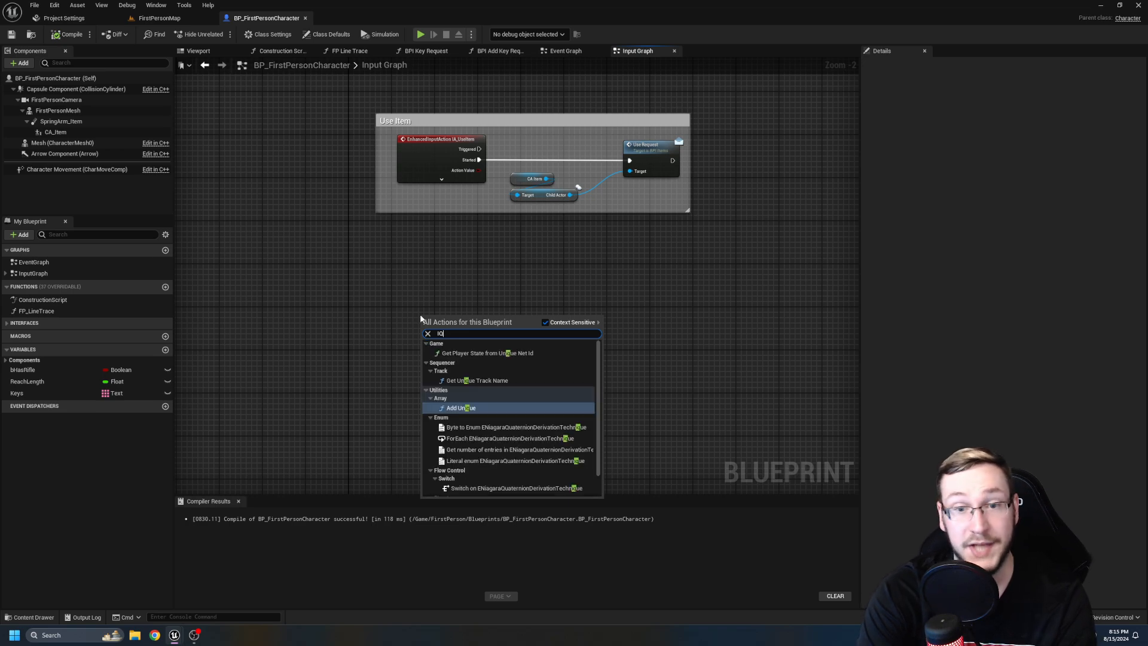
{"action": "type", "text": "IA_Throw"}
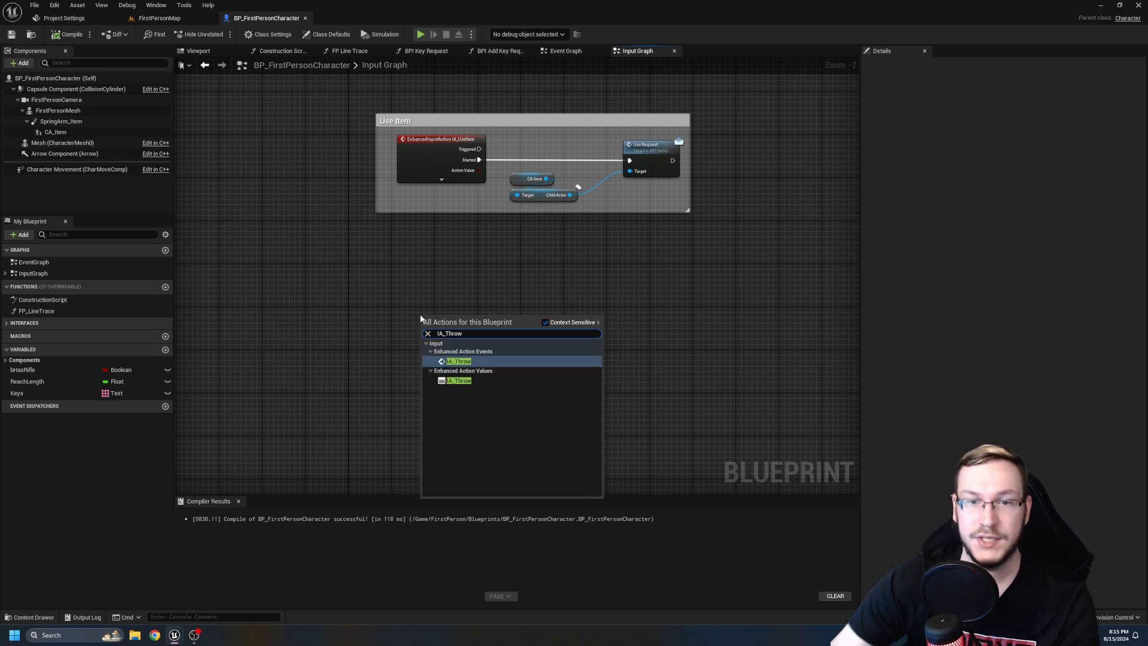
{"action": "mouse_move", "coordinate": [459, 380]}
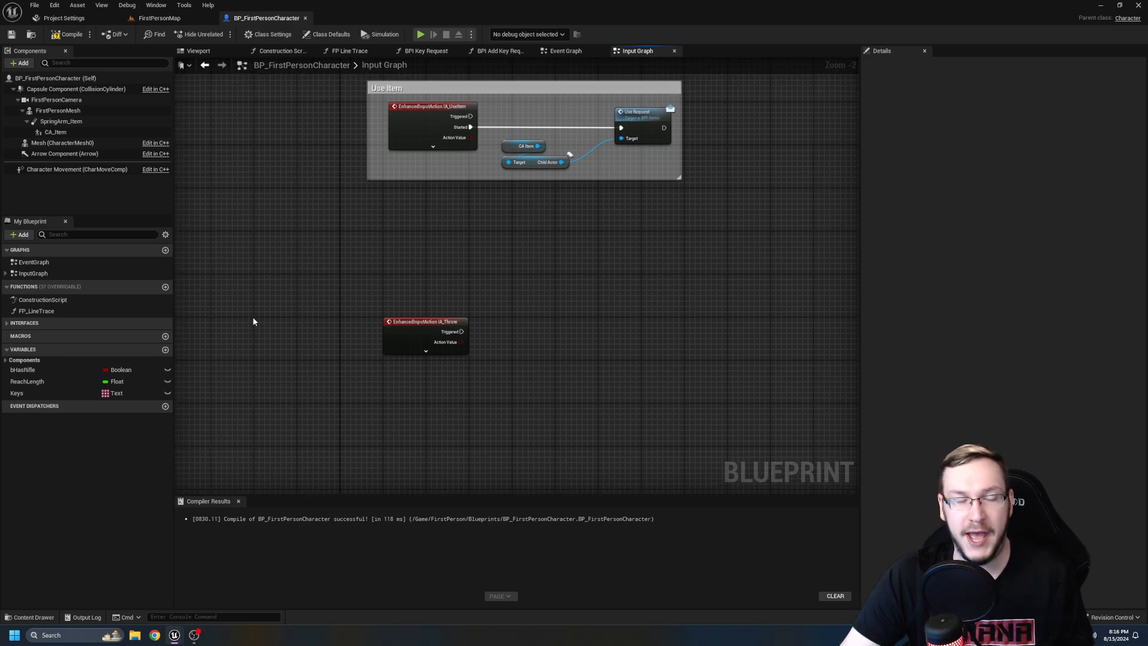
{"action": "mouse_move", "coordinate": [251, 322]}
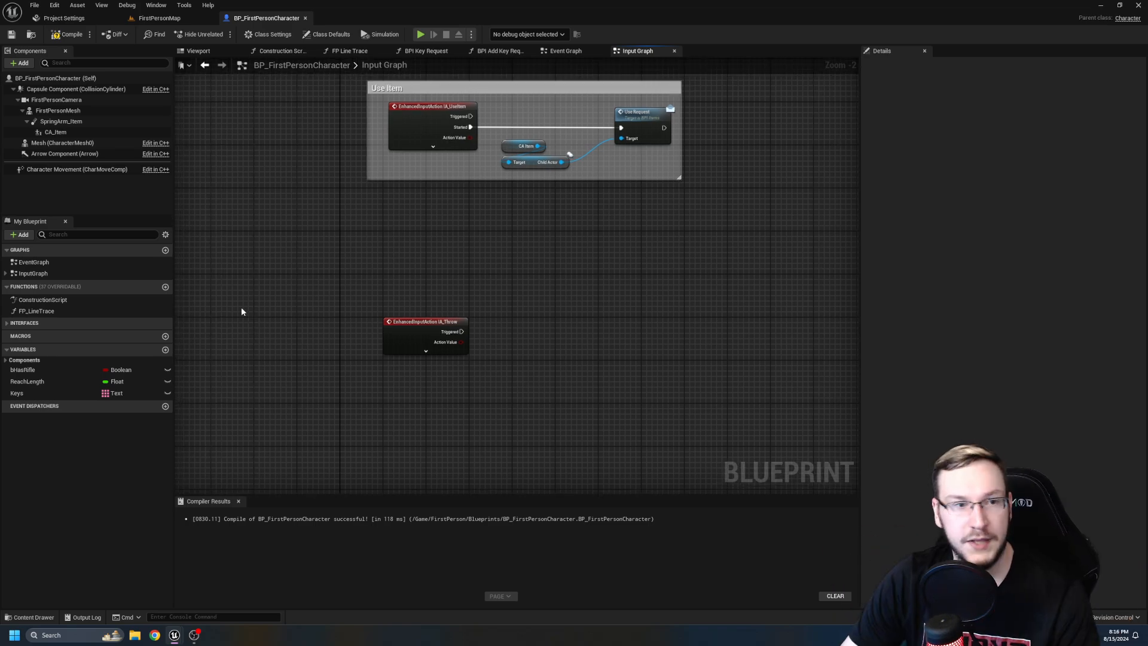
Create the ThrowItemRequest function and read CA_Item's child actor inside it.
{"action": "left_click", "coordinate": [165, 285]}
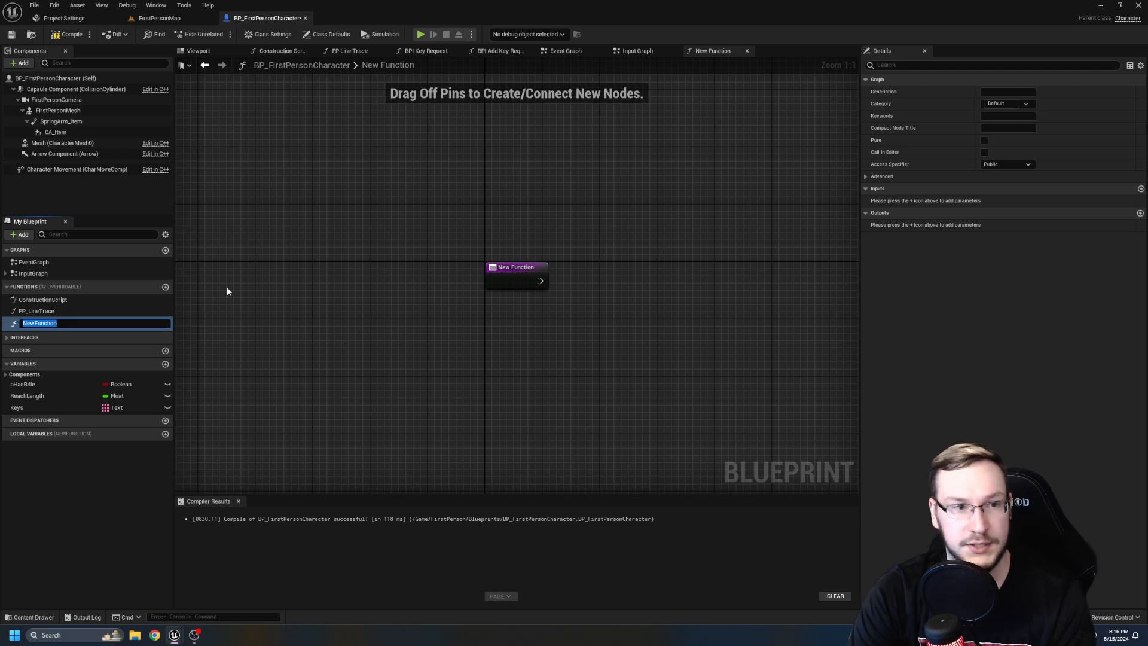
{"action": "type", "text": "ThrowItemRequest"}
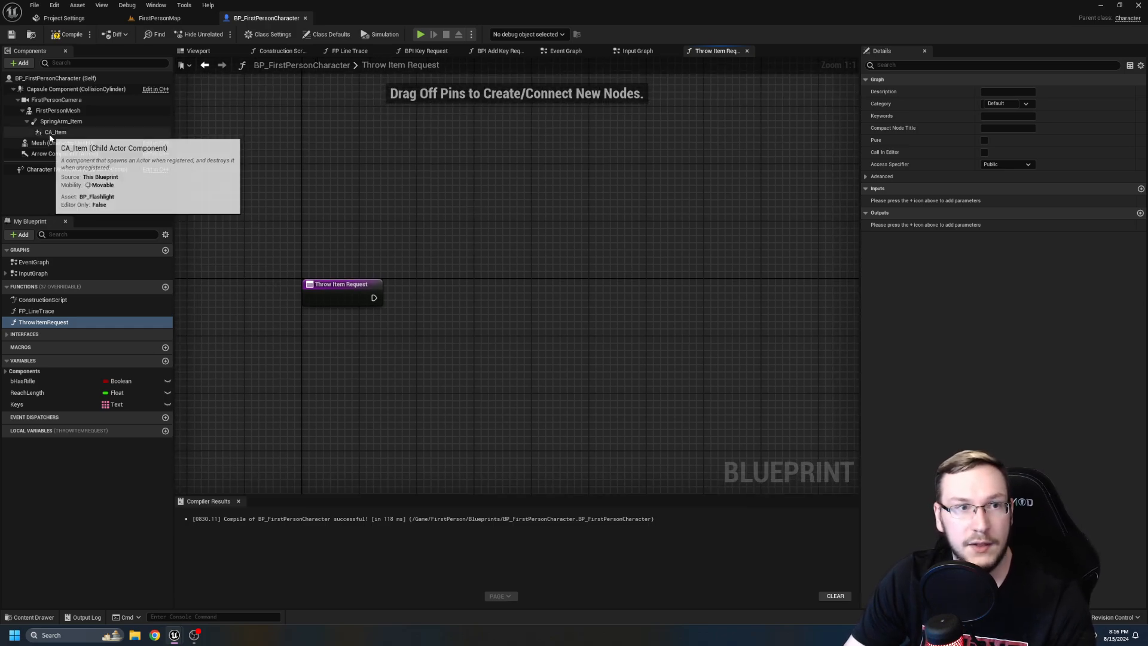
{"action": "left_click", "coordinate": [55, 131]}
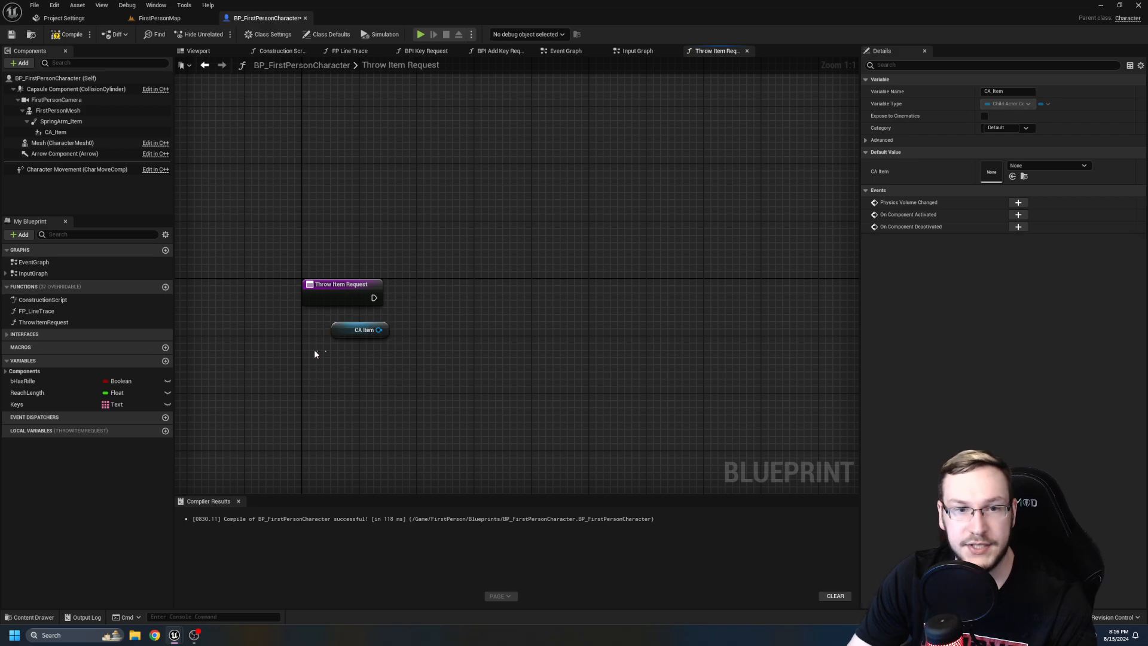
{"action": "left_click", "coordinate": [360, 330]}
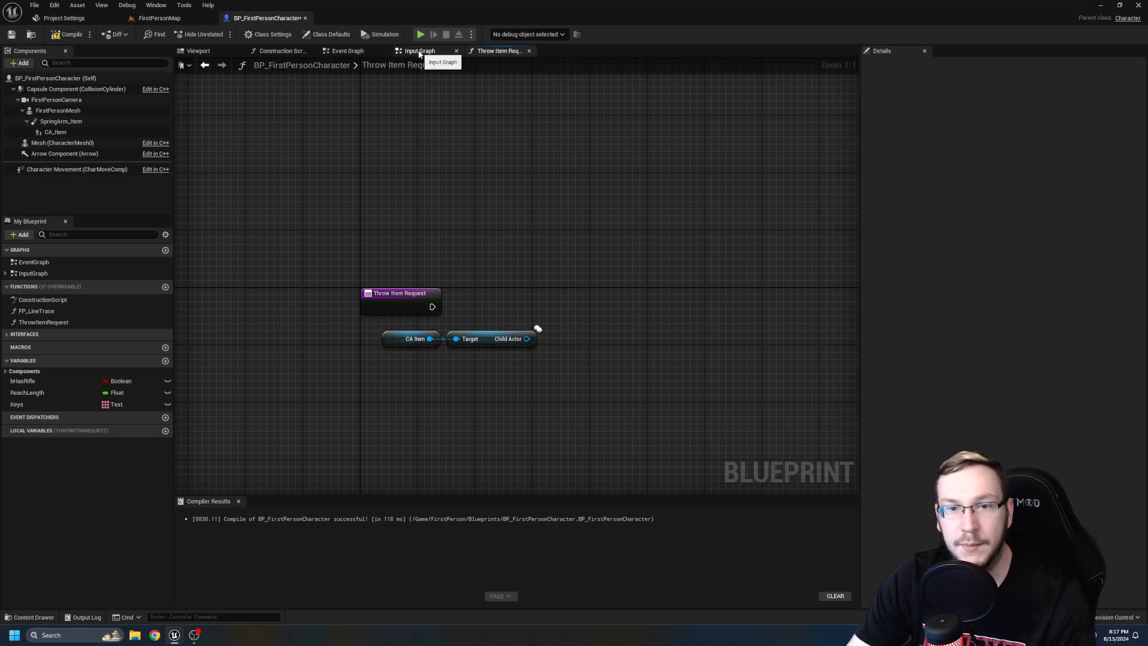
Review how Use Item reads the child actor in the Input Graph, then return to Throw Item Request.
{"action": "left_click", "coordinate": [420, 51]}
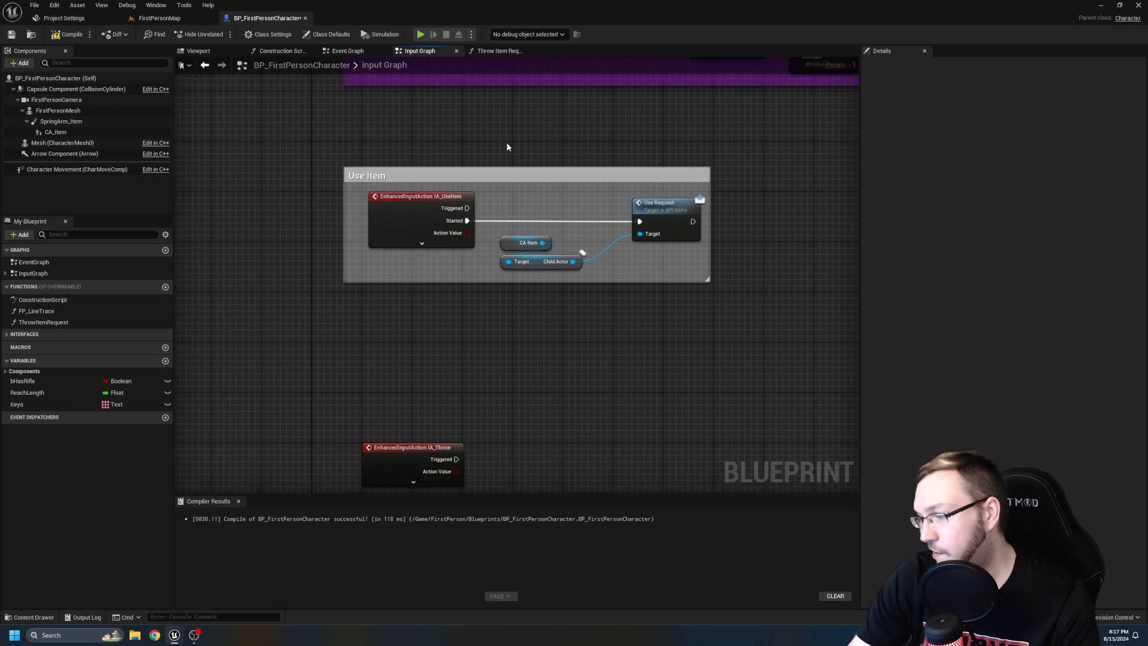
{"action": "left_click", "coordinate": [497, 50]}
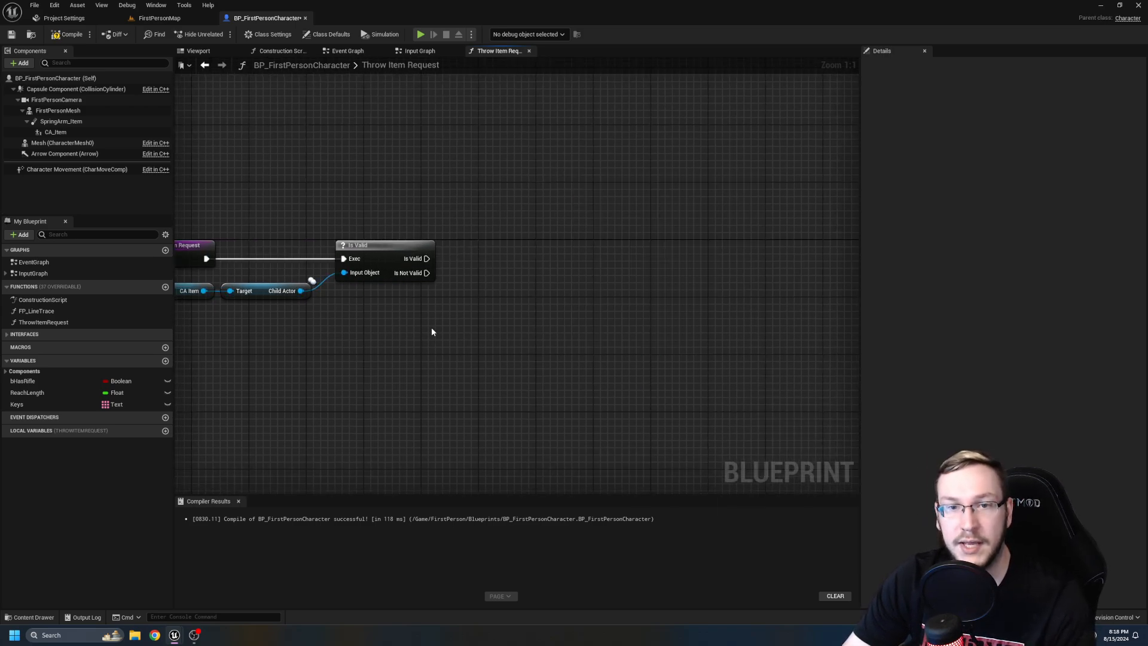
{"action": "mouse_move", "coordinate": [520, 334]}
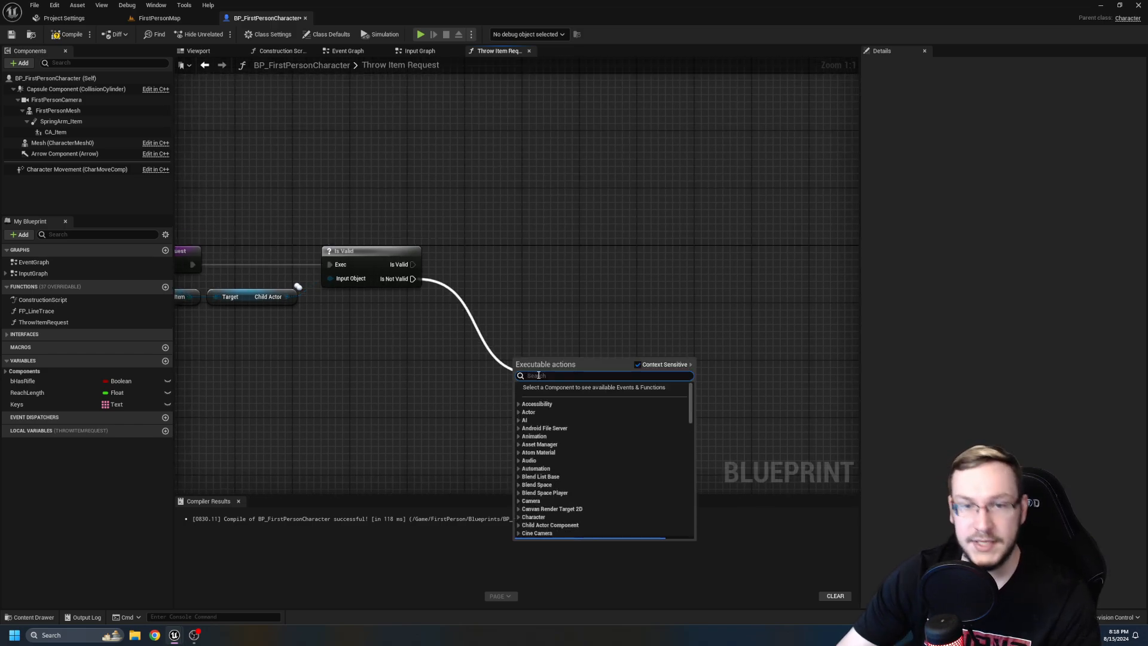
Add a Print String for the not-valid child actor case.
{"action": "left_click", "coordinate": [545, 375]}
{"action": "type", "text": "Child Actor is not valid in {Actor}"}
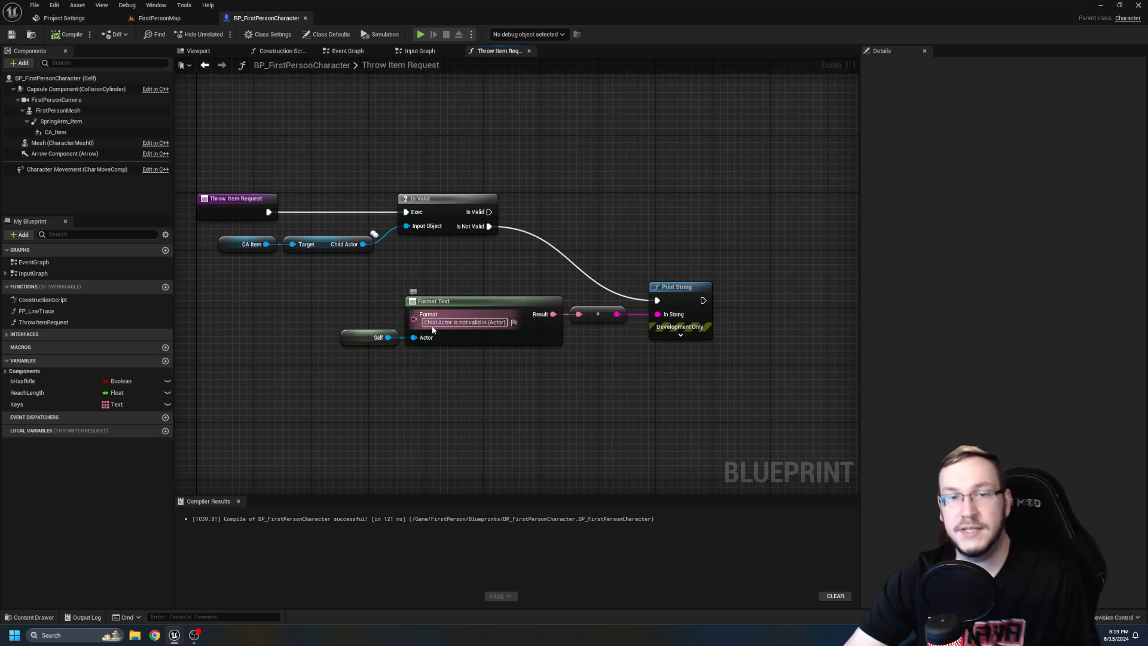
{"action": "mouse_move", "coordinate": [465, 322]}
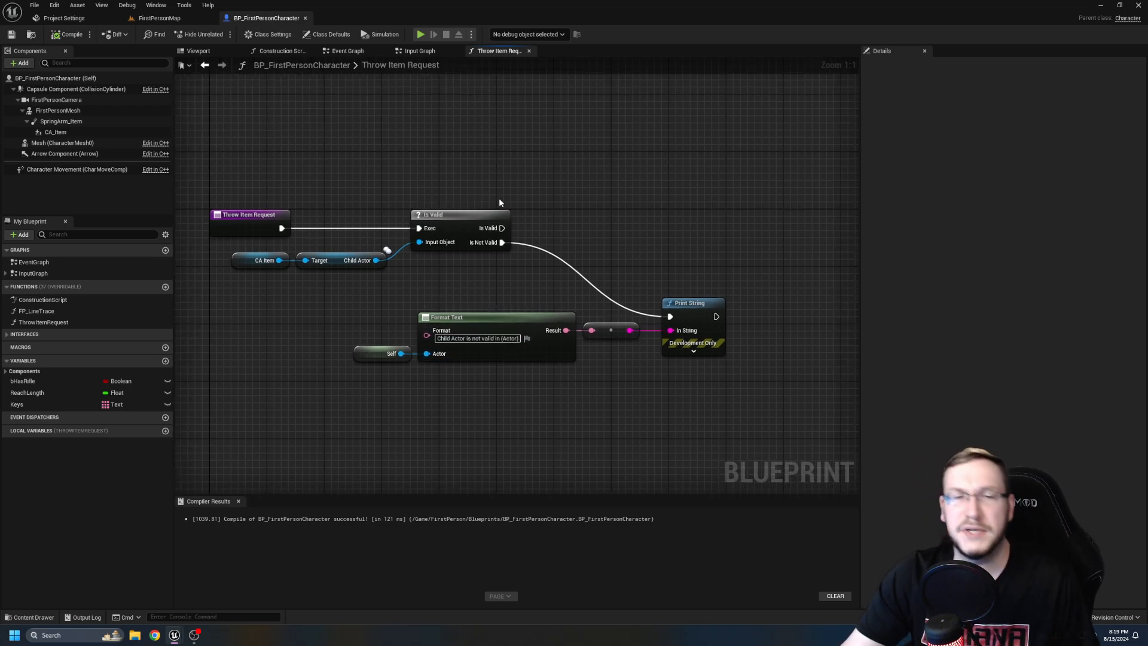
{"action": "mouse_move", "coordinate": [490, 201]}
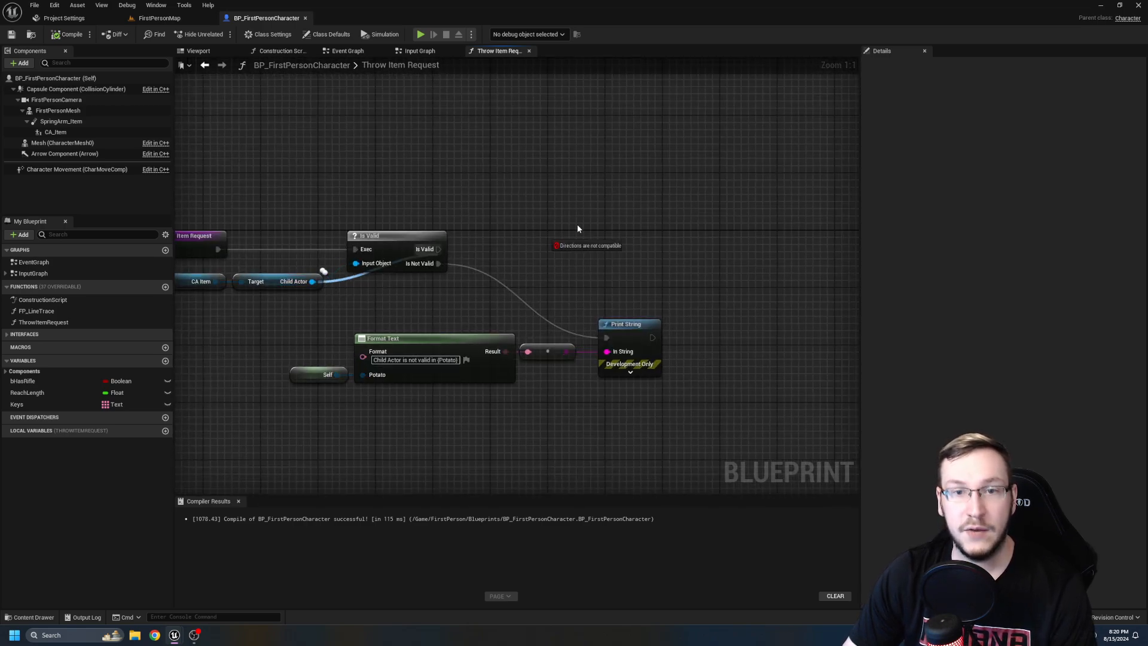
Pull Get Actor Transform and Get Class from the valid child actor.
{"action": "left_click_drag", "start_coordinate": [312, 280], "coordinate": [596, 223]}
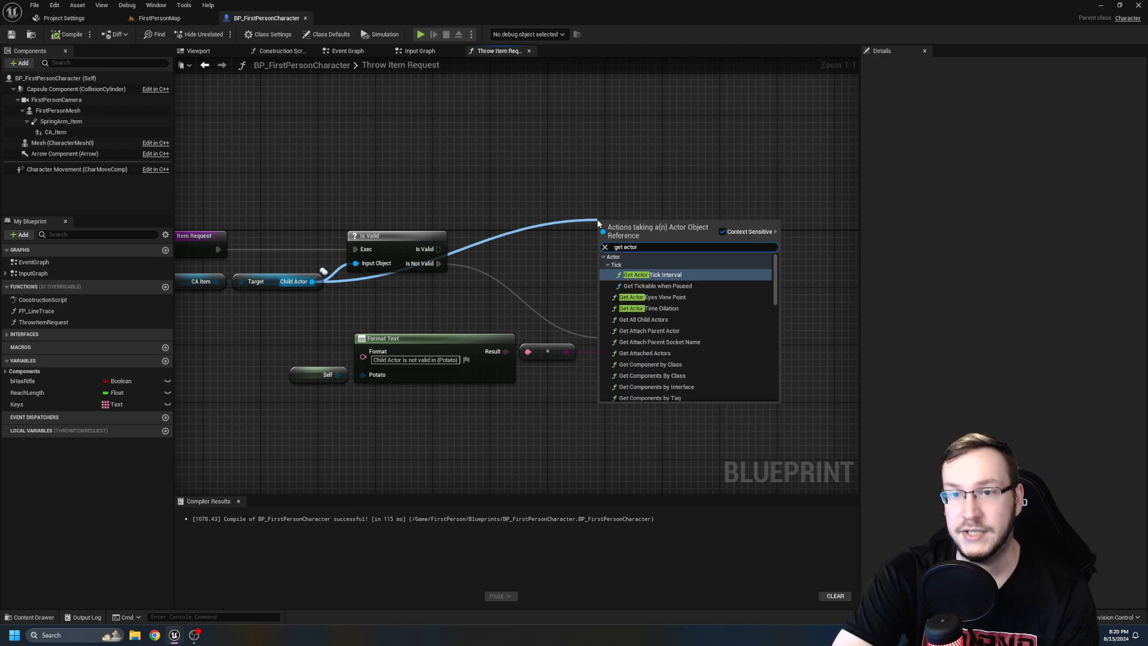
{"action": "left_click", "coordinate": [656, 275]}
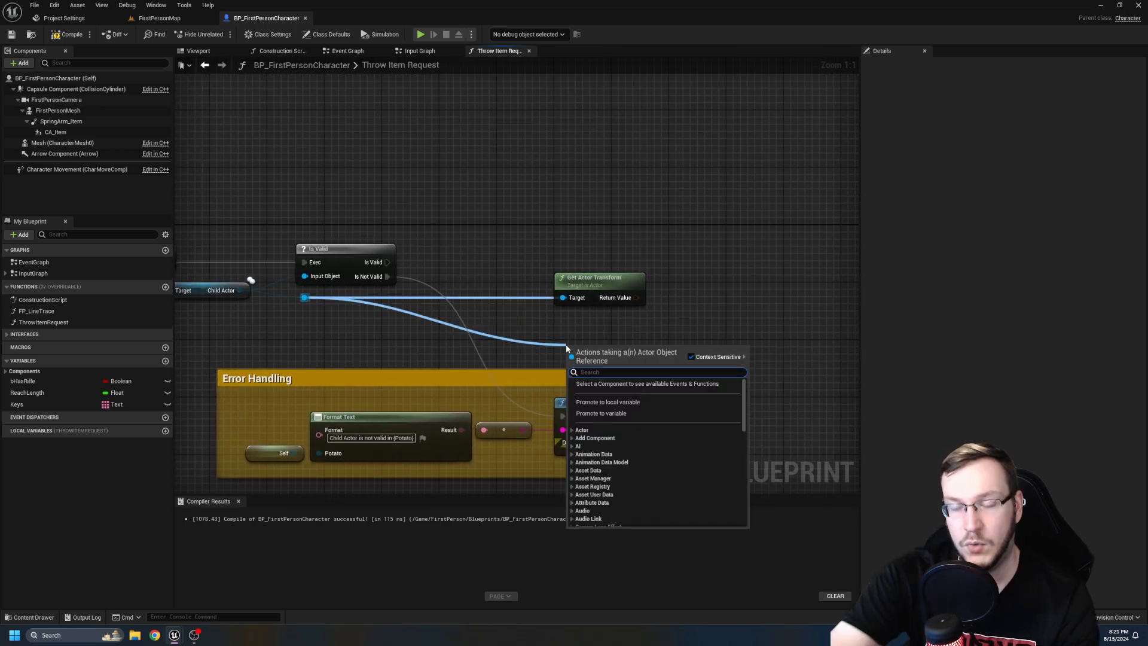
{"action": "type", "text": "get class"}
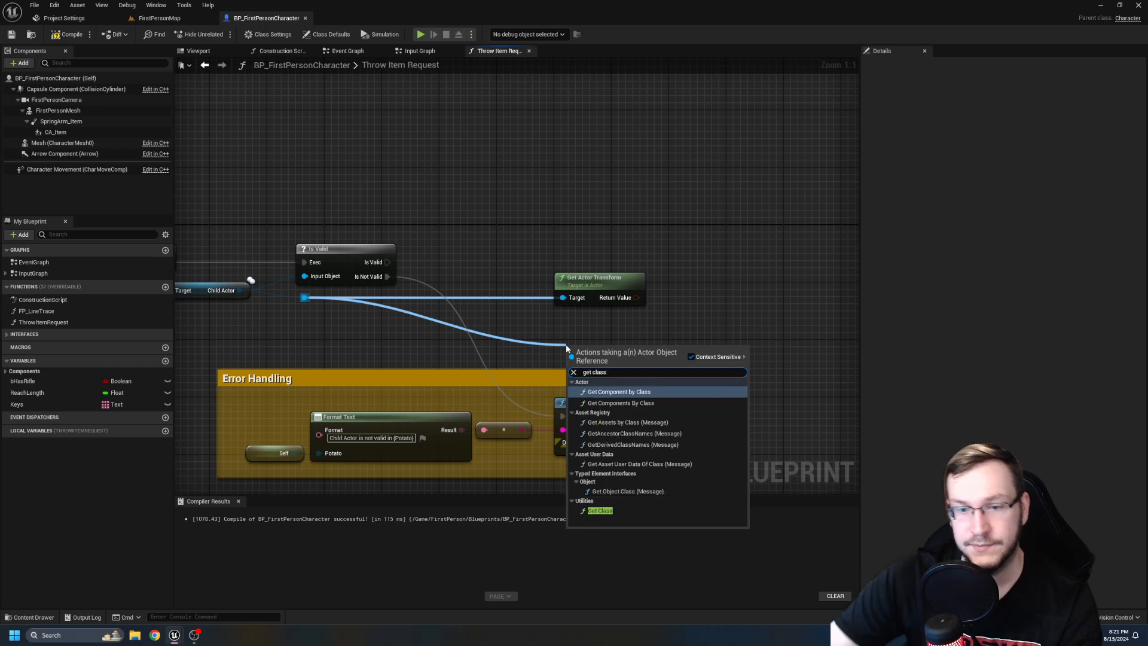
{"action": "left_click", "coordinate": [599, 511]}
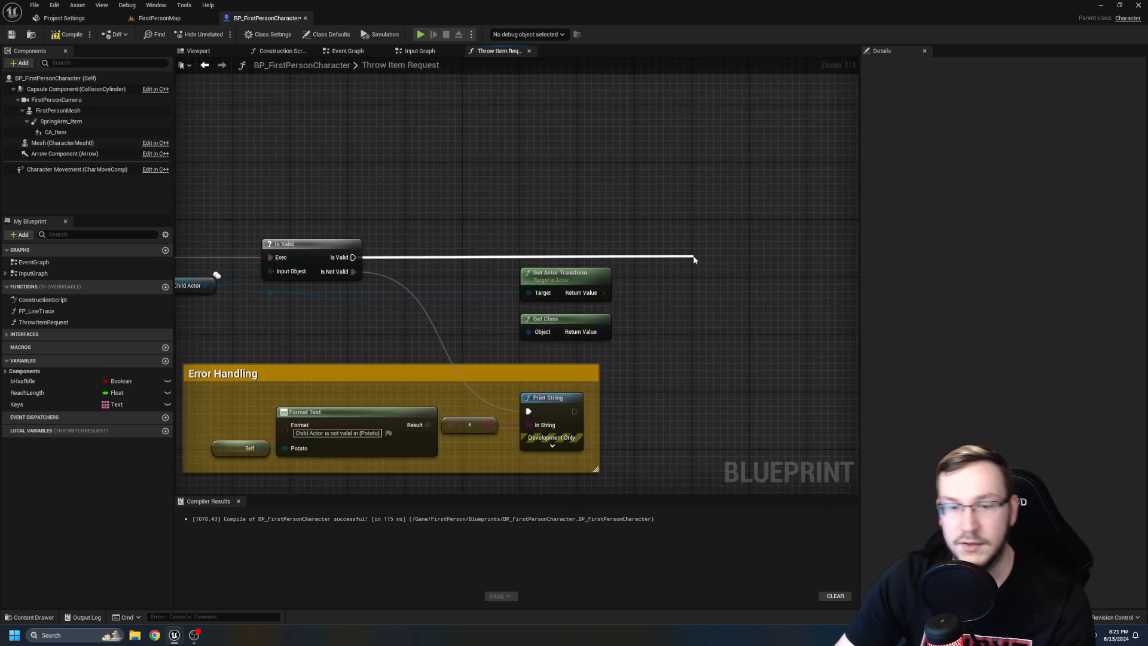
Spawn an actor from the child actor's class and transform on the Is Valid branch.
{"action": "type", "text": "spawn actor"}
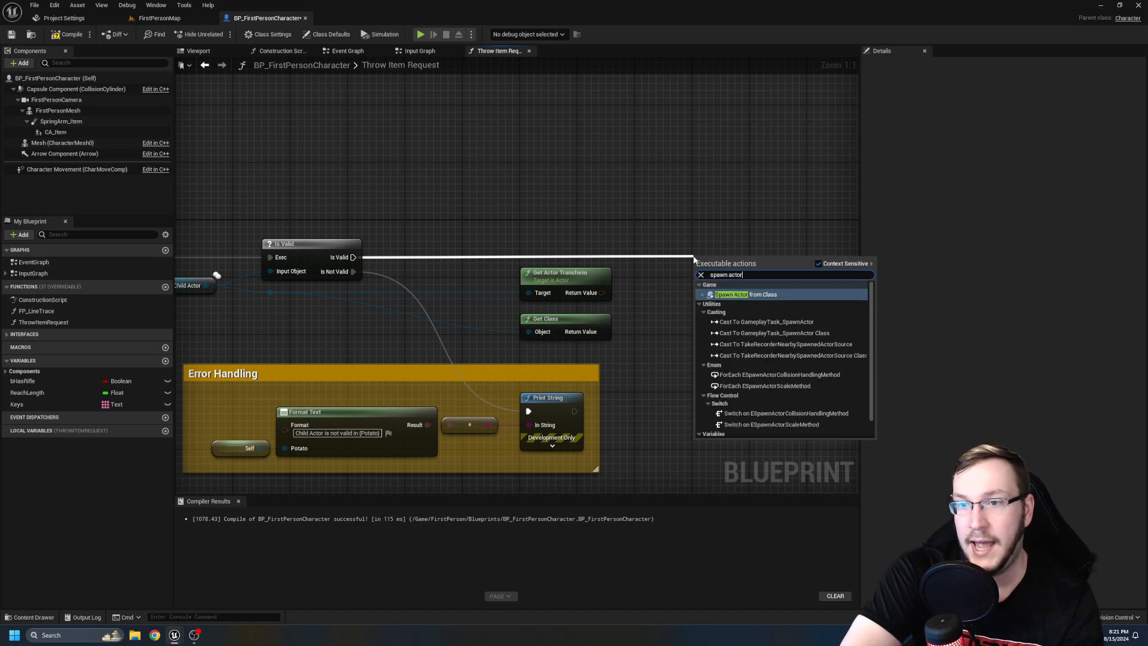
{"action": "left_click", "coordinate": [732, 294]}
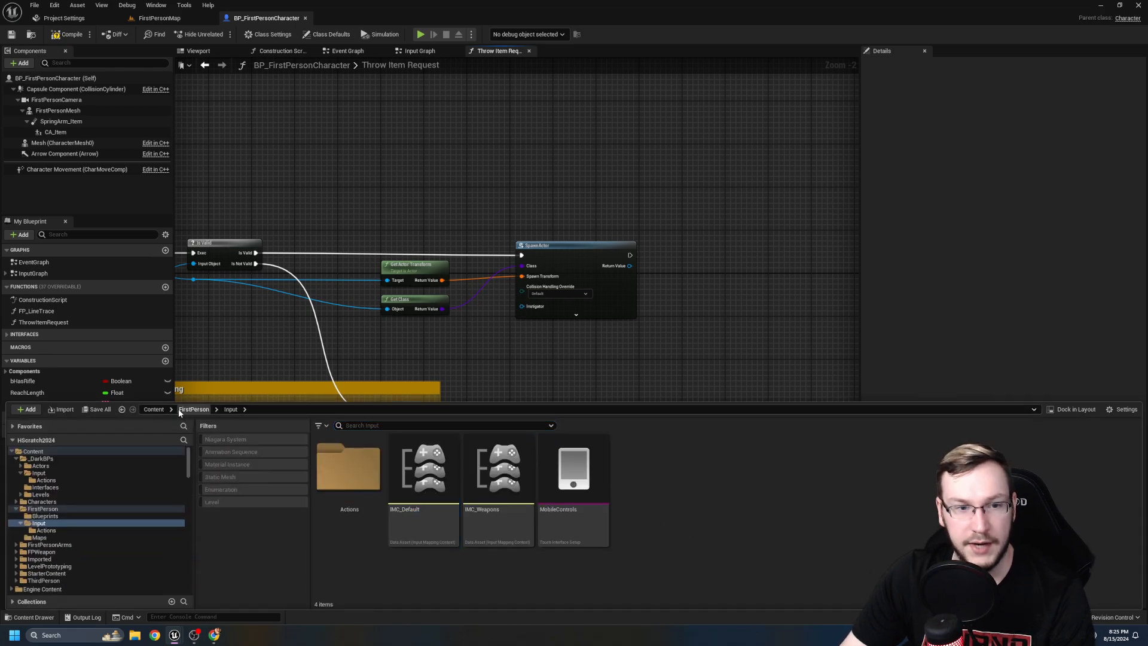
Navigate the Content folders toward the BPI_Interaction interface asset.
{"action": "left_click", "coordinate": [154, 409]}
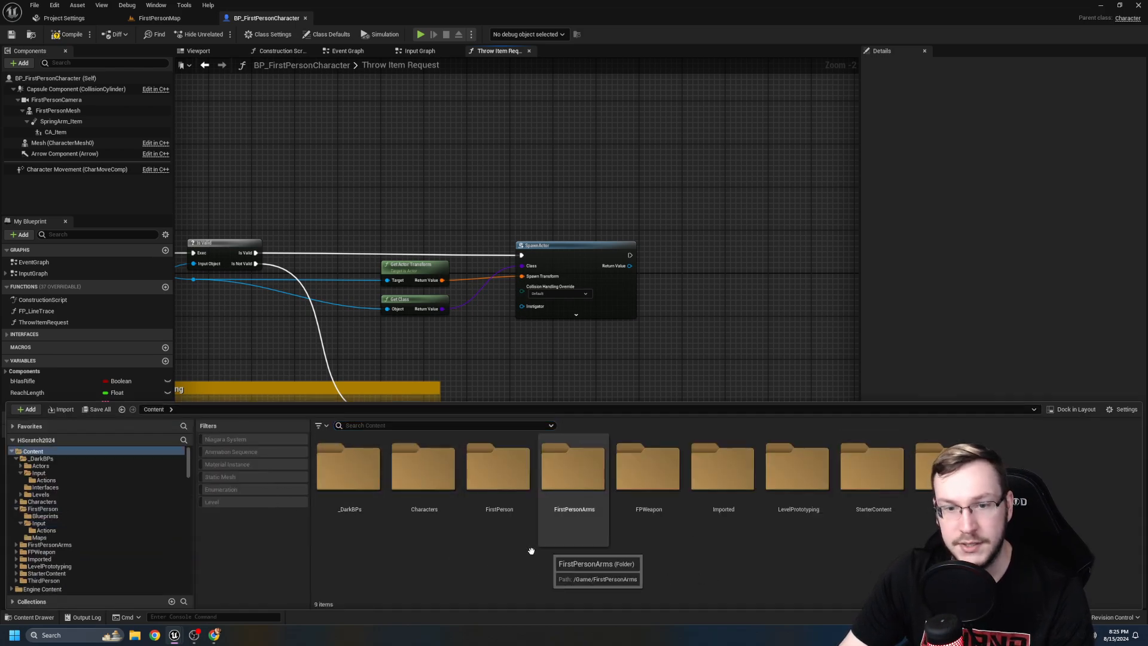
{"action": "mouse_move", "coordinate": [349, 469]}
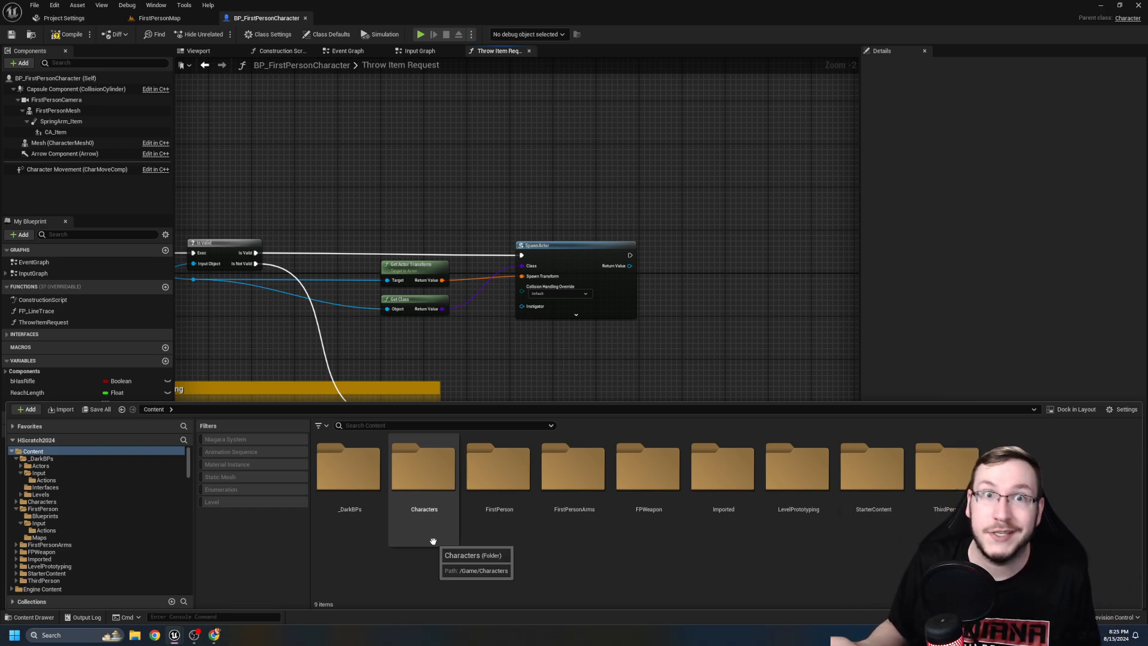
{"action": "left_click", "coordinate": [44, 486]}
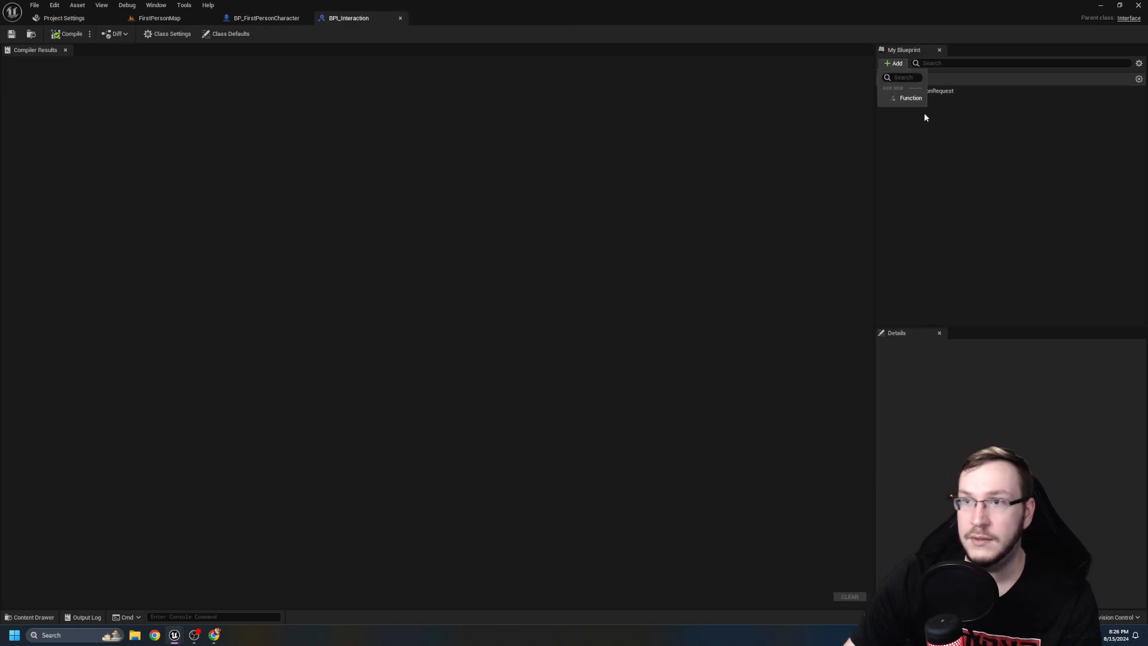
Add the BPI_ThrowRequest function to BPI_Interaction and compile the interface.
{"action": "left_click", "coordinate": [911, 97]}
{"action": "type", "text": "BPI_ThrowRequest"}
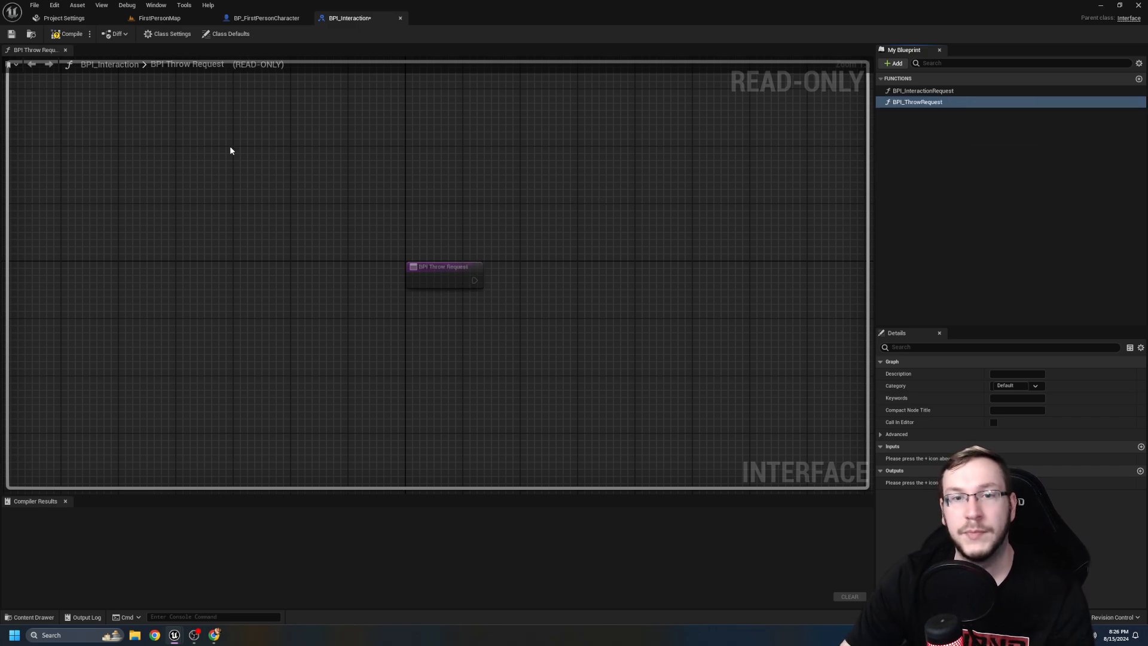
{"action": "left_click", "coordinate": [71, 34]}
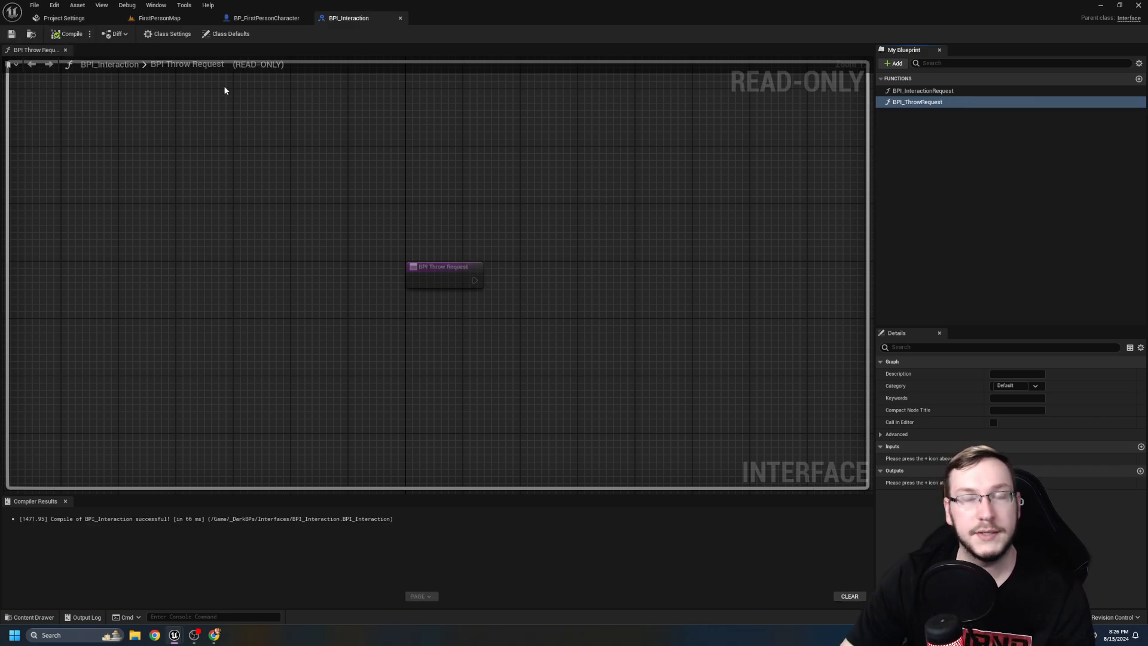
{"action": "mouse_move", "coordinate": [458, 280]}
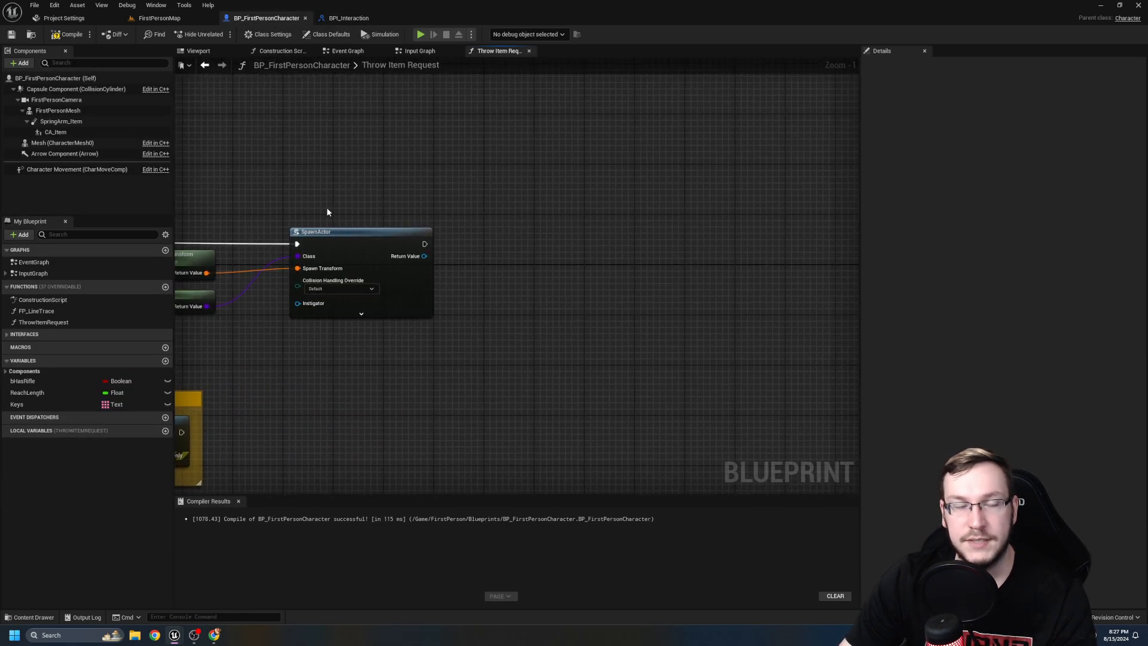
Call BPI Throw Request on the spawned actor with the FirstPersonCamera's forward vector, then compile.
{"action": "left_click_drag", "start_coordinate": [423, 256], "coordinate": [511, 243]}
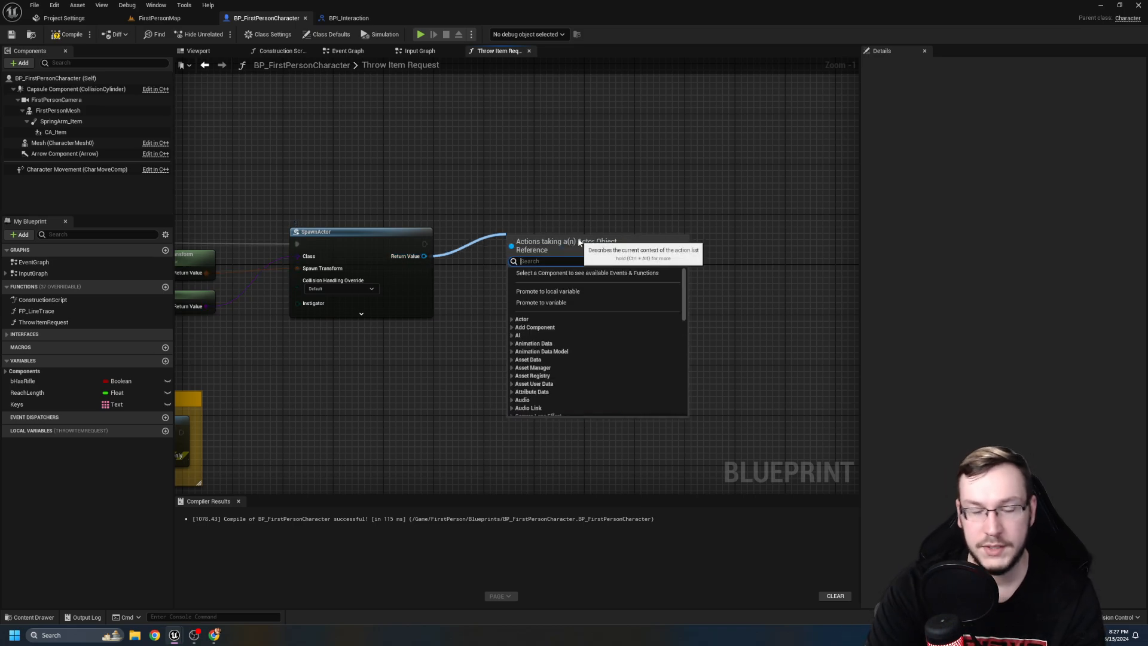
{"action": "type", "text": "bpi th"}
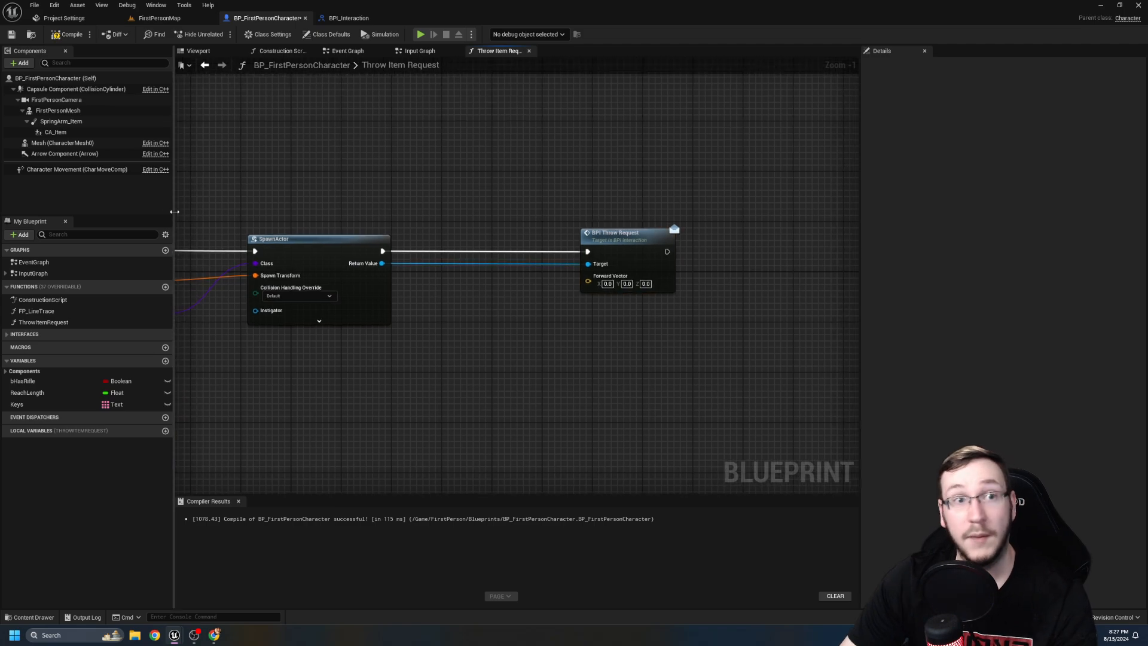
{"action": "left_click", "coordinate": [56, 100]}
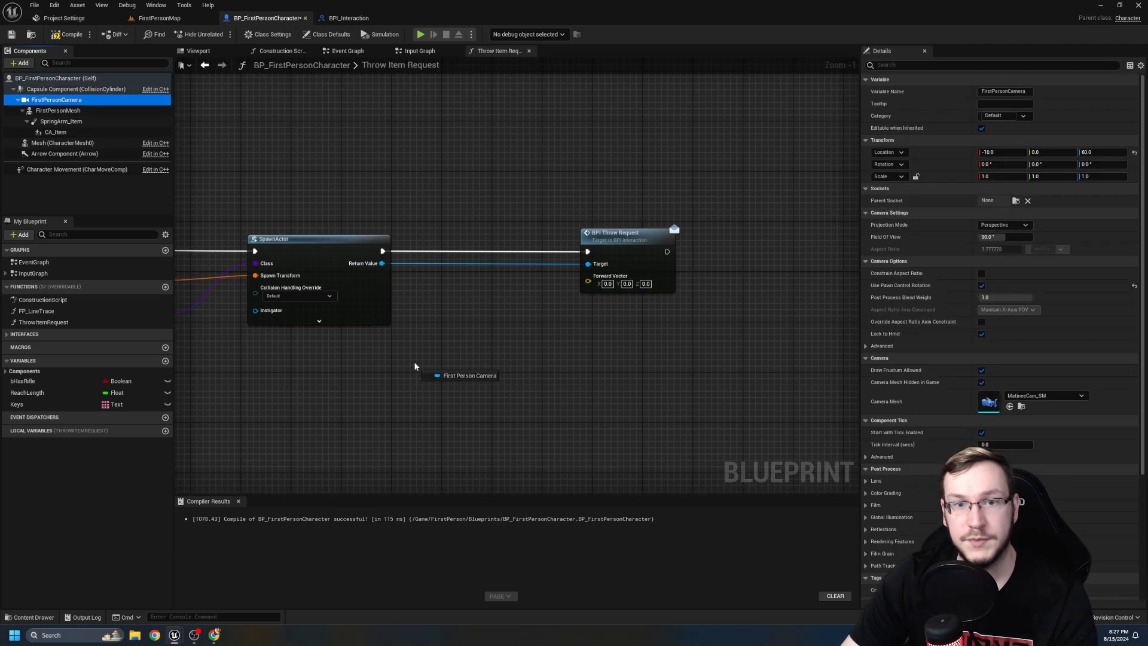
{"action": "type", "text": "get for"}
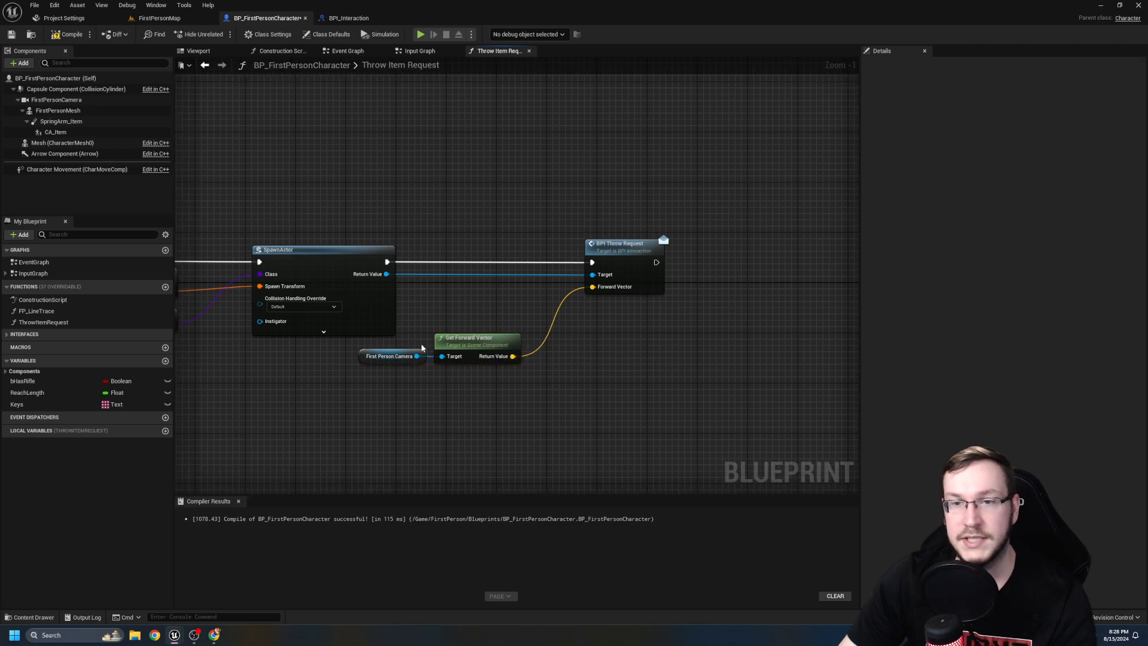
{"action": "scroll", "scroll_direction": "down", "scroll_amount": 3}
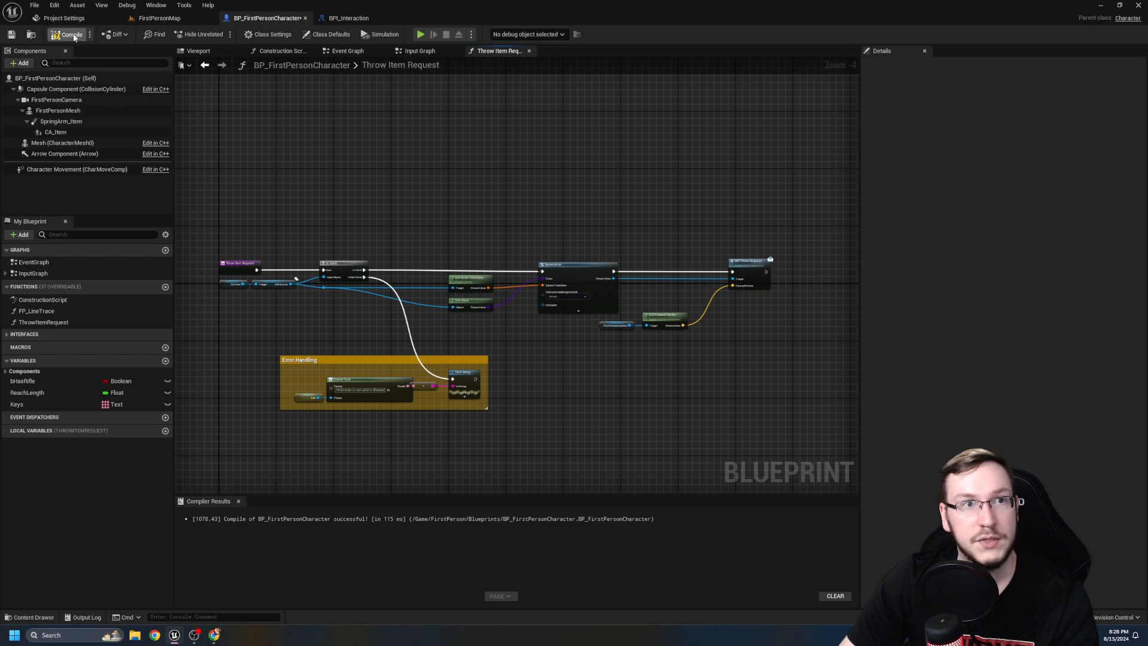
{"action": "left_click", "coordinate": [71, 33]}
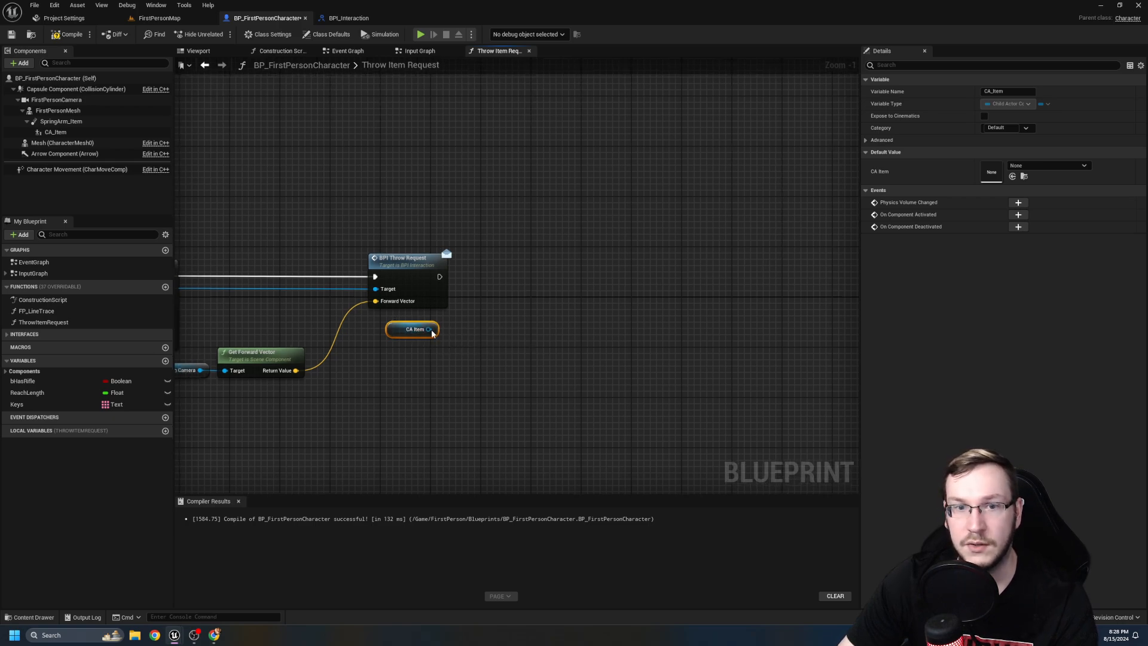
Add a Set Child Actor Class node targeting the CA_Item component and browse to the Actors folder.
{"action": "left_click_drag", "start_coordinate": [430, 329], "coordinate": [546, 295]}
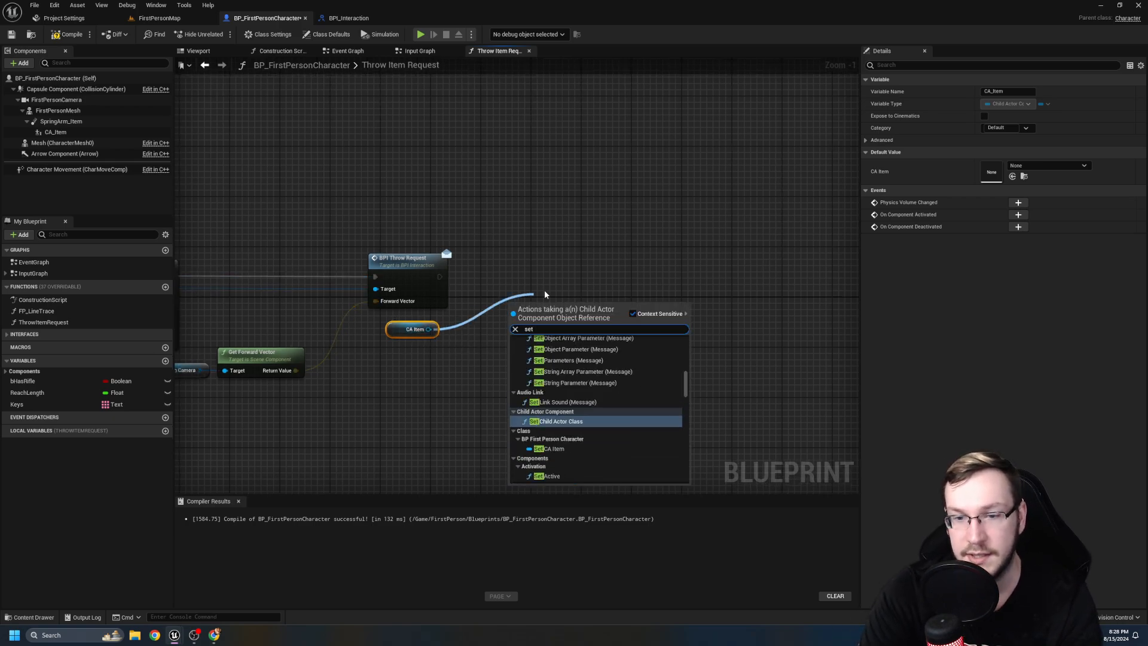
{"action": "left_click", "coordinate": [558, 421]}
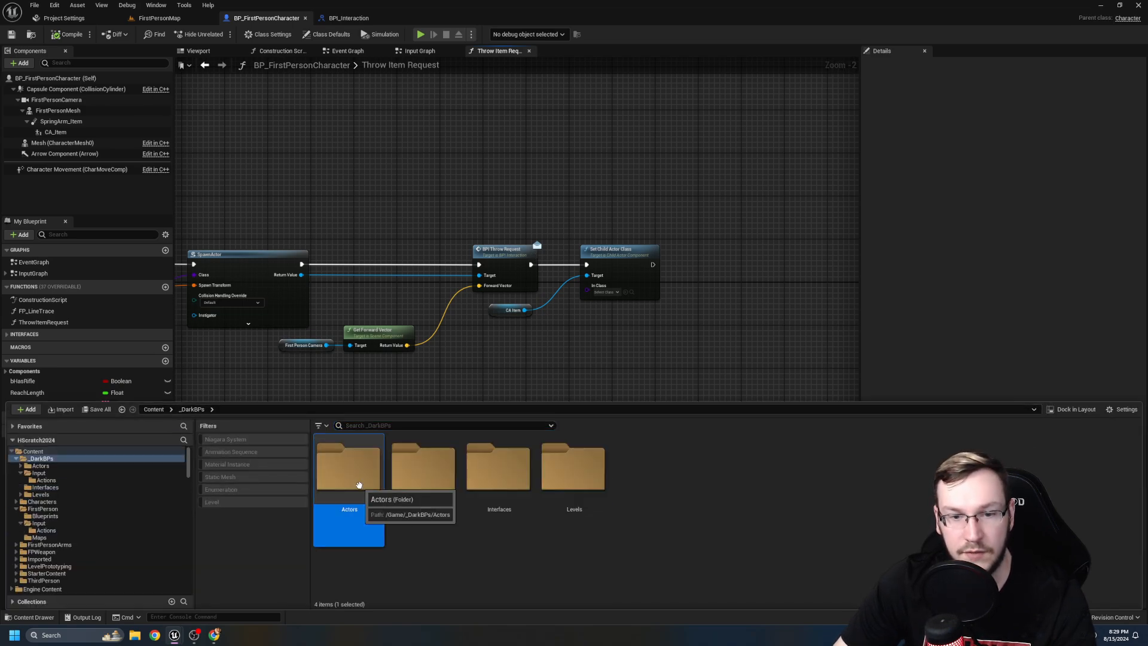
{"action": "double_click", "coordinate": [348, 469]}
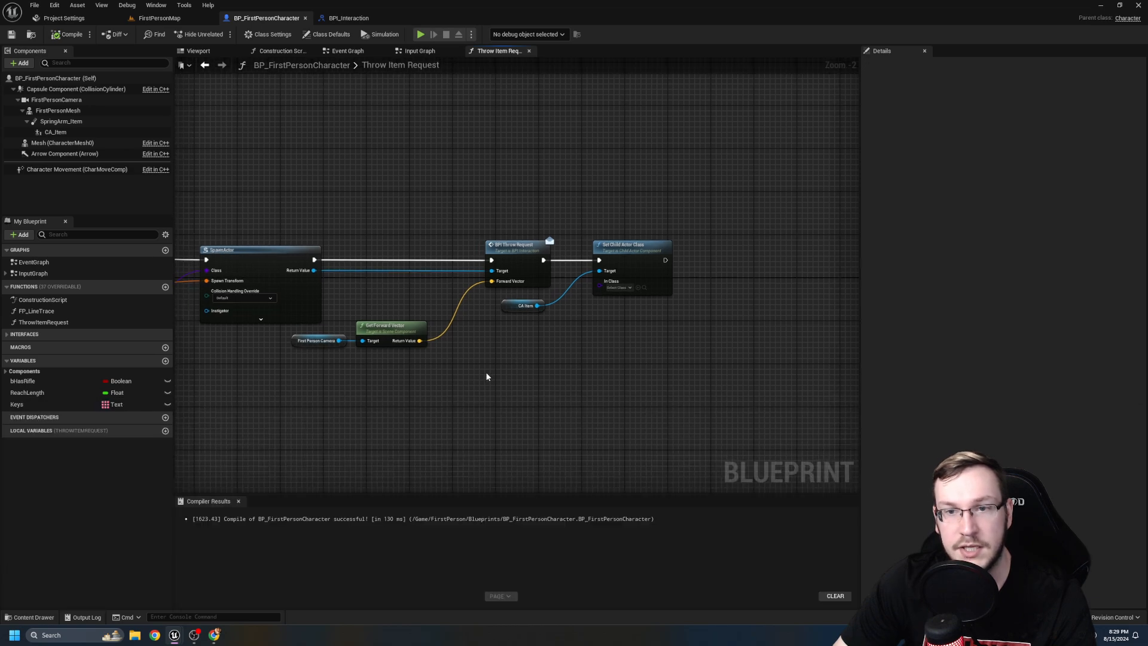
Open BP_Flashlight from the Content Drawer, then navigate to the _DarkBPs Interfaces folder.
{"action": "left_click", "coordinate": [31, 617]}
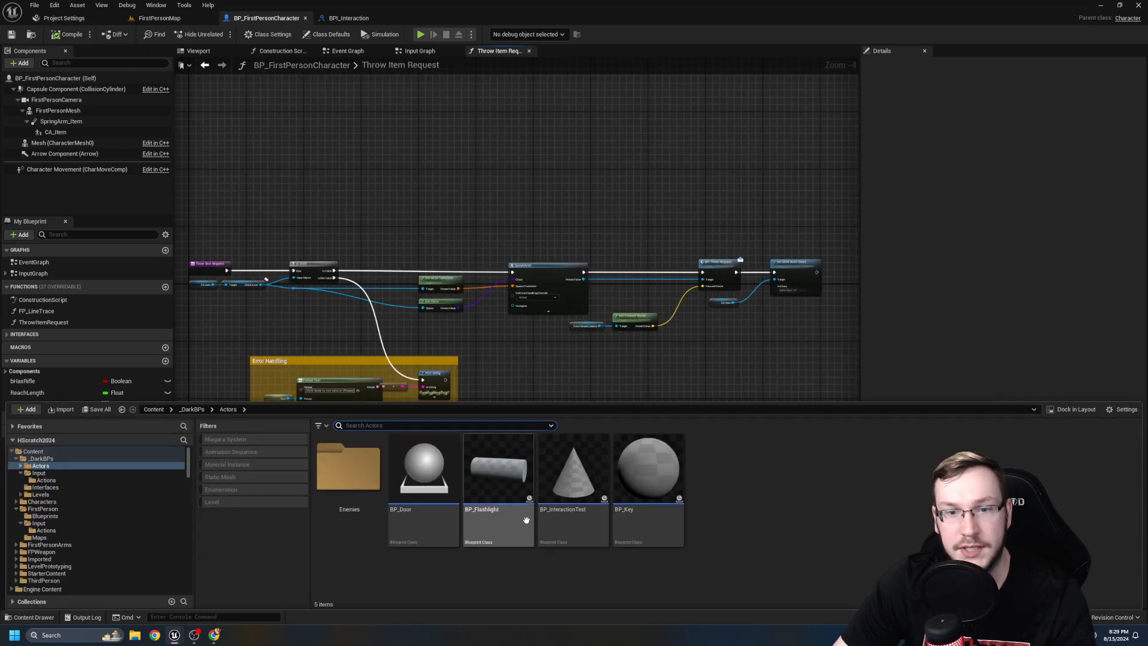
{"action": "double_click", "coordinate": [497, 465]}
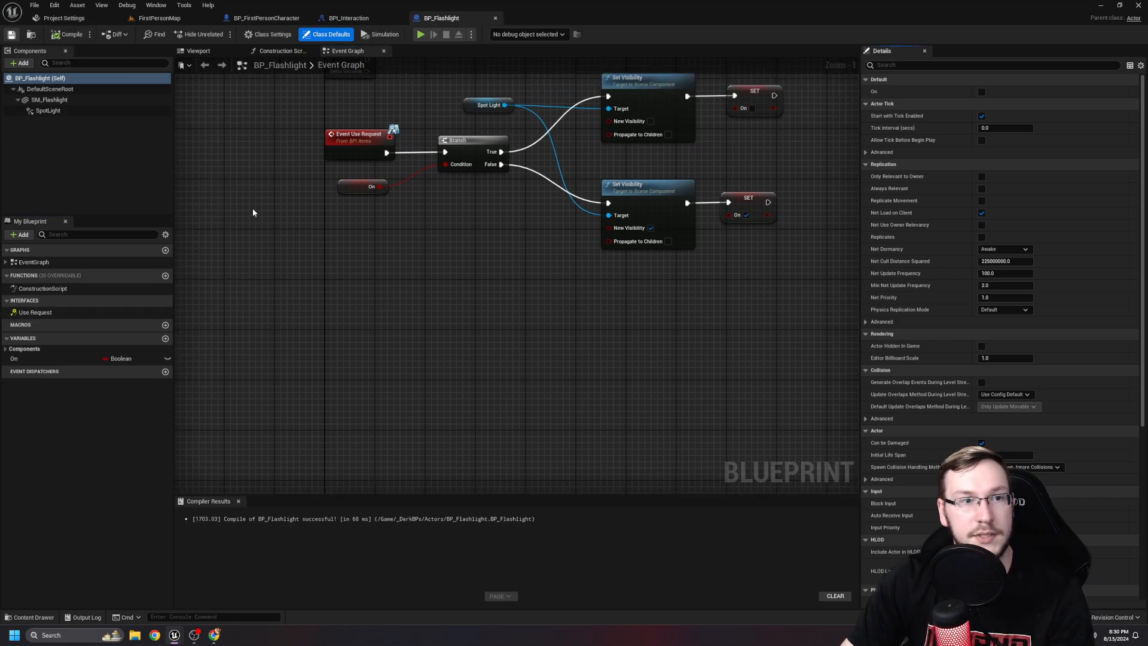
{"action": "left_click", "coordinate": [29, 617]}
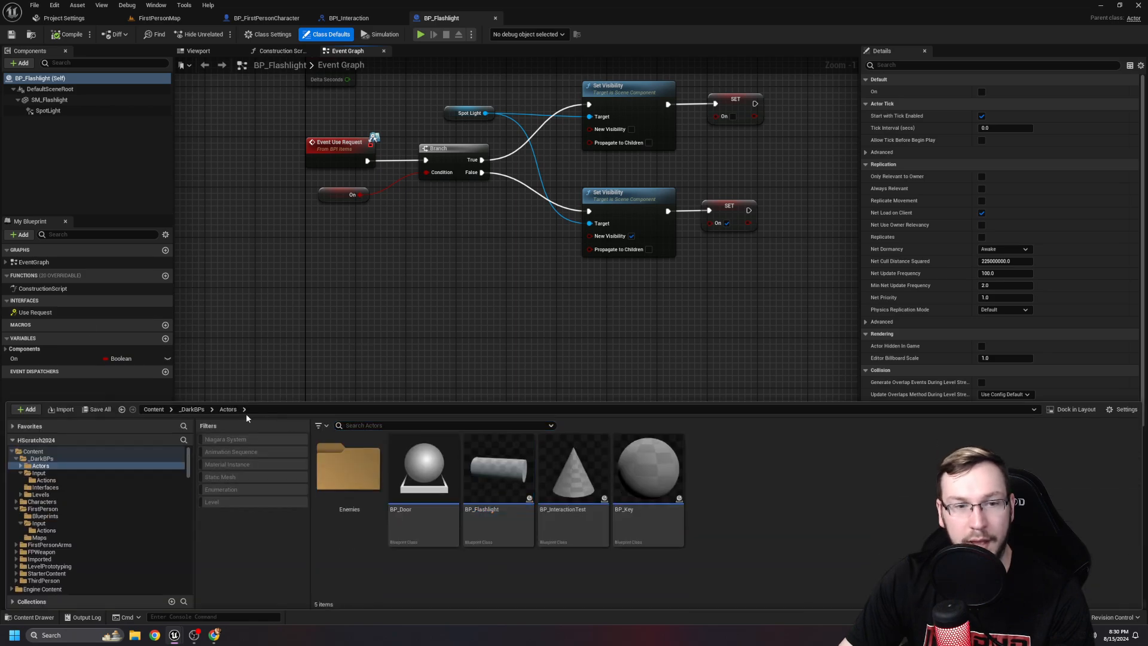
{"action": "left_click", "coordinate": [191, 408]}
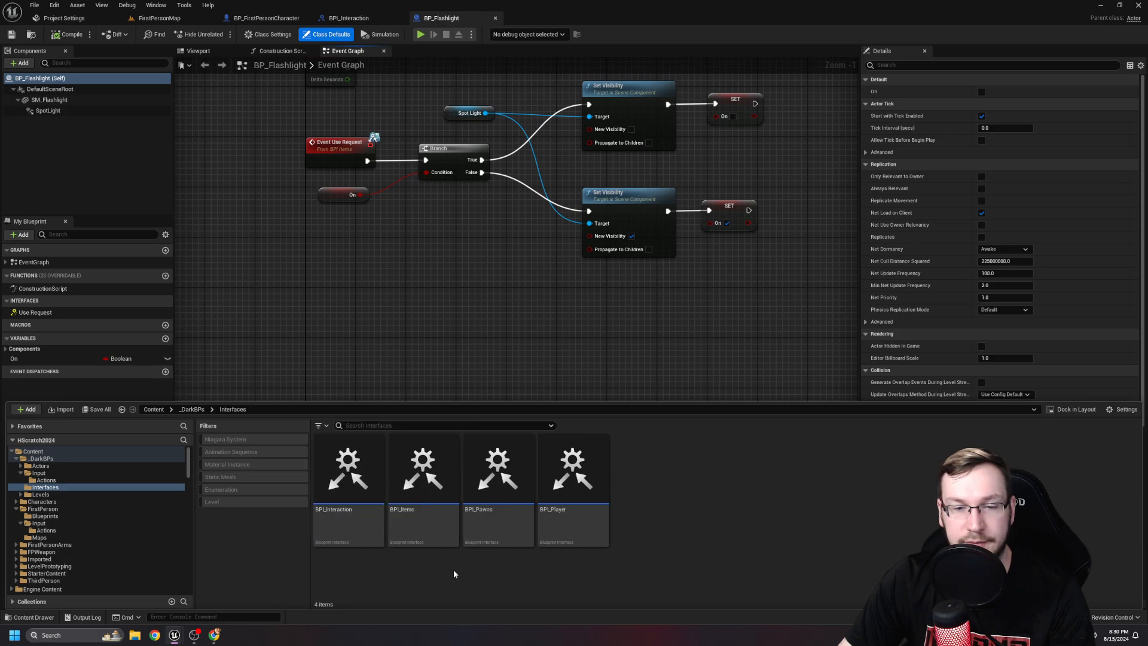
{"action": "mouse_move", "coordinate": [444, 567]}
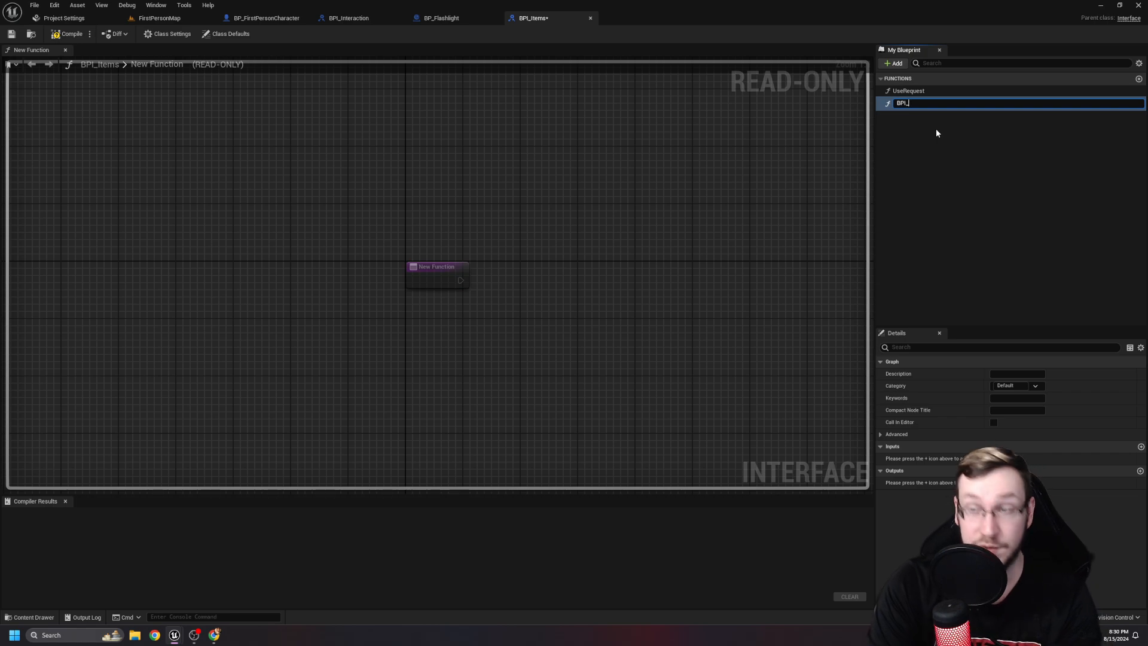
Add a BPI_ThrowRequest function with a Forward Vector input to BPI_Interaction and return to FirstPersonMap.
{"action": "type", "text": "BPI_ThrowRequest"}
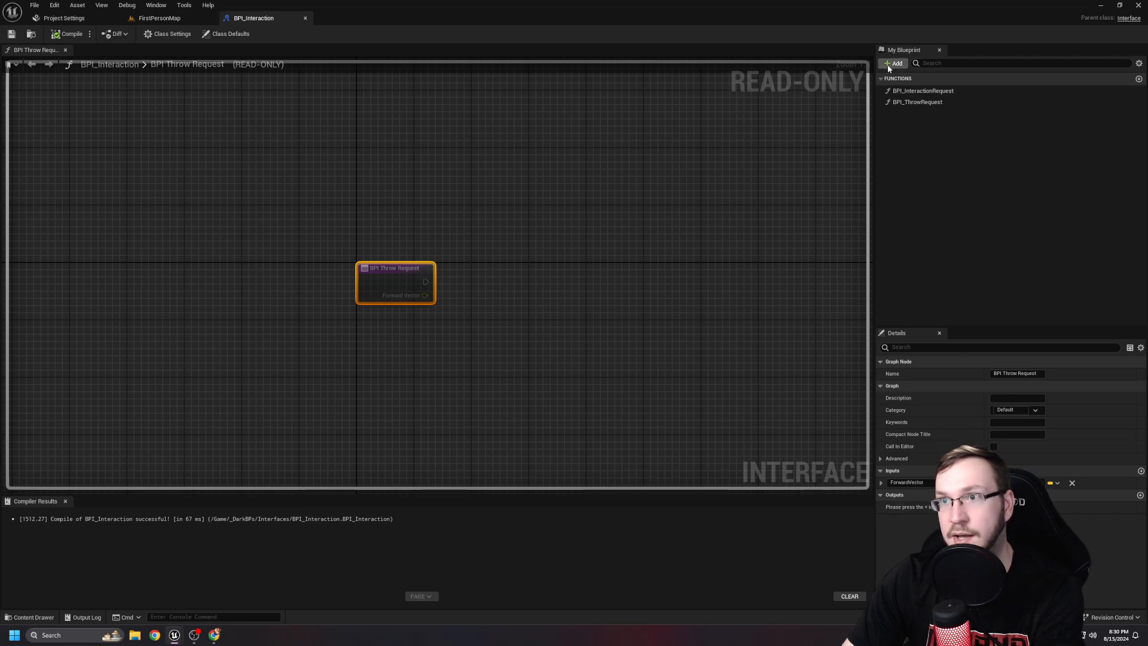
{"action": "left_click", "coordinate": [892, 64]}
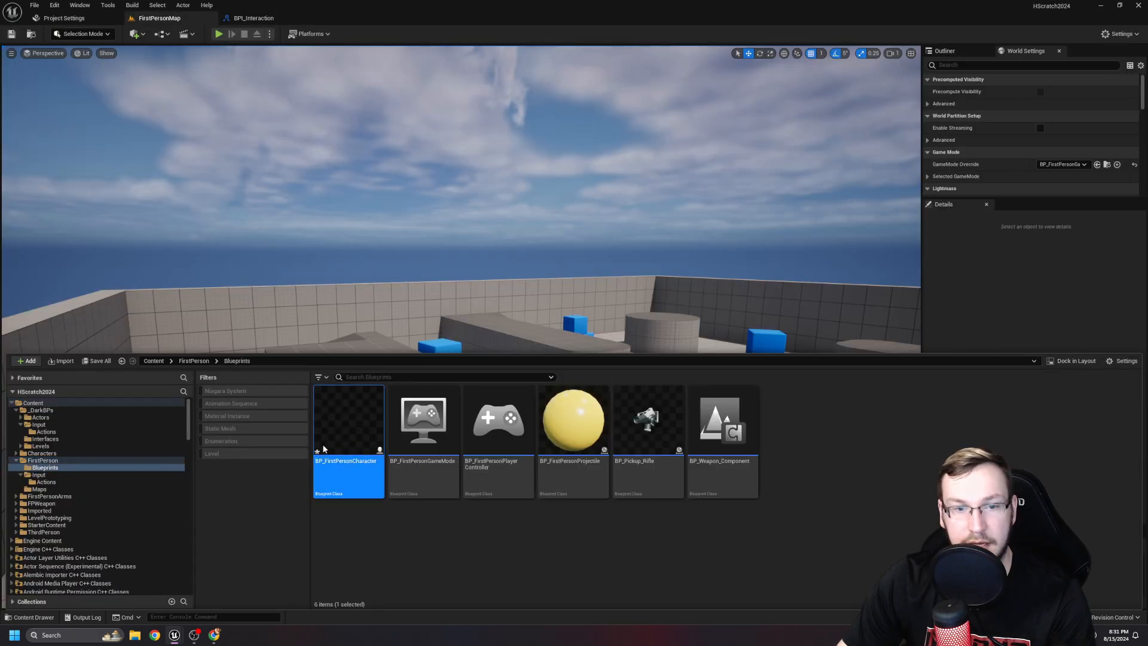
In BP_FirstPersonCharacter's Input Graph, have Use Item Started send BPI Use Item to CA_Item's child actor, then save.
{"action": "double_click", "coordinate": [347, 419]}
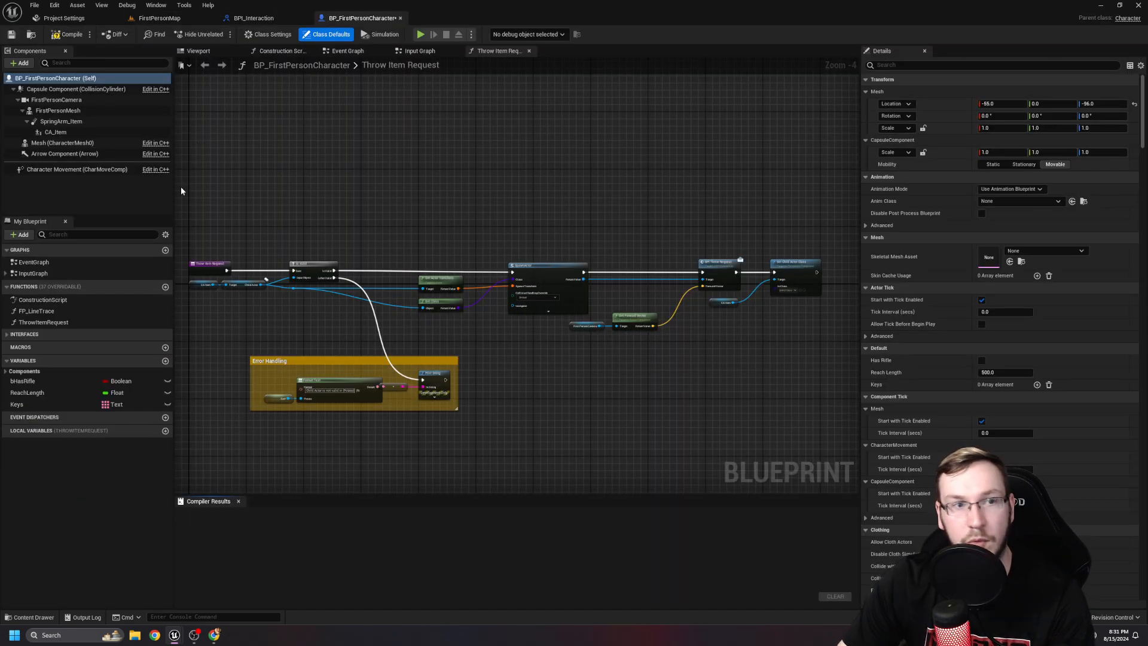
{"action": "left_click", "coordinate": [401, 64]}
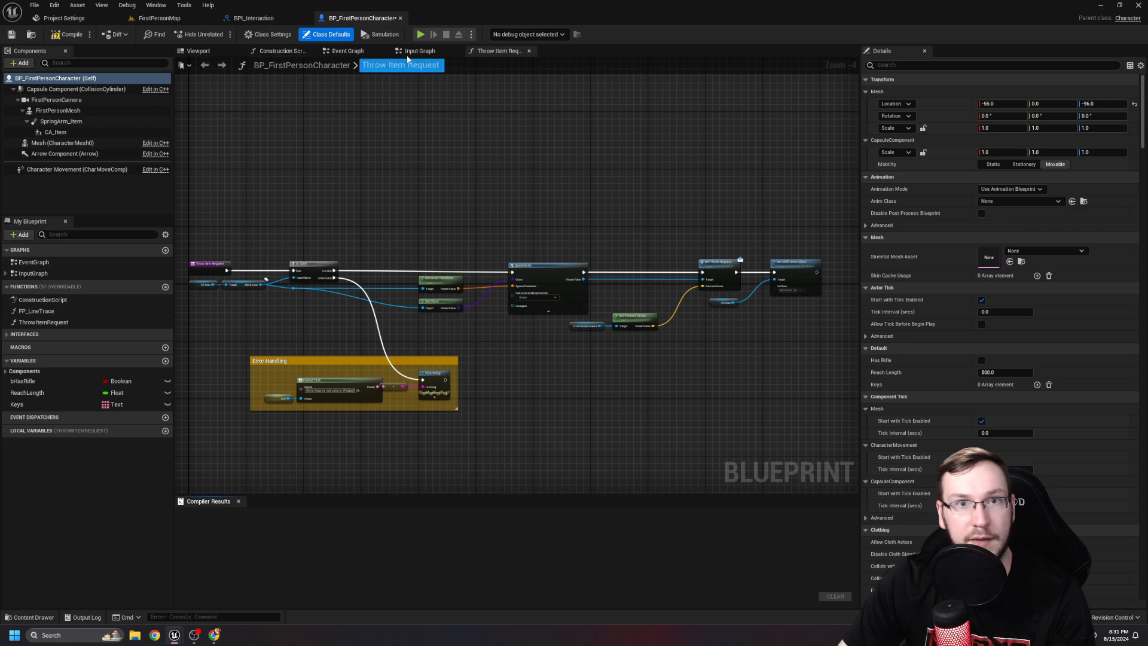
{"action": "left_click", "coordinate": [418, 50]}
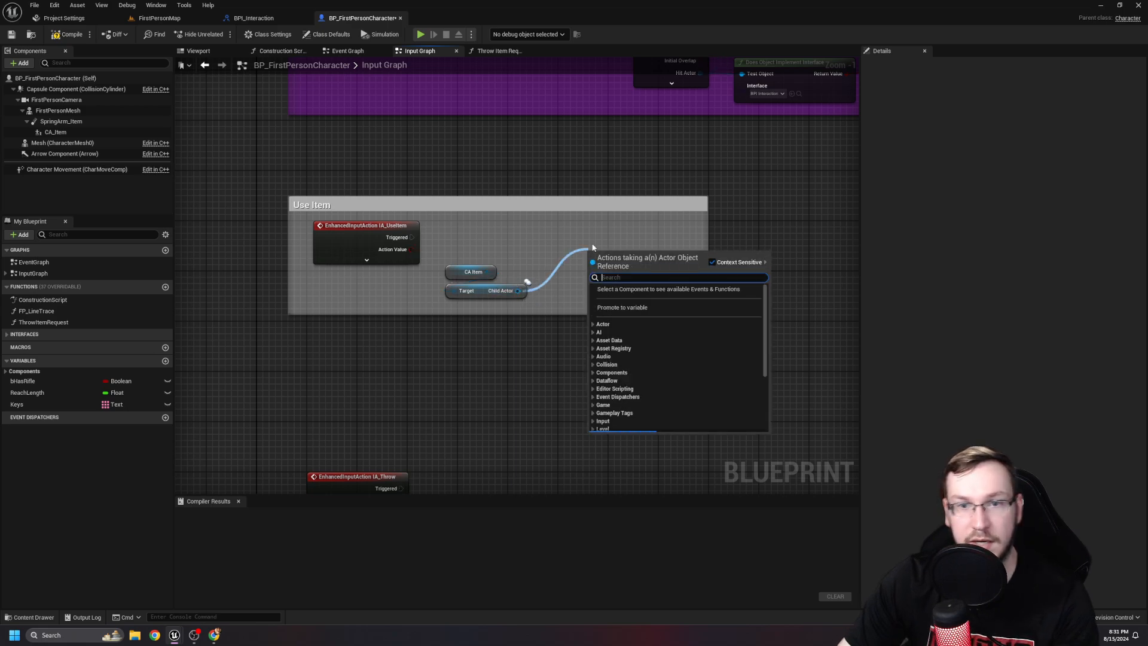
{"action": "left_click", "coordinate": [622, 250]}
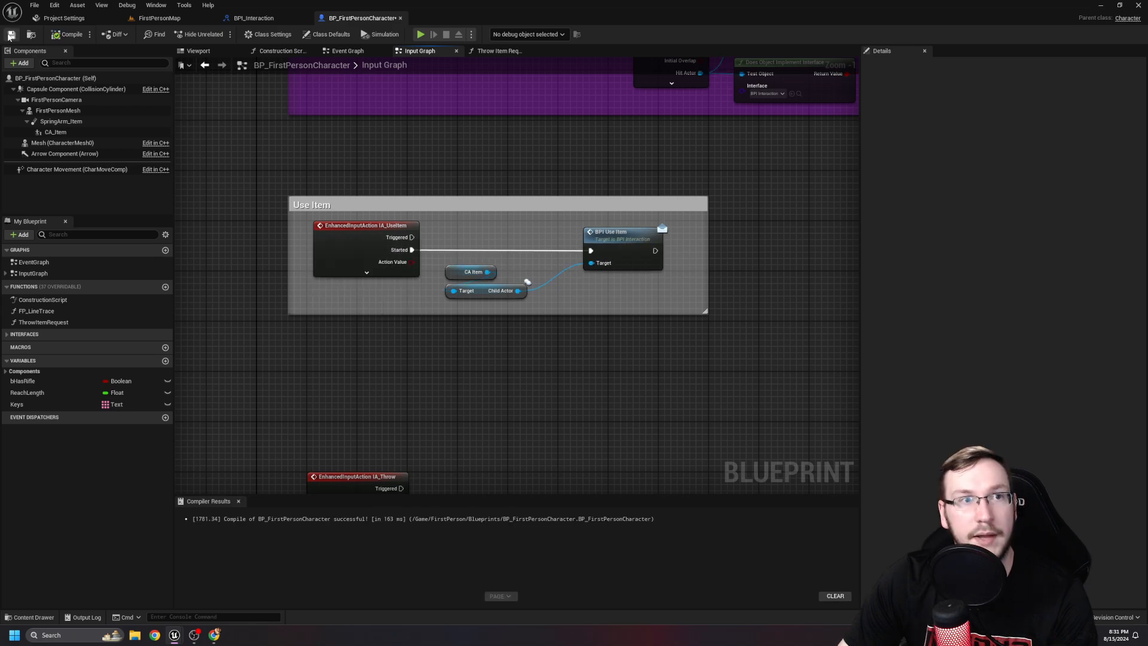
{"action": "left_click", "coordinate": [33, 617]}
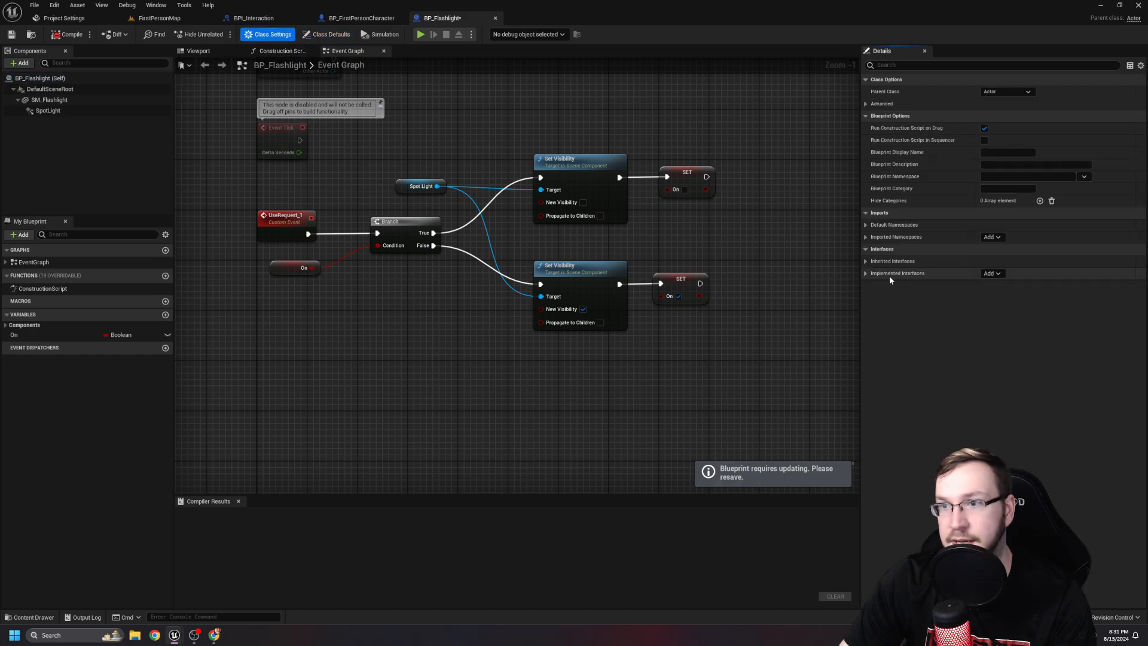
Add BPI_Interaction to BP_Flashlight's Implemented Interfaces so it can answer throw requests.
{"action": "left_click", "coordinate": [990, 273]}
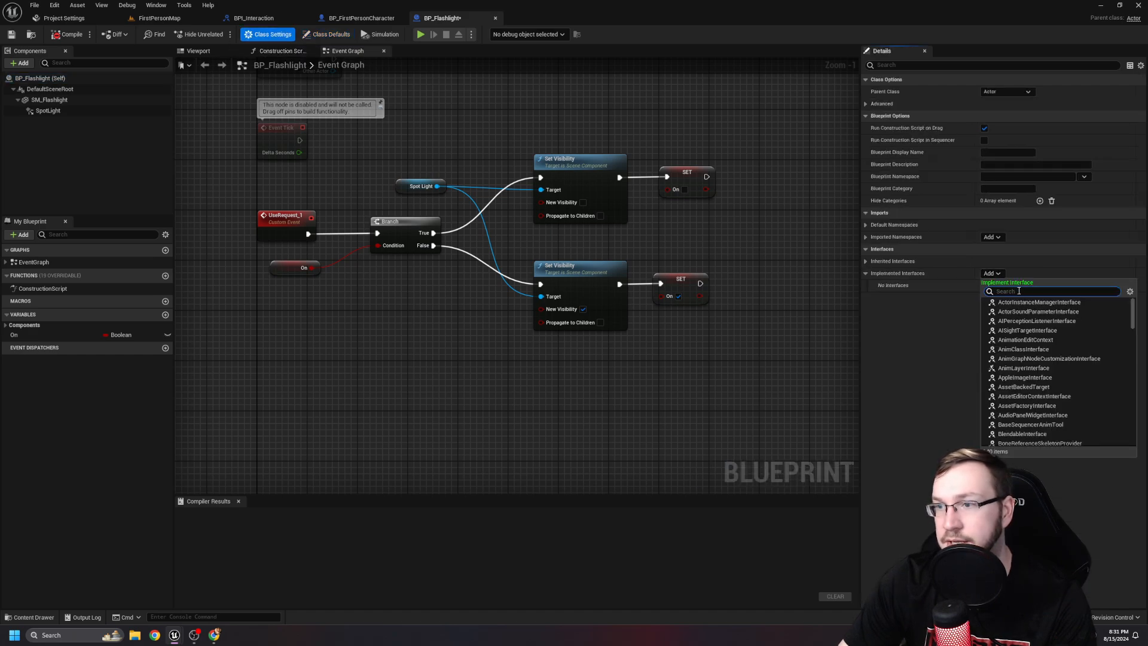
{"action": "type", "text": "bpi"}
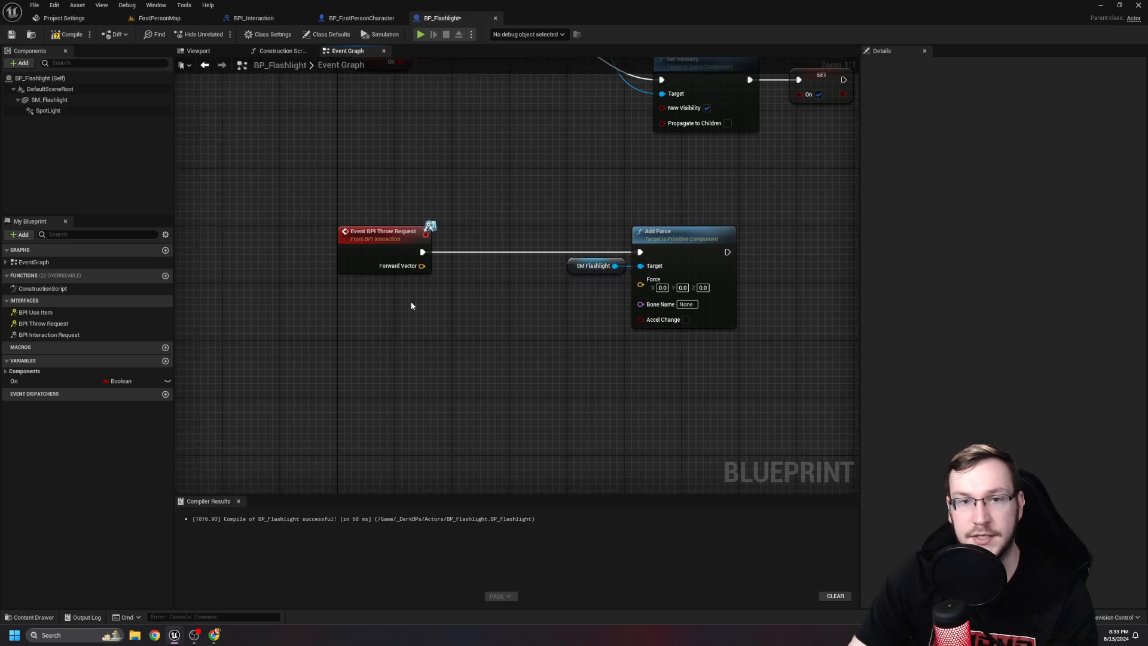
Multiply the Forward Vector by a float 1000 and feed the result into Add Force.
{"action": "left_click_drag", "start_coordinate": [422, 265], "coordinate": [436, 299]}
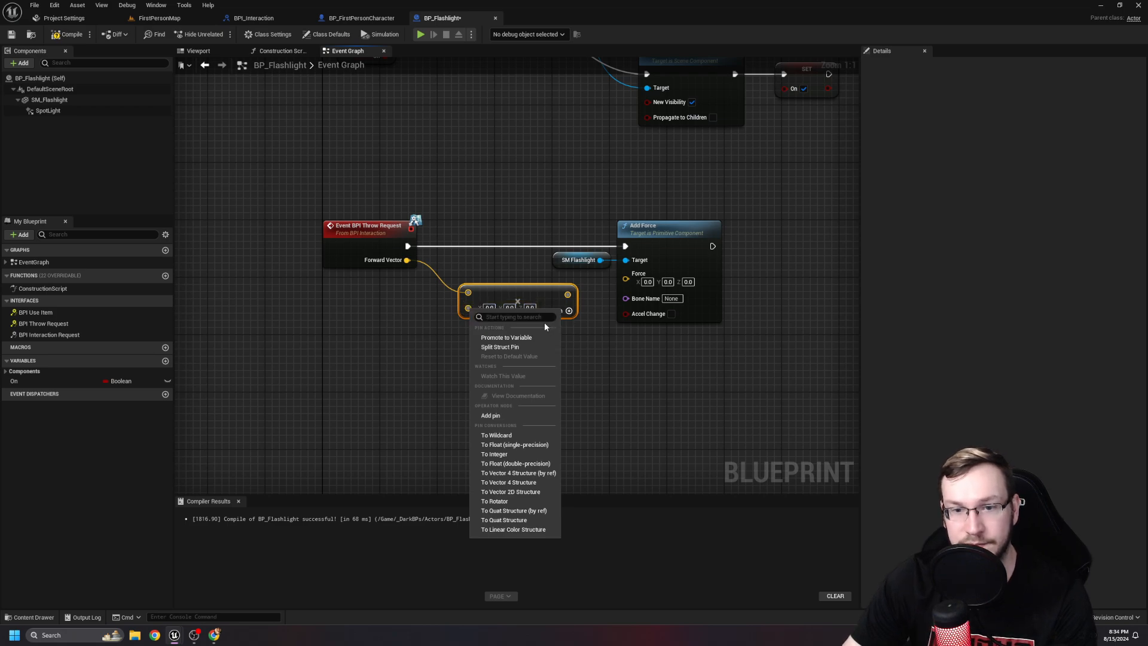
{"action": "mouse_move", "coordinate": [514, 444]}
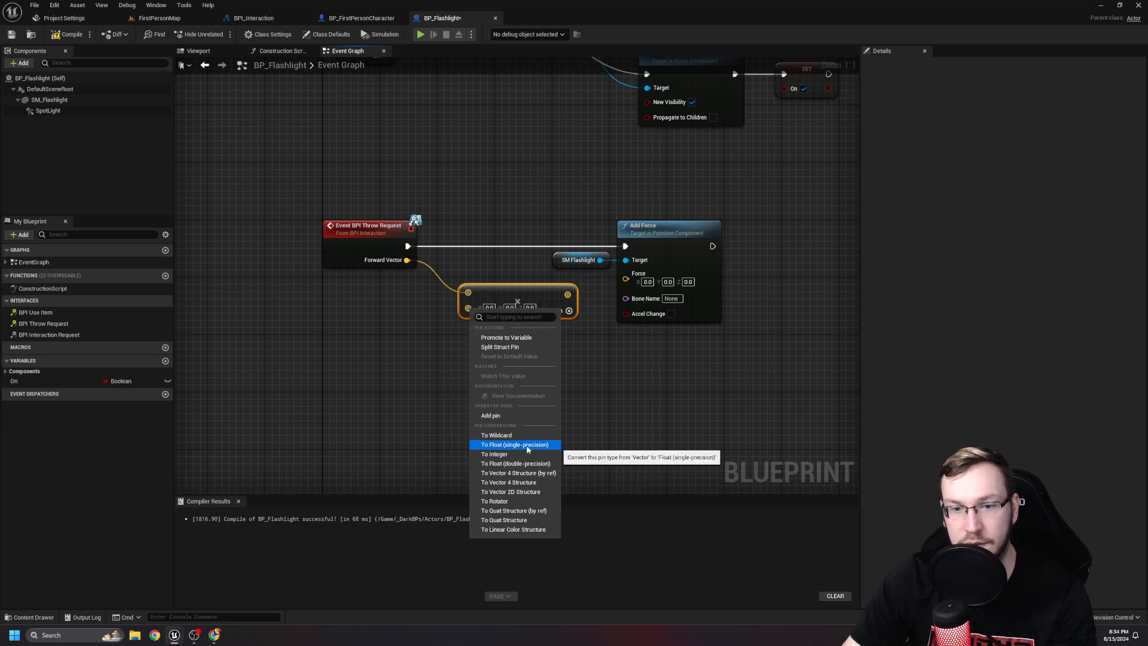
{"action": "left_click", "coordinate": [514, 445]}
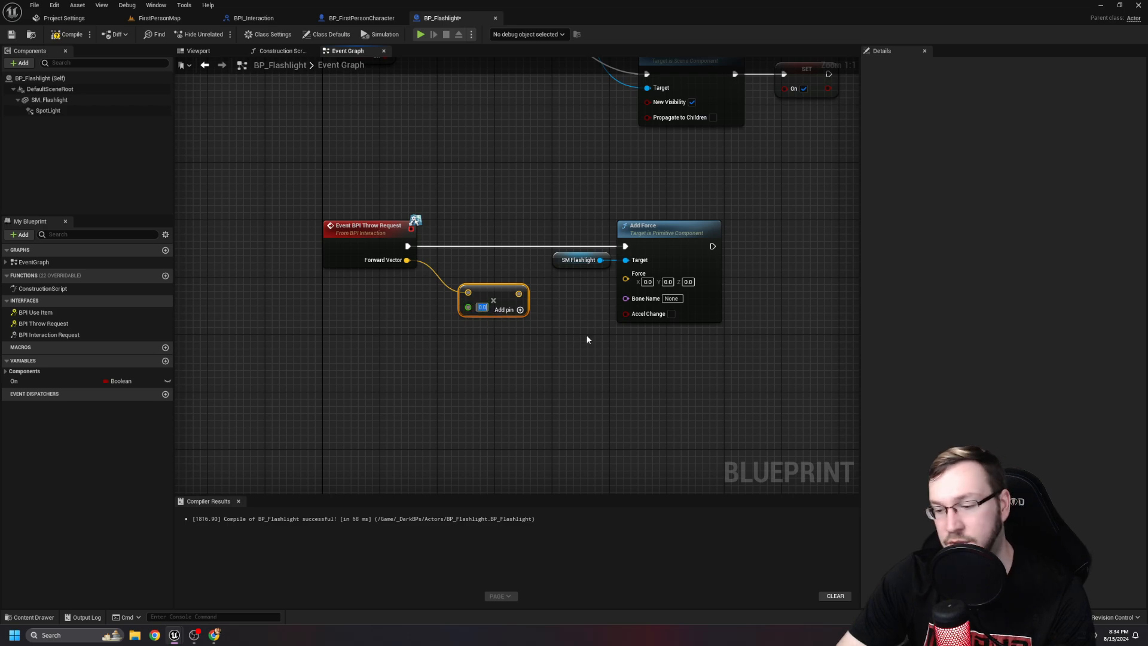
{"action": "type", "text": "1000.0"}
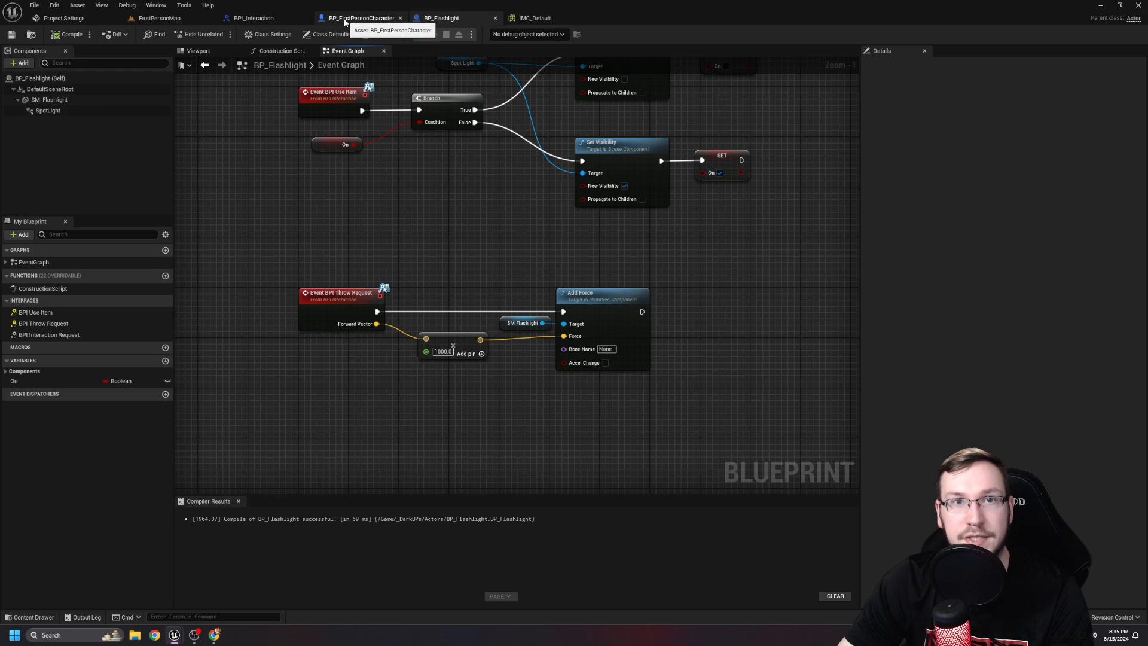
Check IA_Throw in IMC_Default, expand the IA_Throw event in the character Input Graph, and play the level.
{"action": "left_click", "coordinate": [359, 18]}
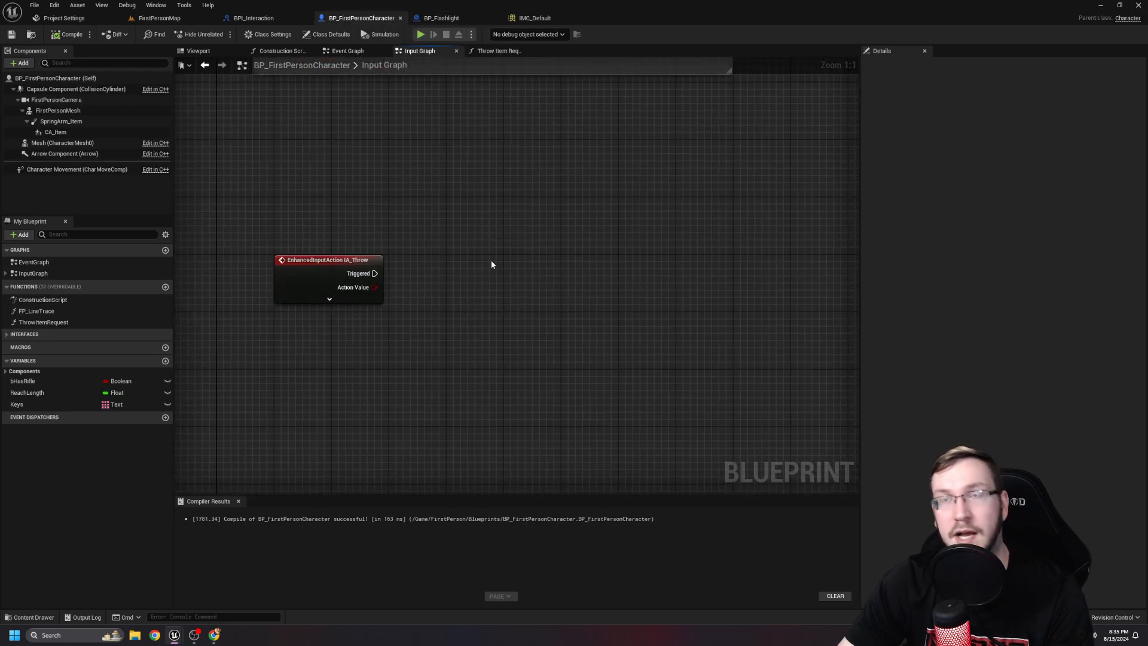
{"action": "left_click", "coordinate": [534, 18]}
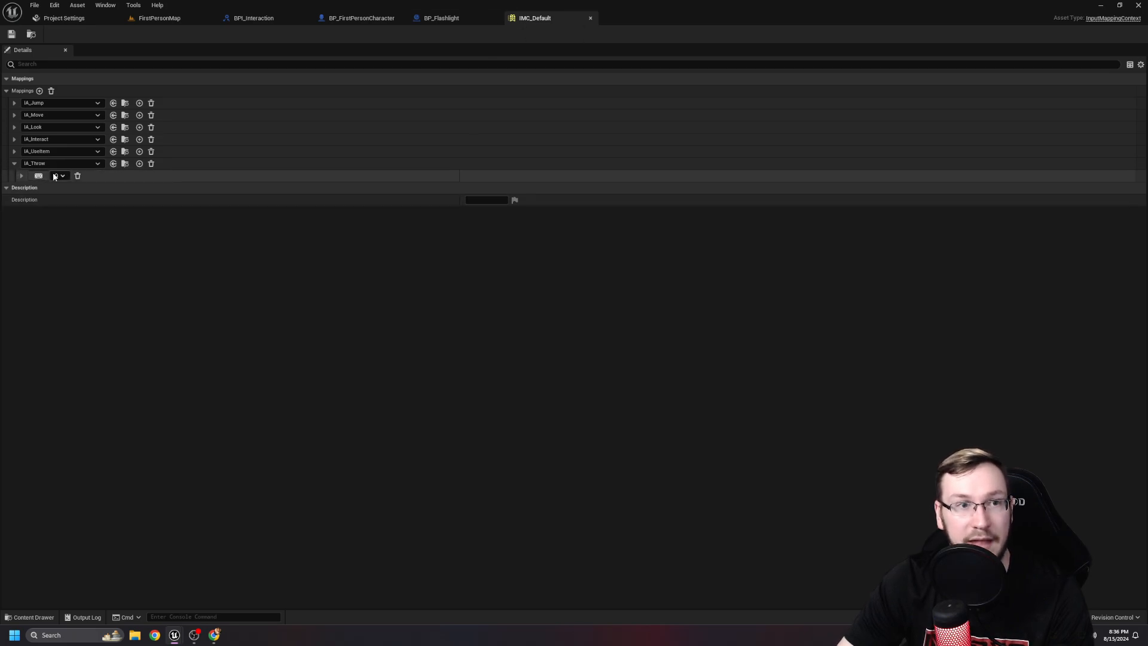
{"action": "left_click", "coordinate": [359, 18]}
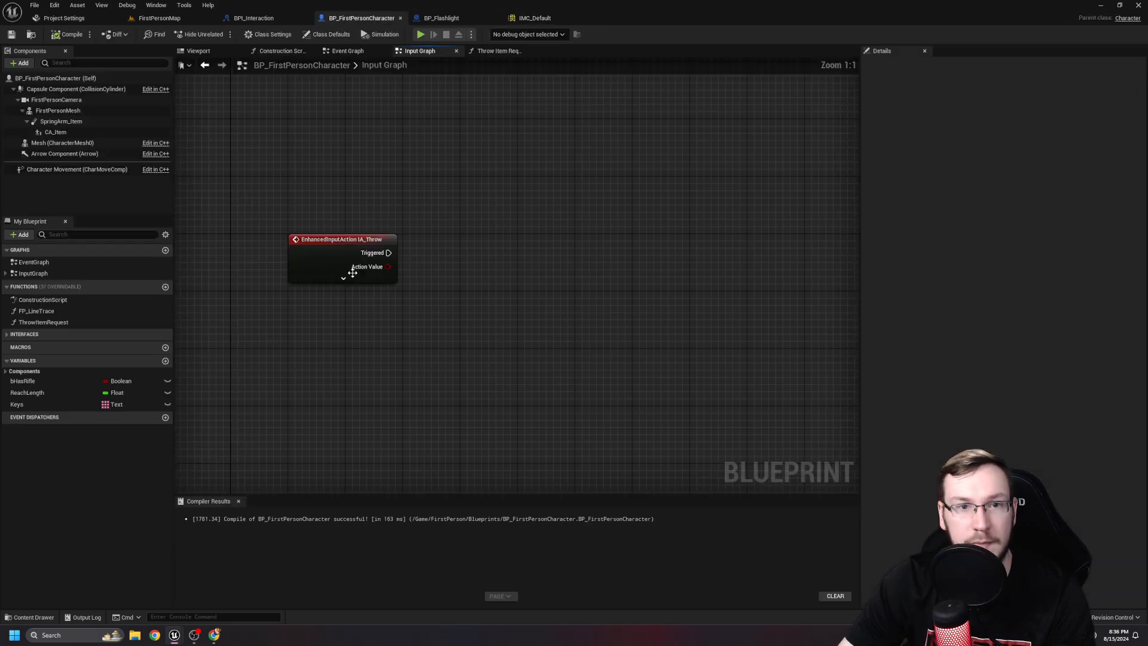
{"action": "left_click", "coordinate": [342, 276]}
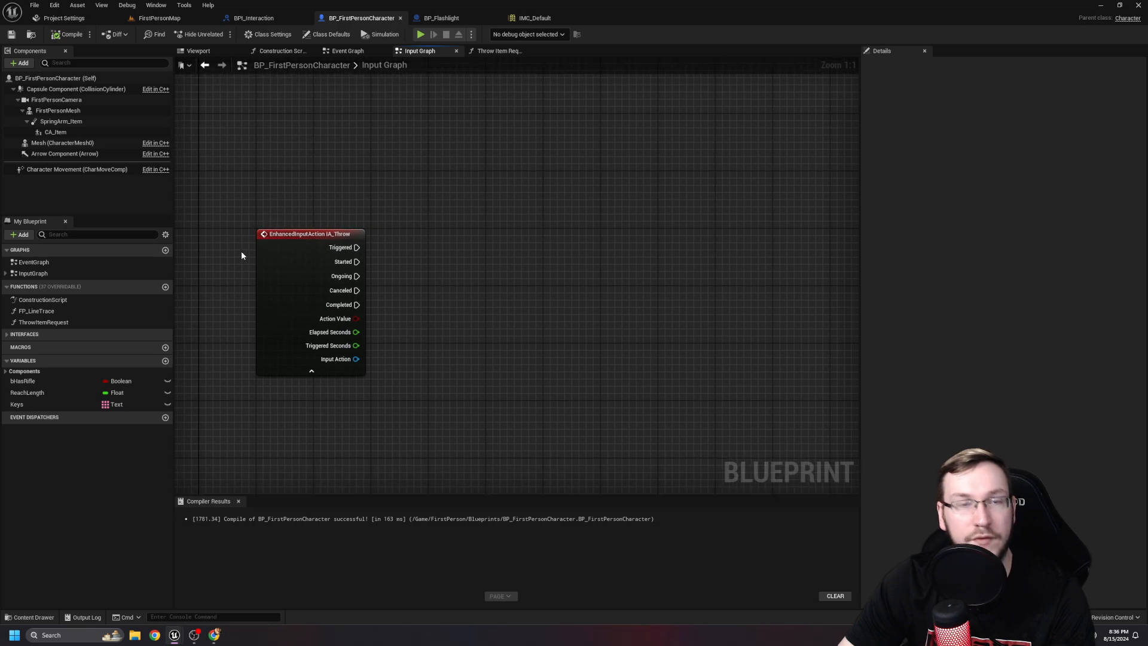
{"action": "mouse_move", "coordinate": [184, 220]}
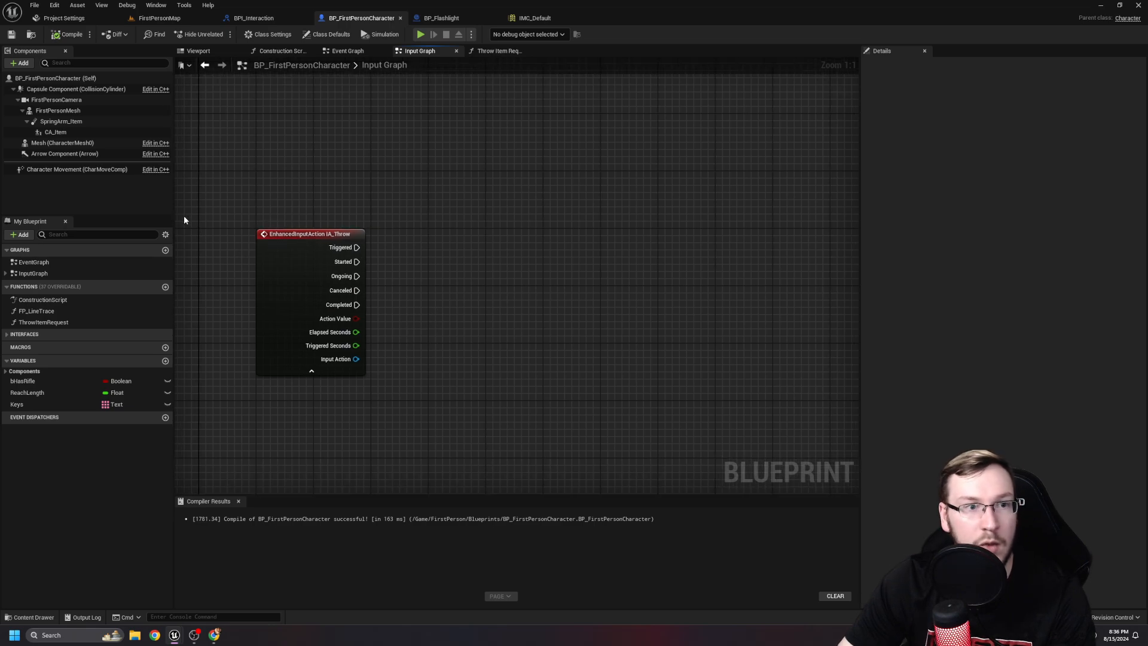
{"action": "left_click", "coordinate": [43, 322]}
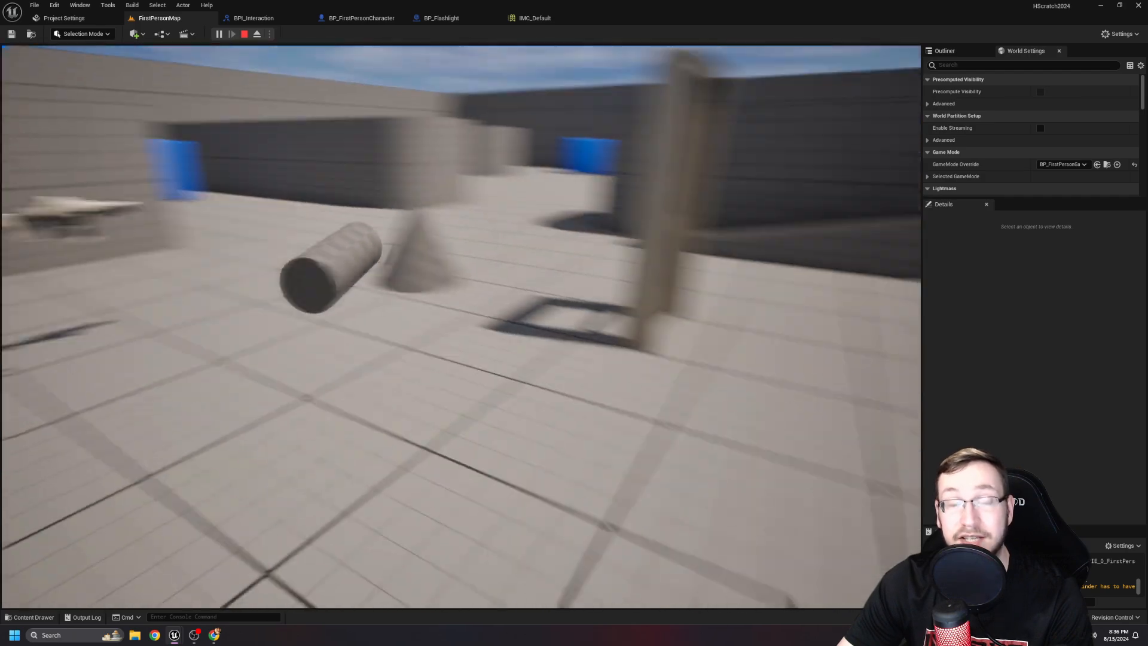
Stop the play test and dismiss the message log warning that the flashlight mesh needs Simulate Physics.
{"action": "left_click", "coordinate": [219, 33]}
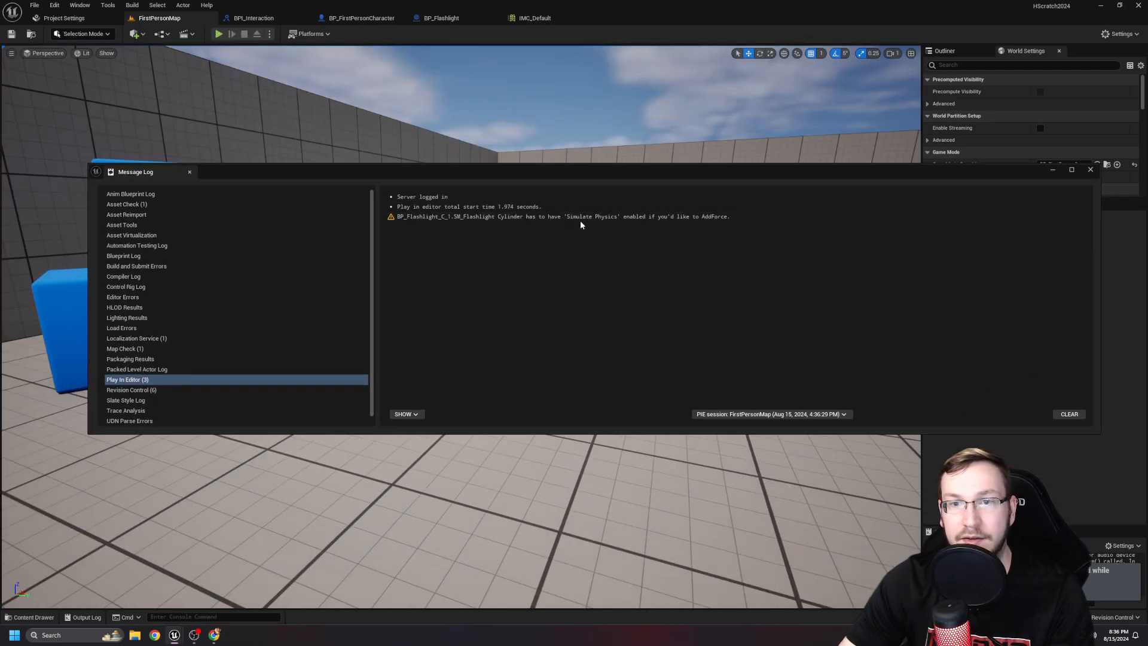
{"action": "left_click", "coordinate": [1090, 169]}
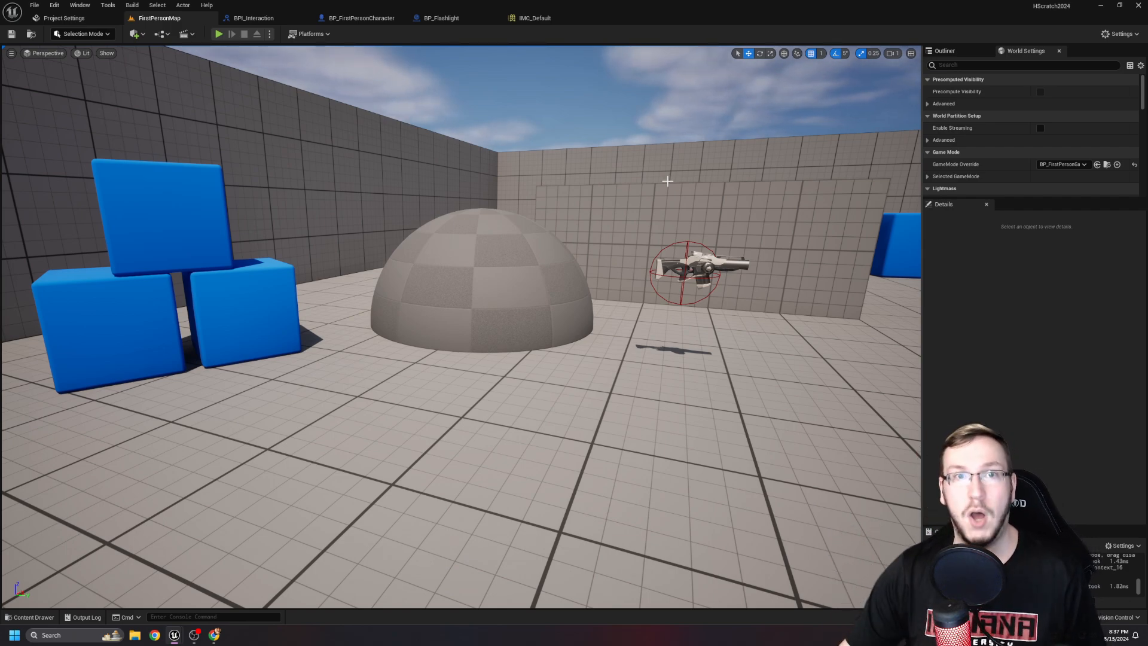
{"action": "left_click", "coordinate": [439, 18]}
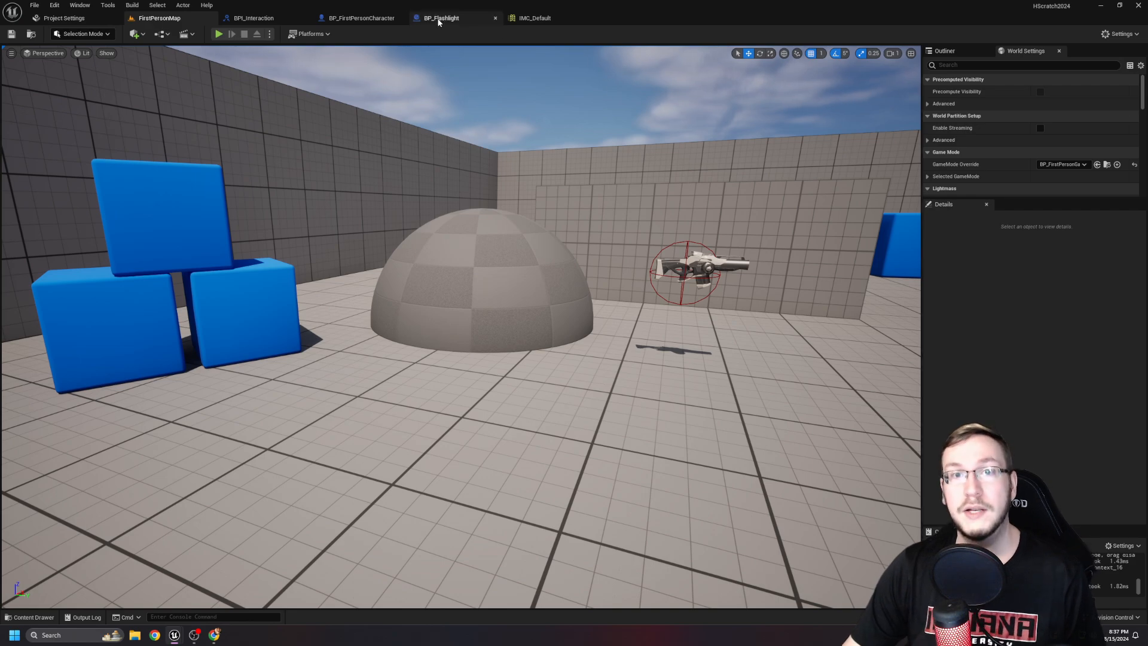
Insert Set Simulate Physics (checked) on SM_Flashlight between Event BPI Throw Request and Add Force.
{"action": "left_click", "coordinate": [441, 18]}
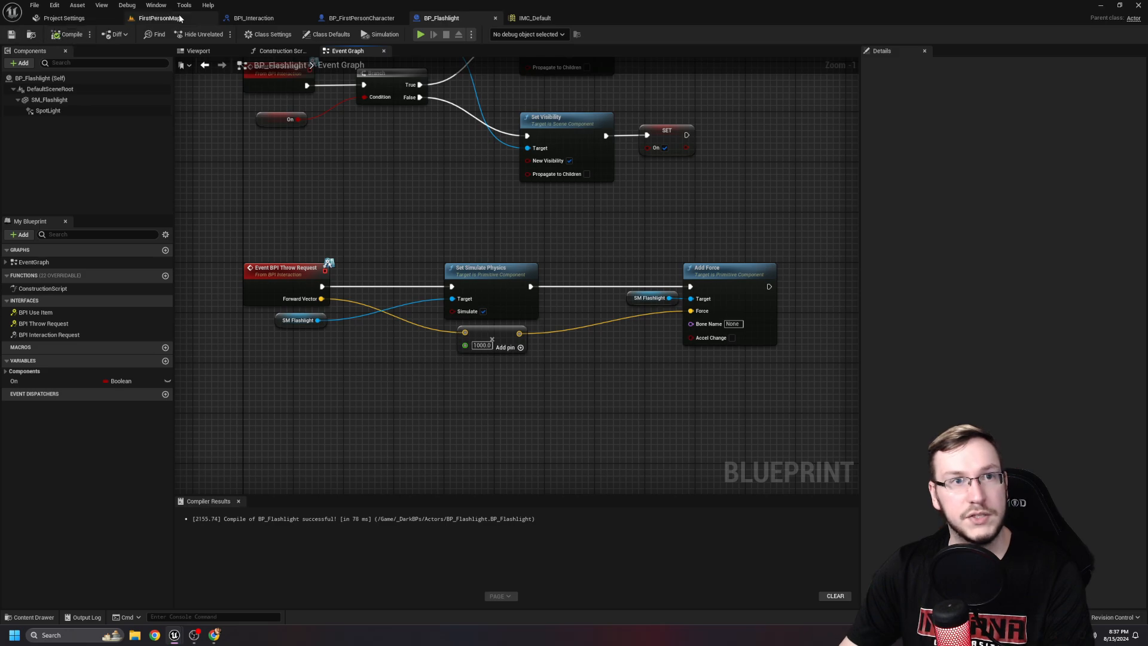
{"action": "left_click", "coordinate": [155, 18]}
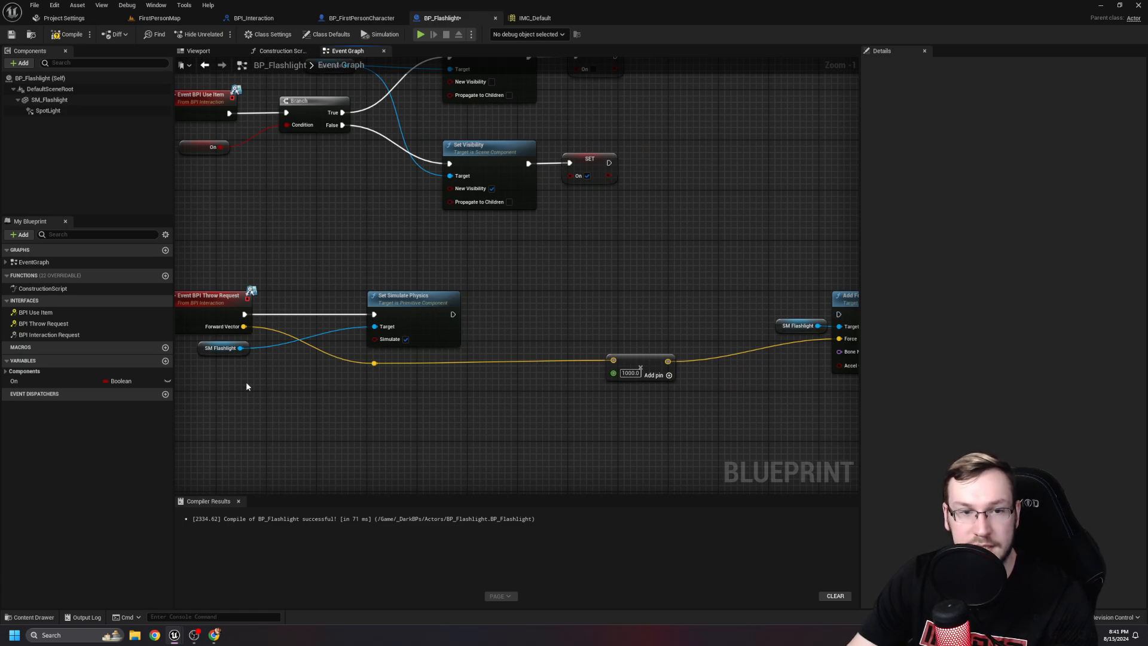
After Set Simulate Physics, set the mesh's collision response to Block on all channels, then return to FirstPersonMap.
{"action": "left_click_drag", "start_coordinate": [453, 313], "coordinate": [525, 318]}
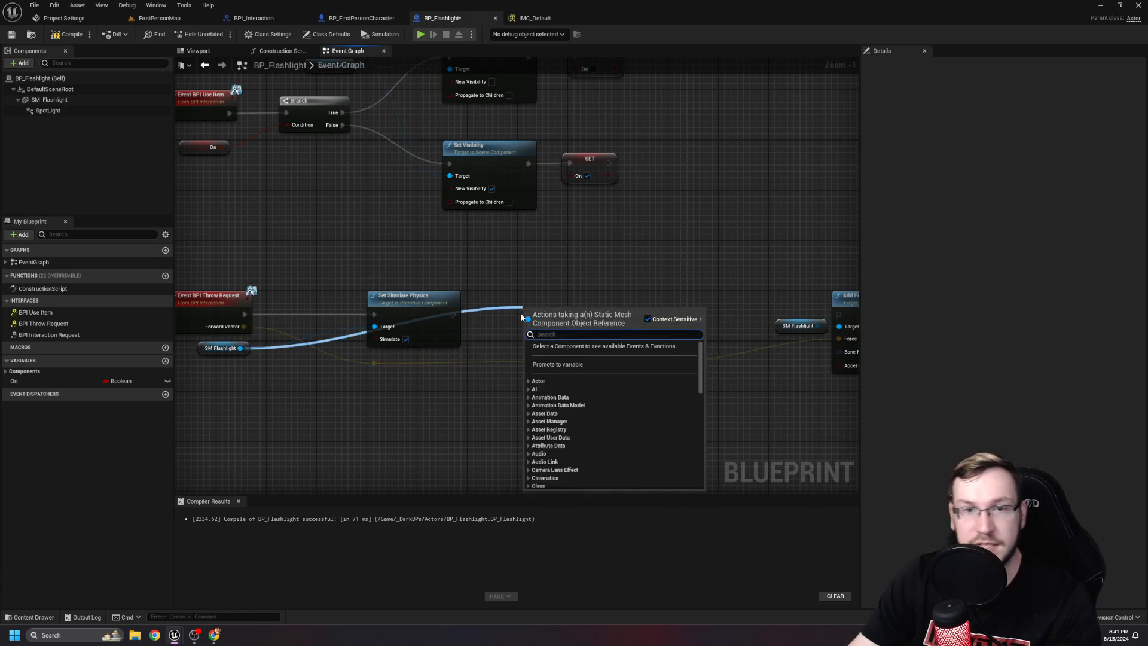
{"action": "type", "text": "set.coll"}
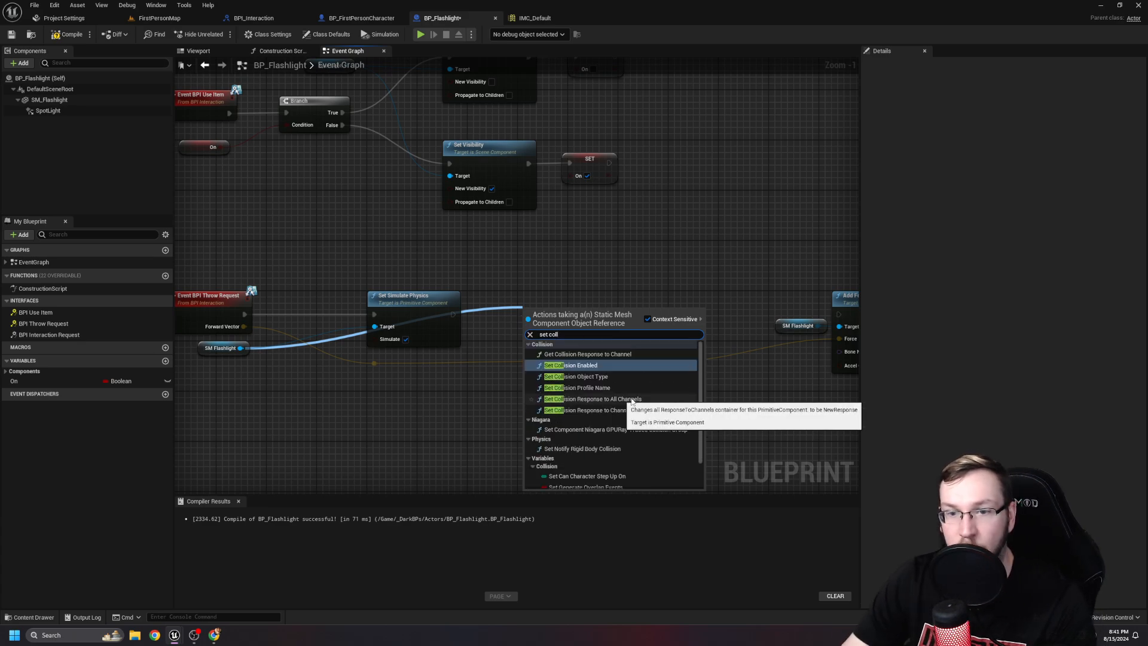
{"action": "left_click", "coordinate": [592, 398]}
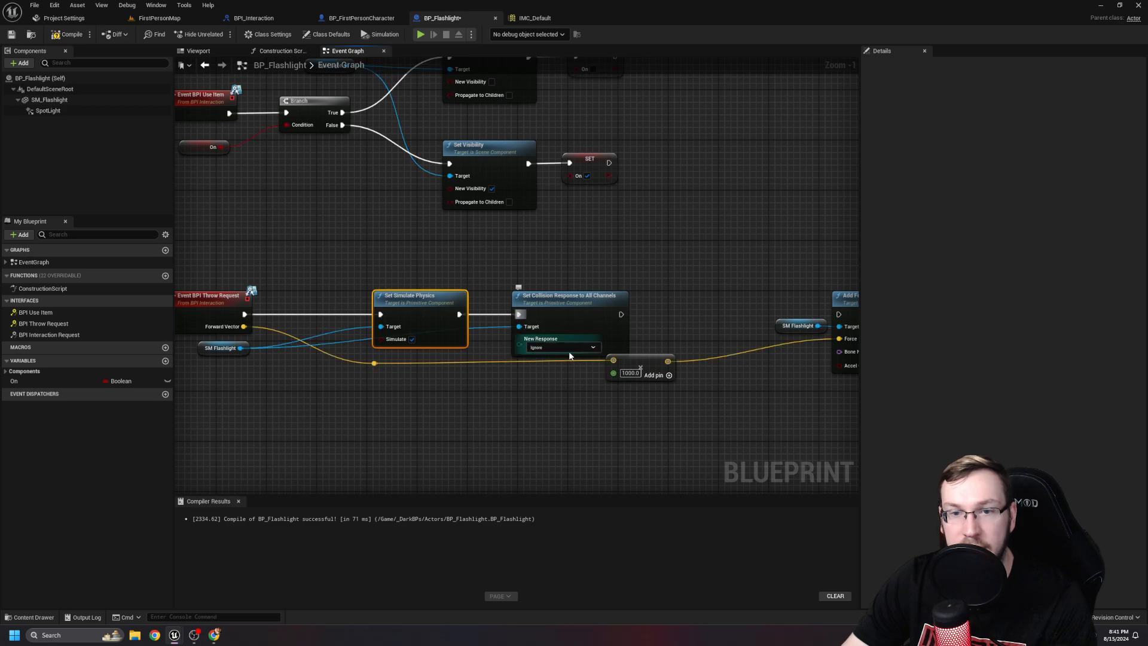
{"action": "left_click", "coordinate": [537, 347]}
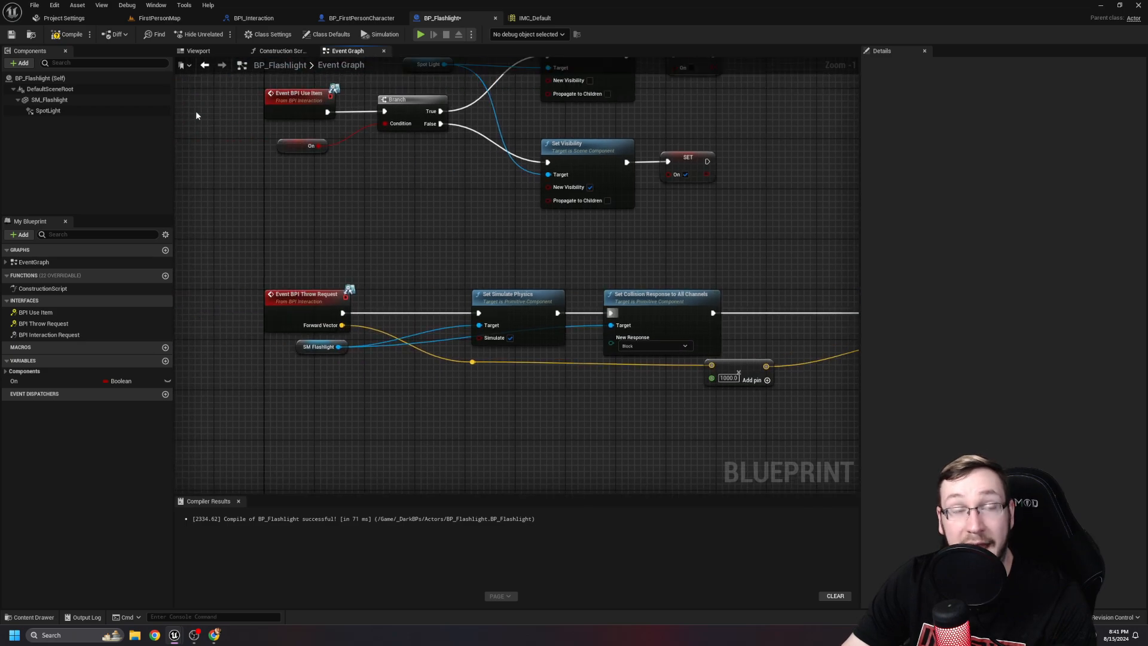
{"action": "left_click", "coordinate": [159, 17]}
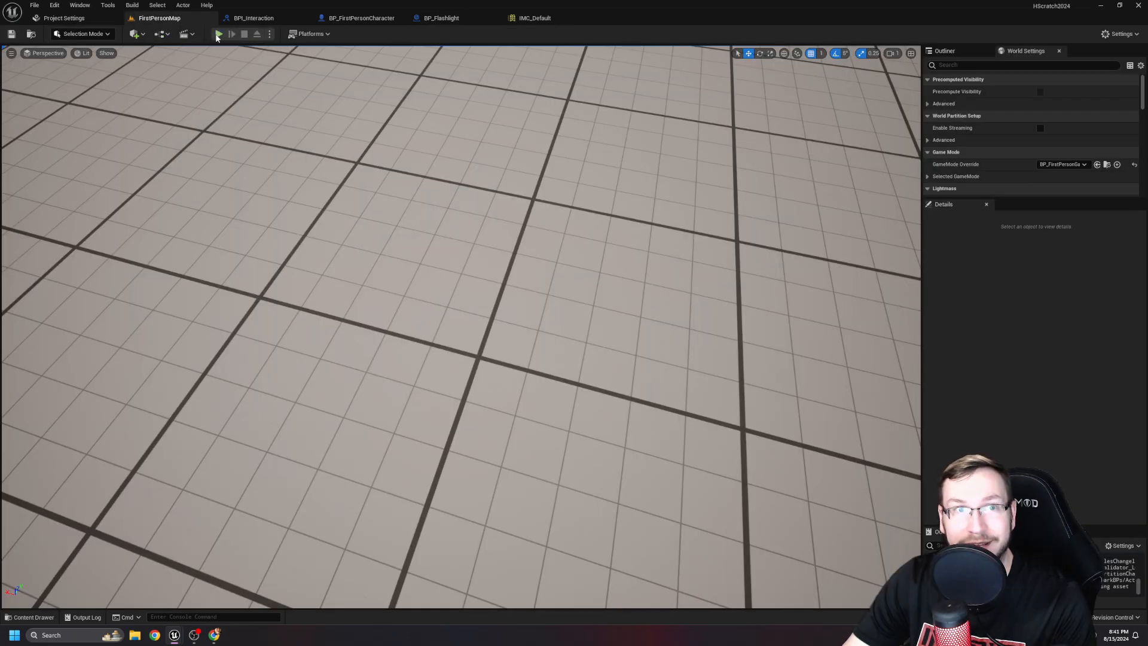
Play-test the level and throw the flashlight, then end the test.
{"action": "left_click", "coordinate": [218, 33]}
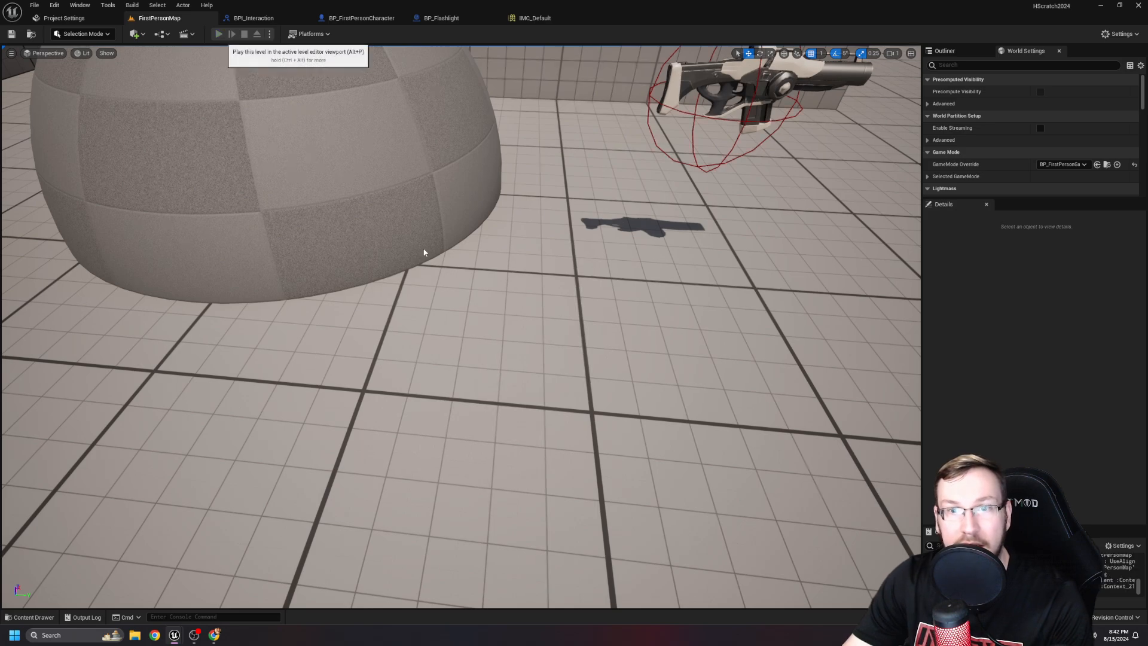
{"action": "left_click", "coordinate": [217, 33]}
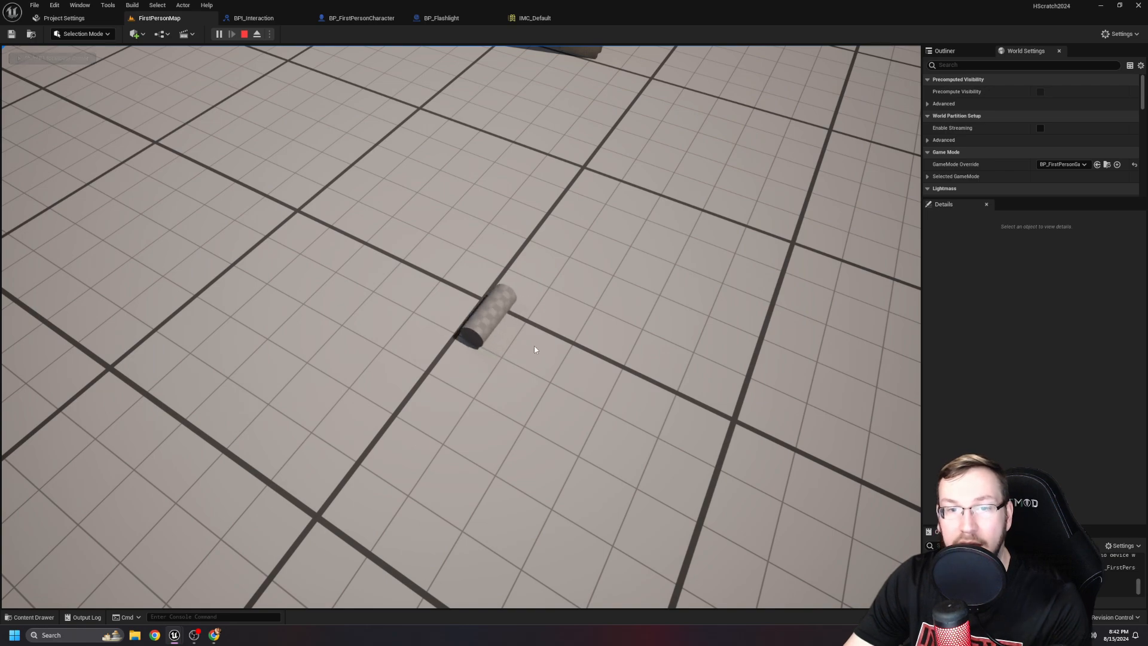
{"action": "left_click", "coordinate": [252, 18]}
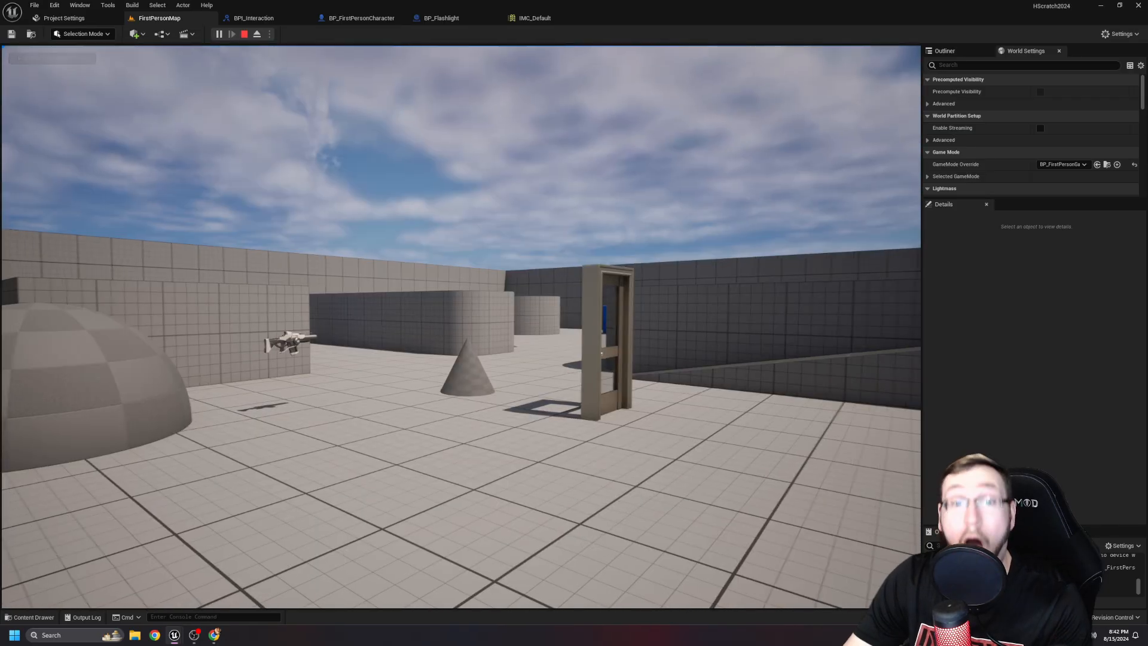
{"action": "left_click", "coordinate": [439, 18]}
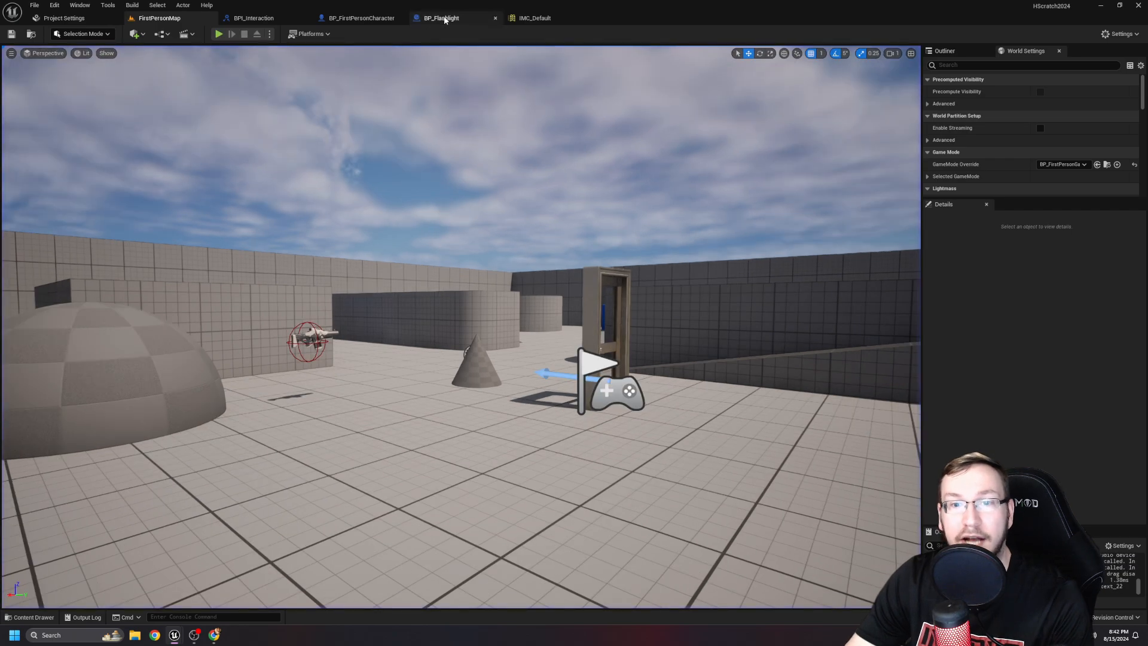
Raise the flashlight's throw force multiplier to 10000.0 and play-test the throw again.
{"action": "left_click", "coordinate": [439, 18]}
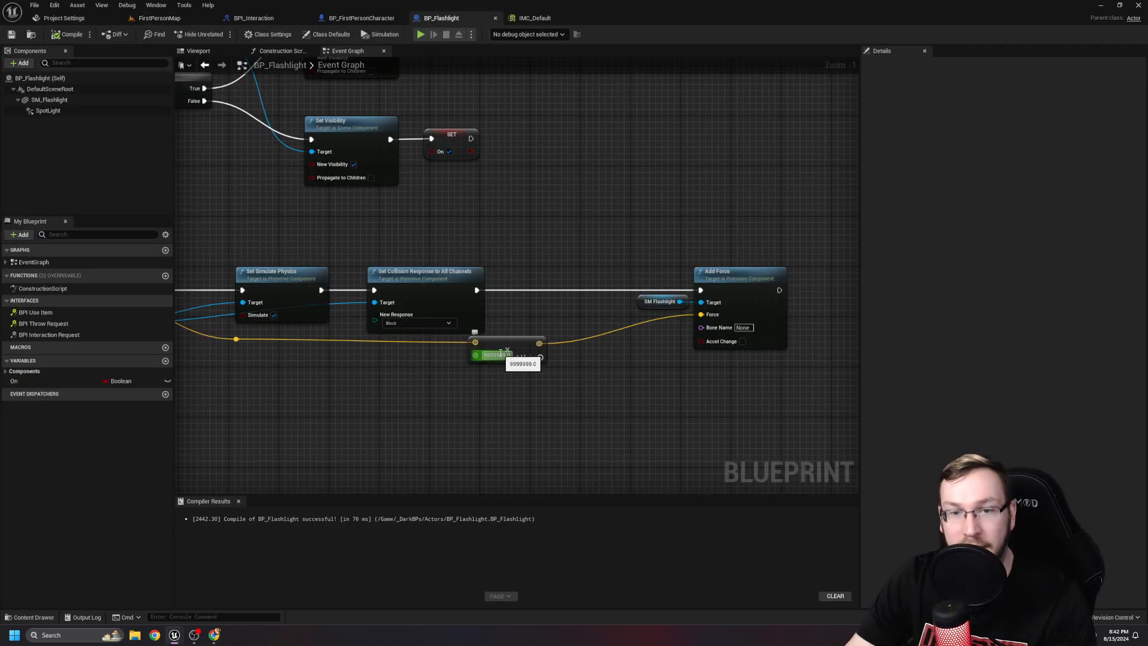
{"action": "type", "text": "10000.0"}
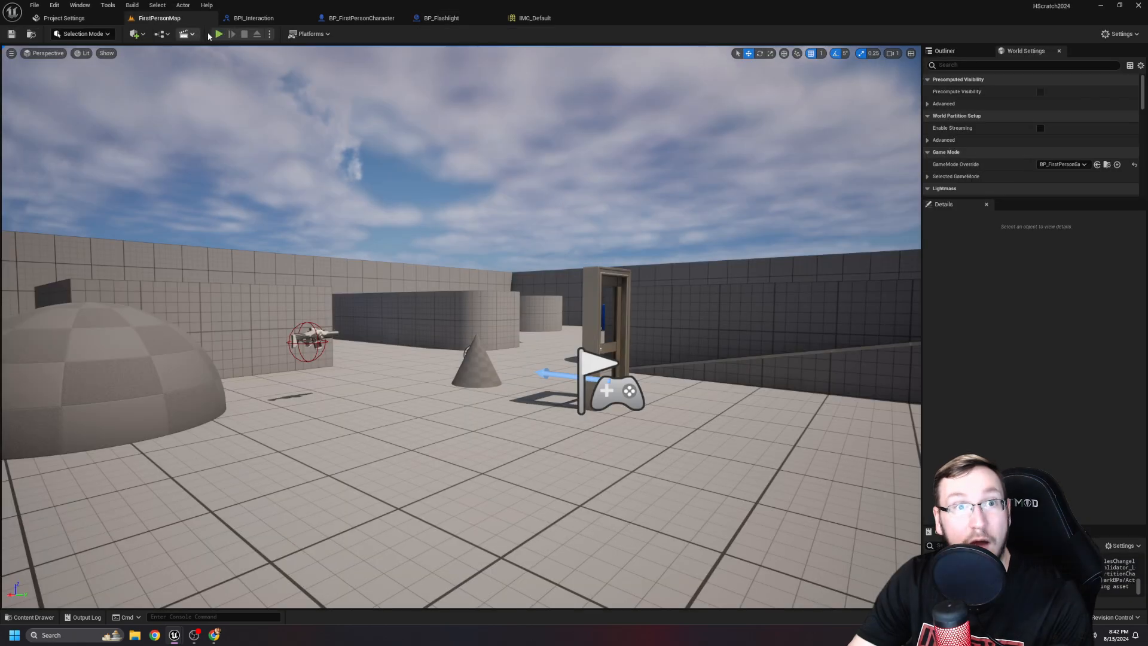
{"action": "left_click", "coordinate": [217, 33]}
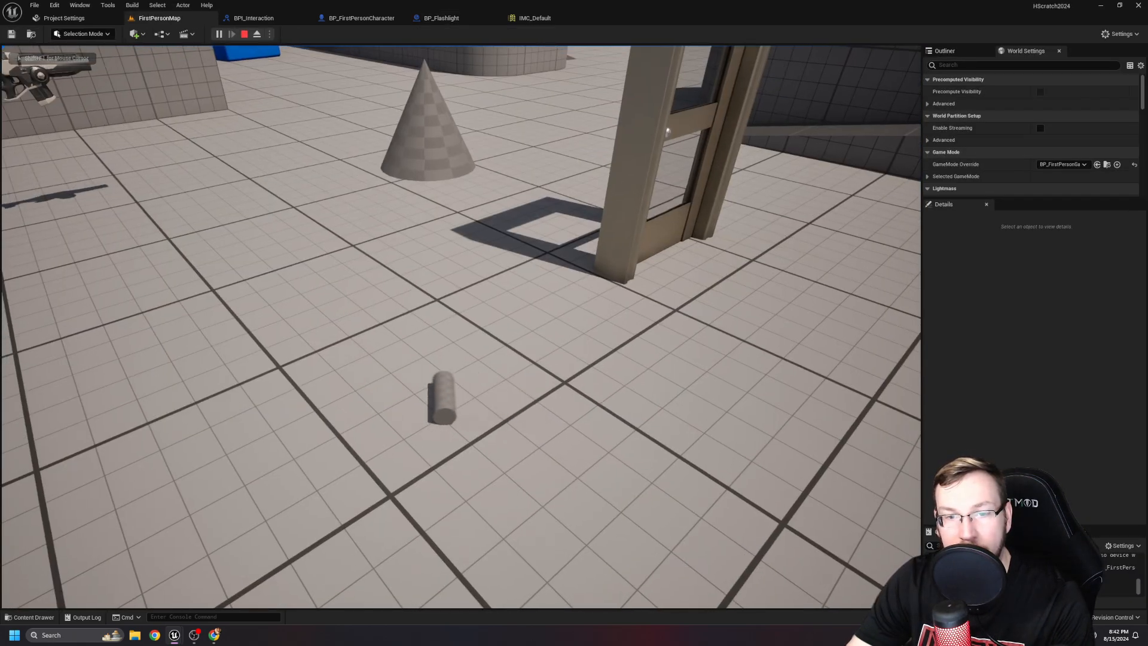
{"action": "left_click", "coordinate": [219, 34]}
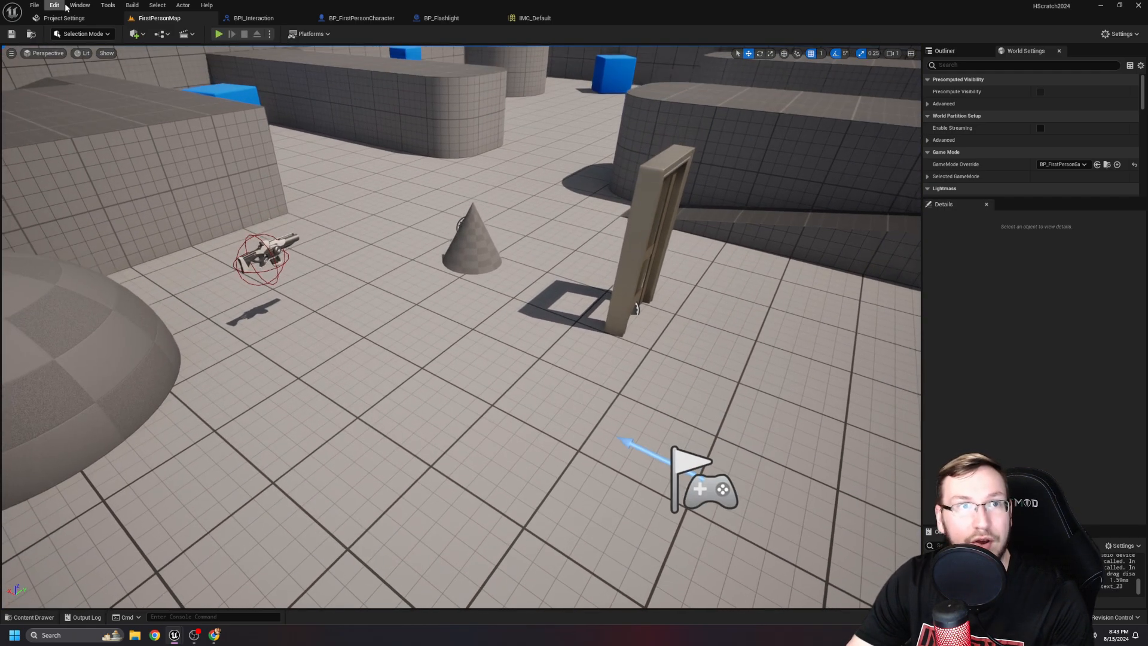
Review the physics frame-rate settings in Project Settings and play-test the throw once more.
{"action": "left_click", "coordinate": [63, 18]}
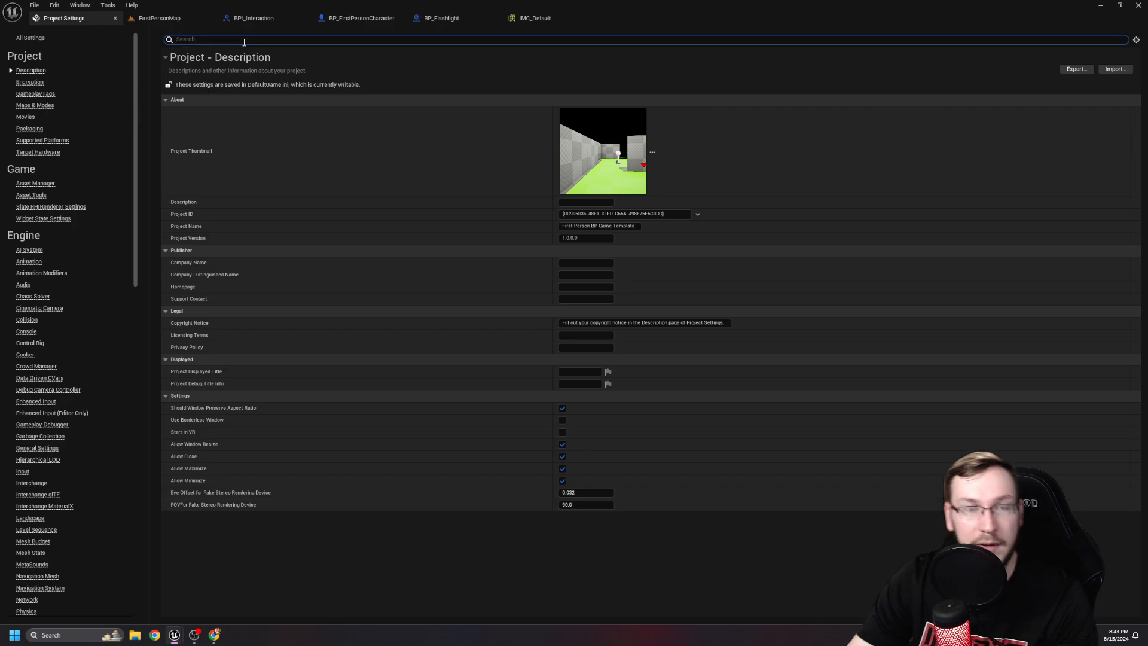
{"action": "type", "text": "frame"}
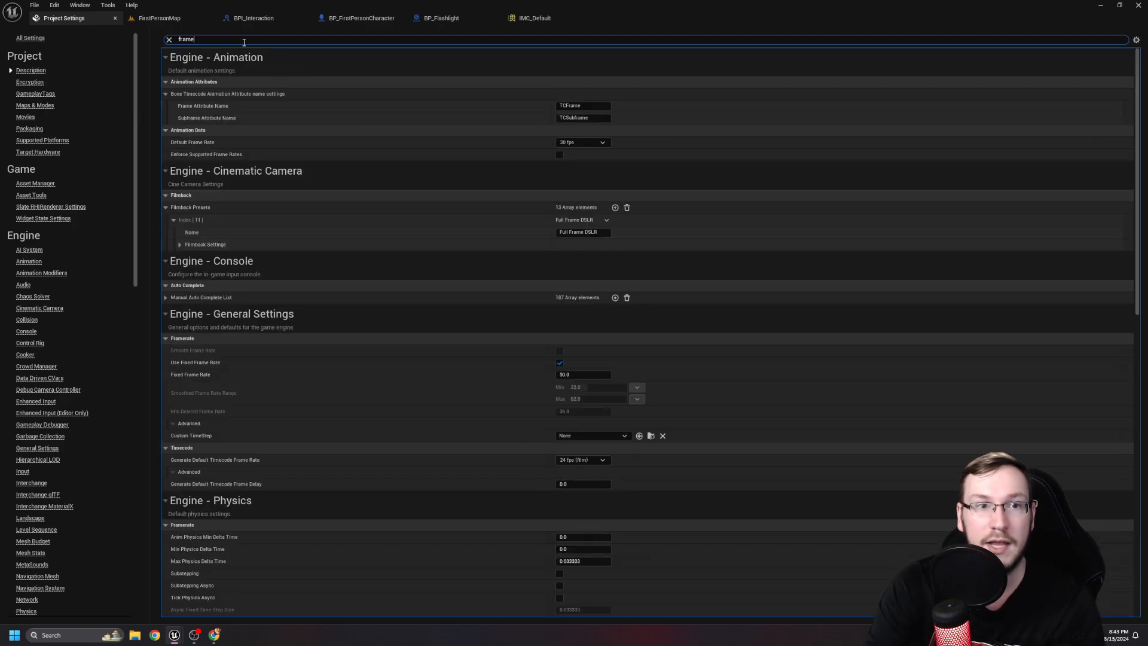
{"action": "left_click", "coordinate": [582, 374]}
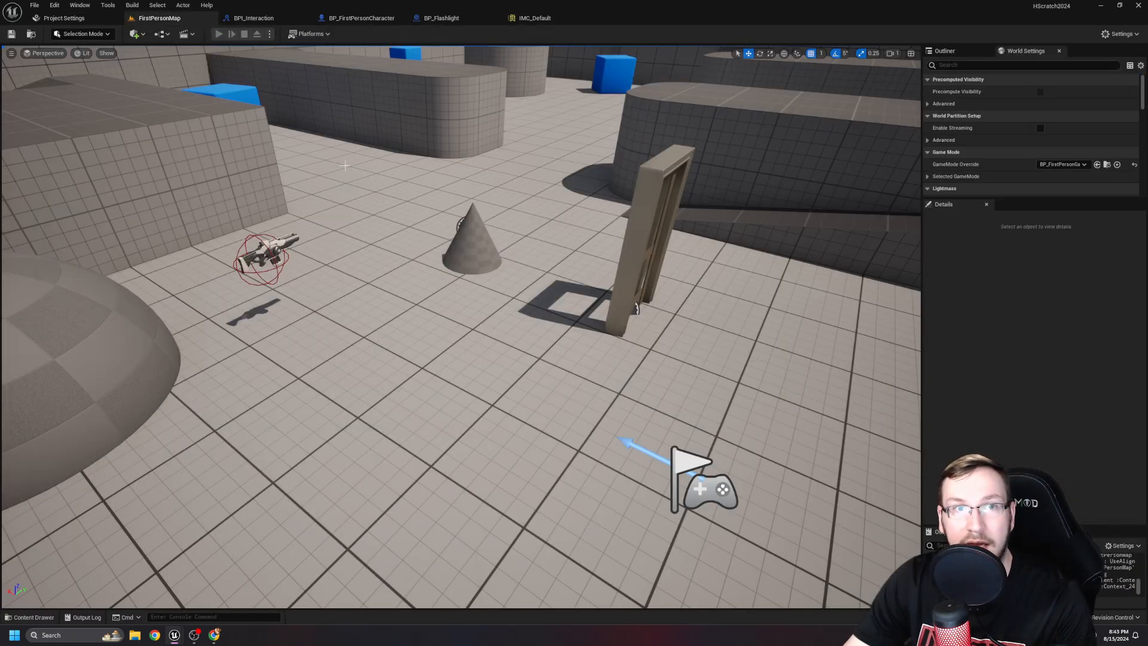
{"action": "left_click", "coordinate": [219, 34]}
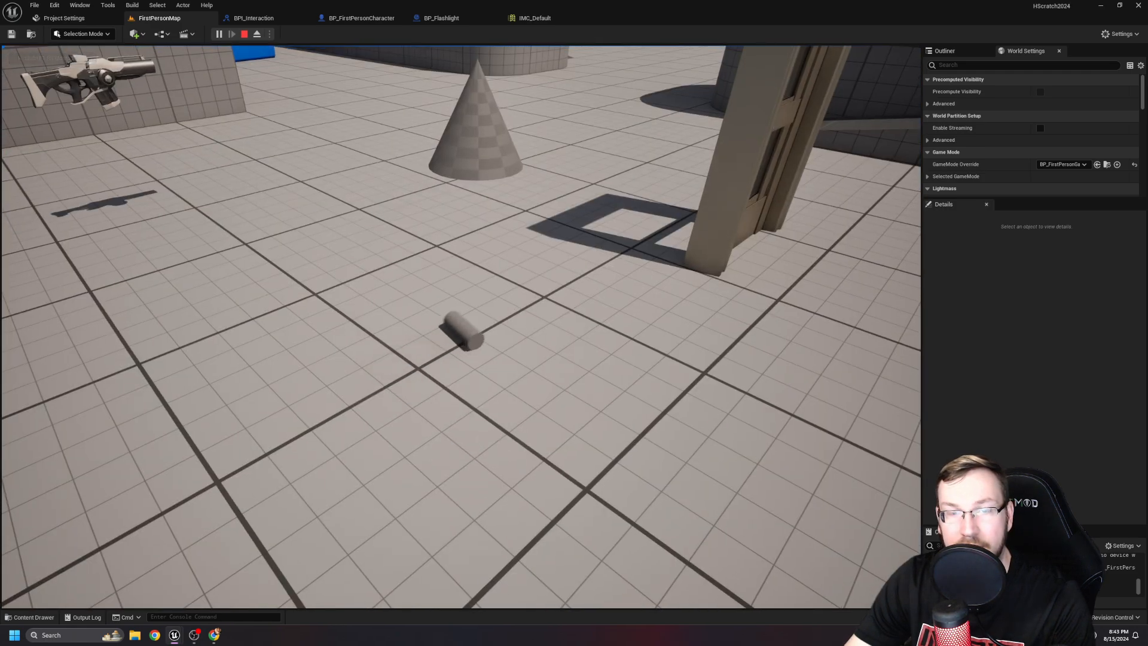
{"action": "left_click", "coordinate": [244, 33]}
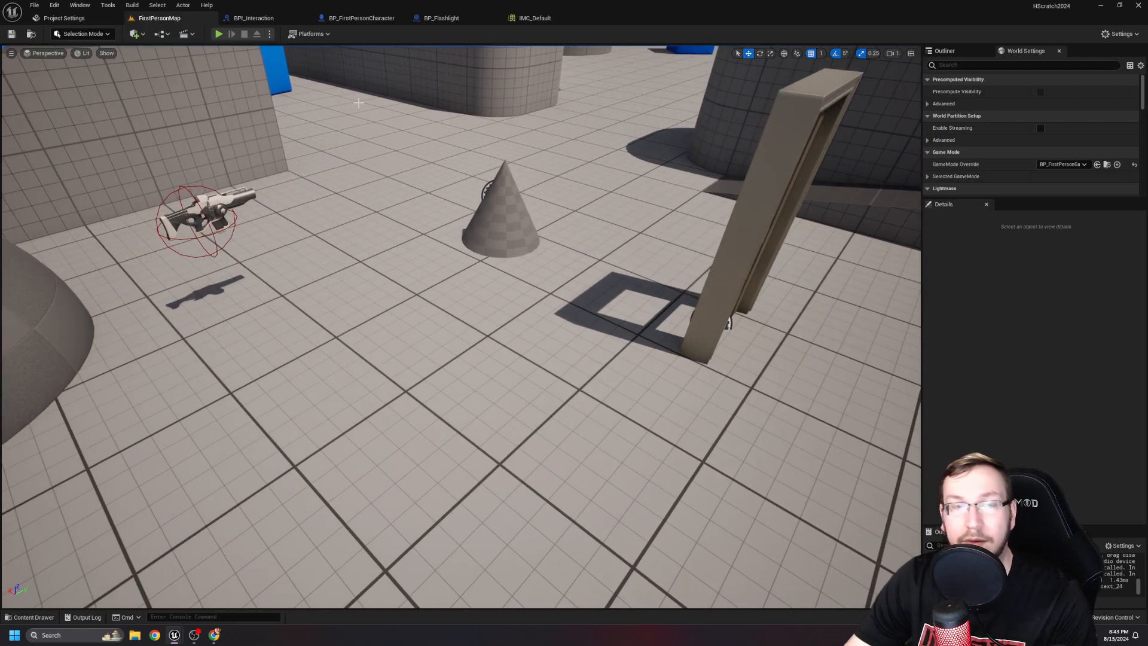
{"action": "left_click", "coordinate": [440, 17]}
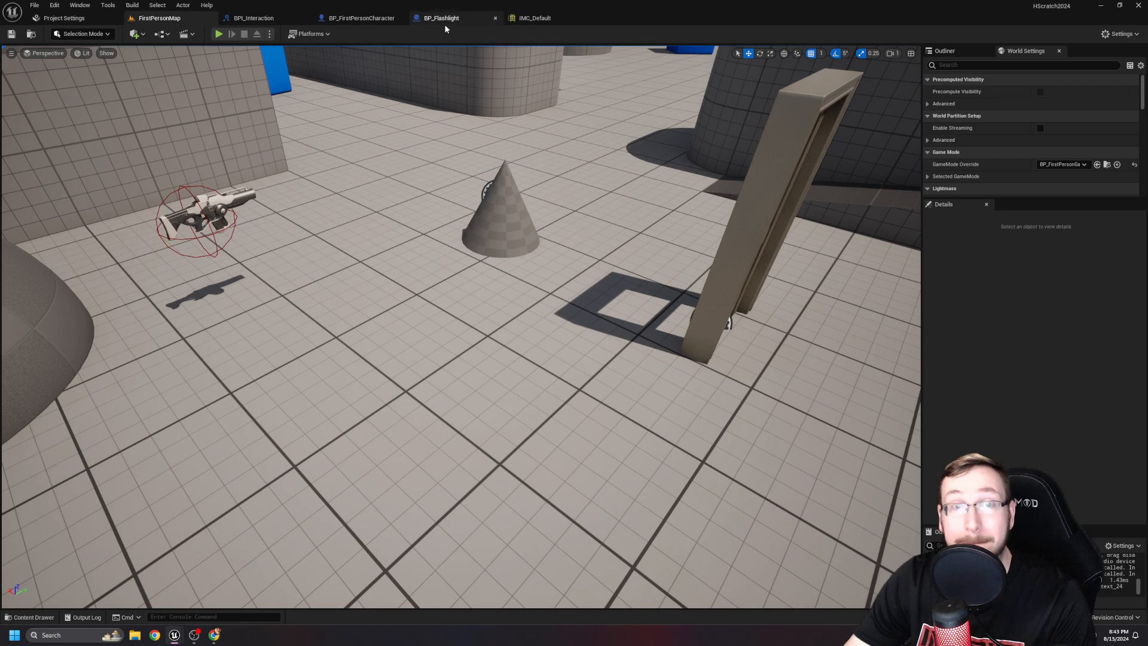
Check the substepping settings, then return to BP_Flashlight with its multiplier at 100000.
{"action": "left_click", "coordinate": [64, 18]}
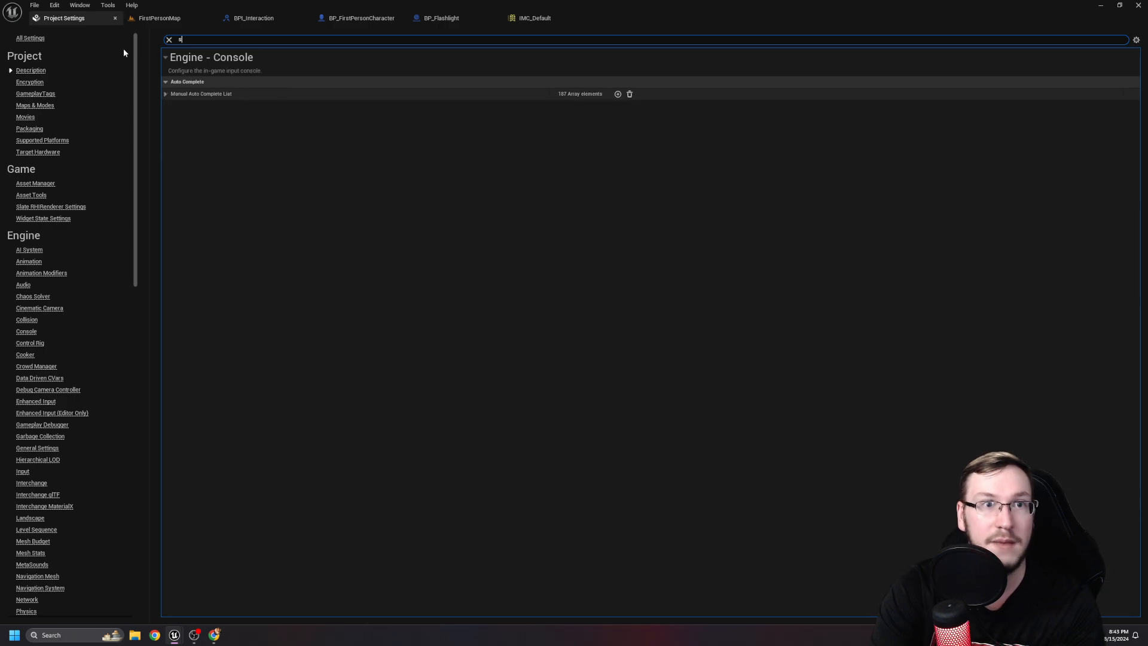
{"action": "type", "text": "ubstepping"}
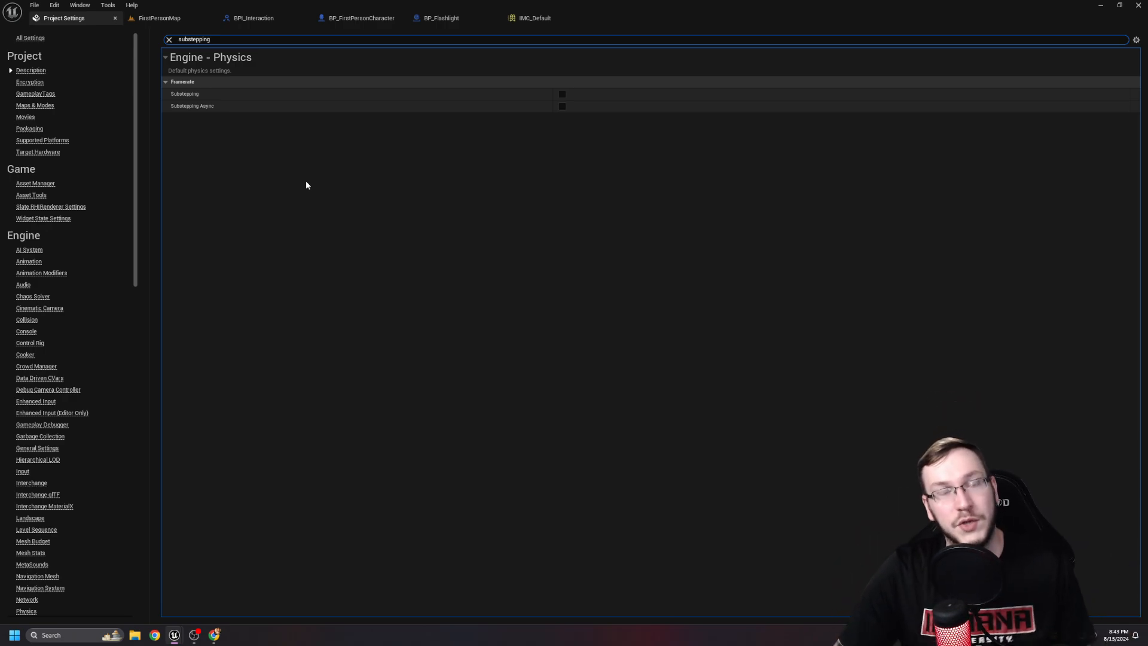
{"action": "mouse_move", "coordinate": [367, 256]}
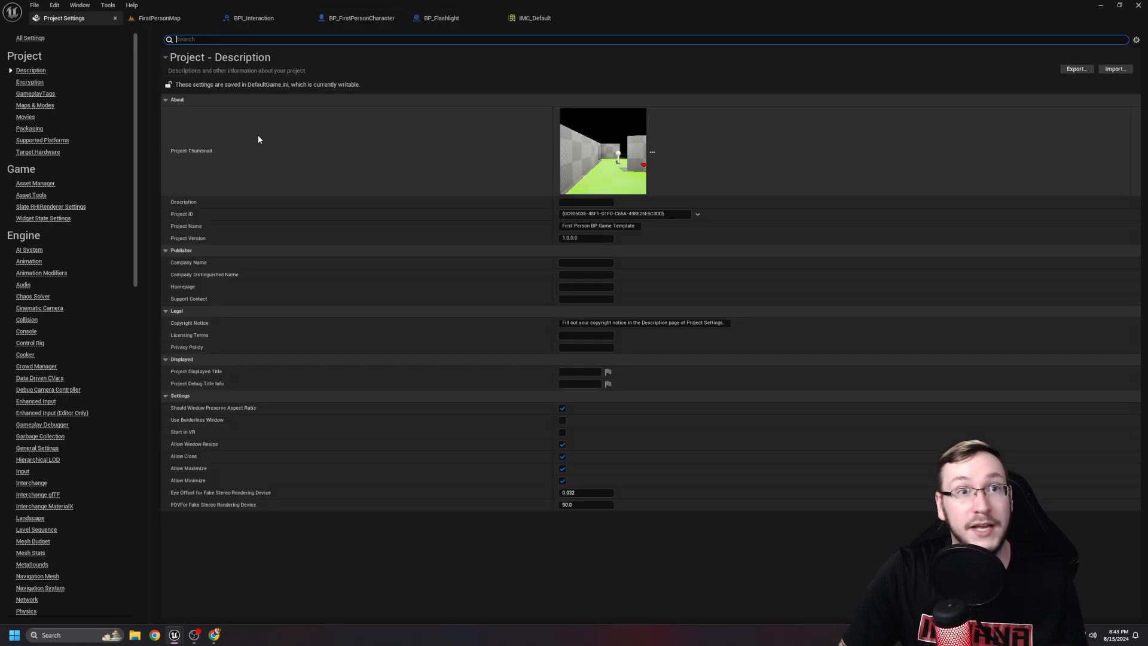
{"action": "mouse_move", "coordinate": [332, 168]}
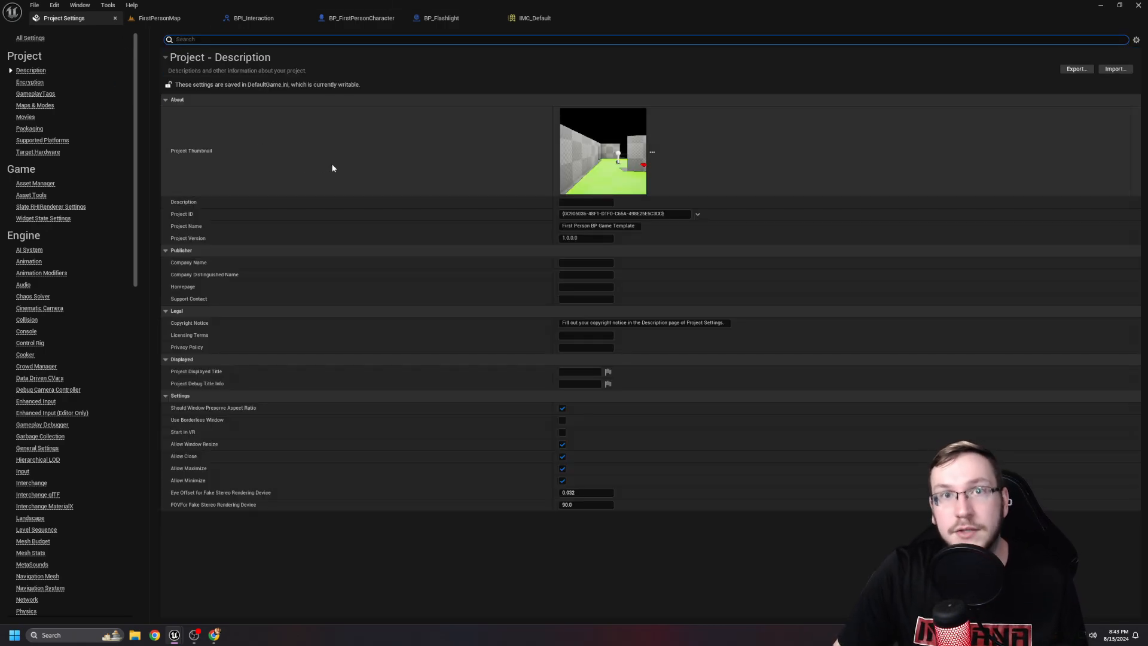
{"action": "mouse_move", "coordinate": [325, 128]}
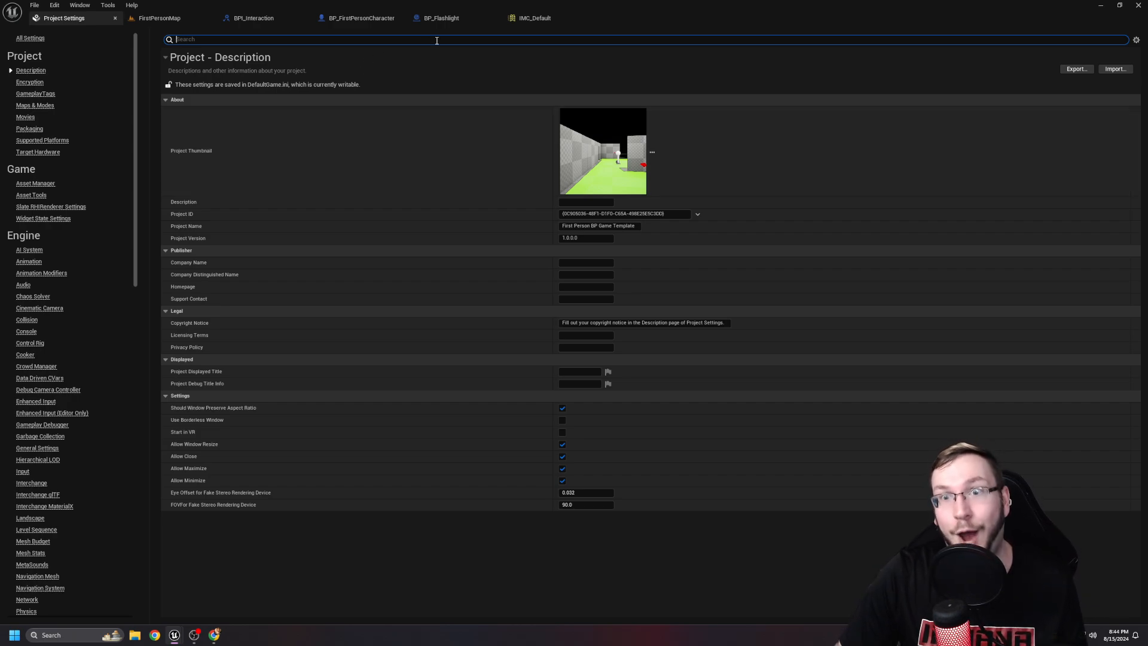
{"action": "left_click", "coordinate": [438, 18]}
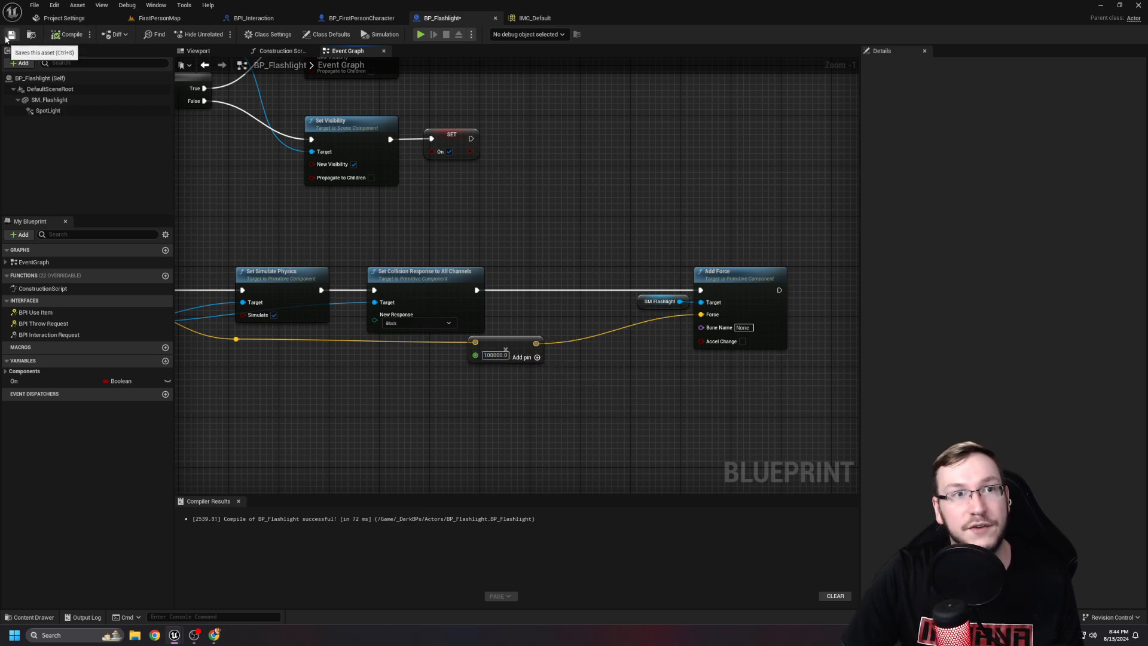
Save BP_Flashlight, look over the FirstPersonMap arena, and return to the Throw Item Request graph.
{"action": "left_click", "coordinate": [158, 17]}
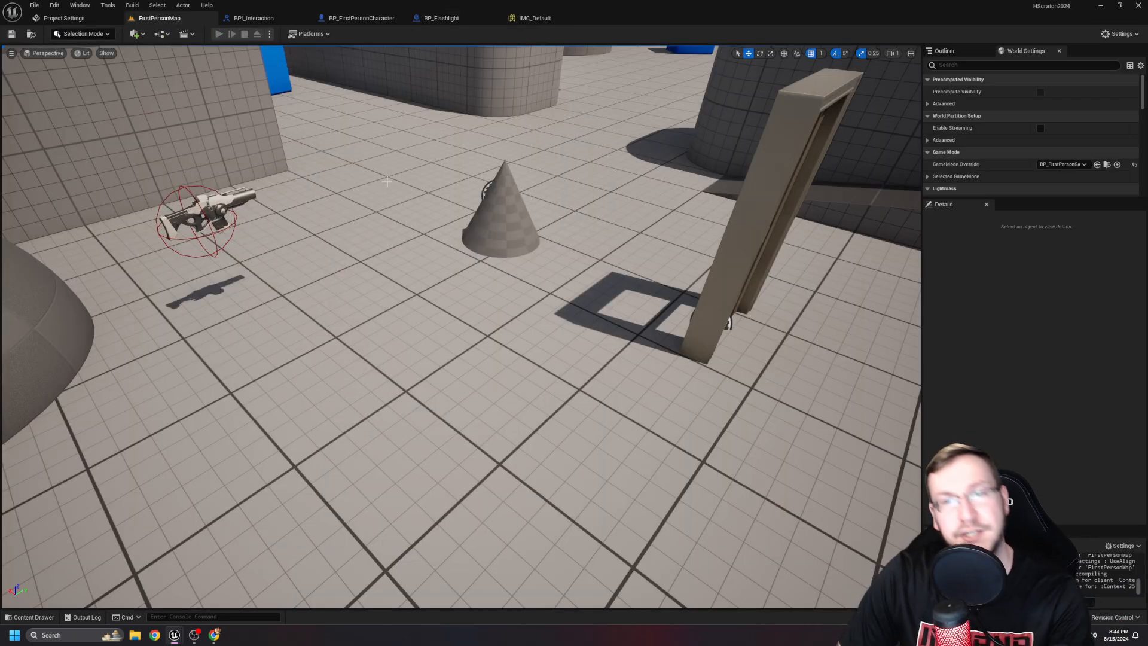
{"action": "left_click", "coordinate": [219, 34]}
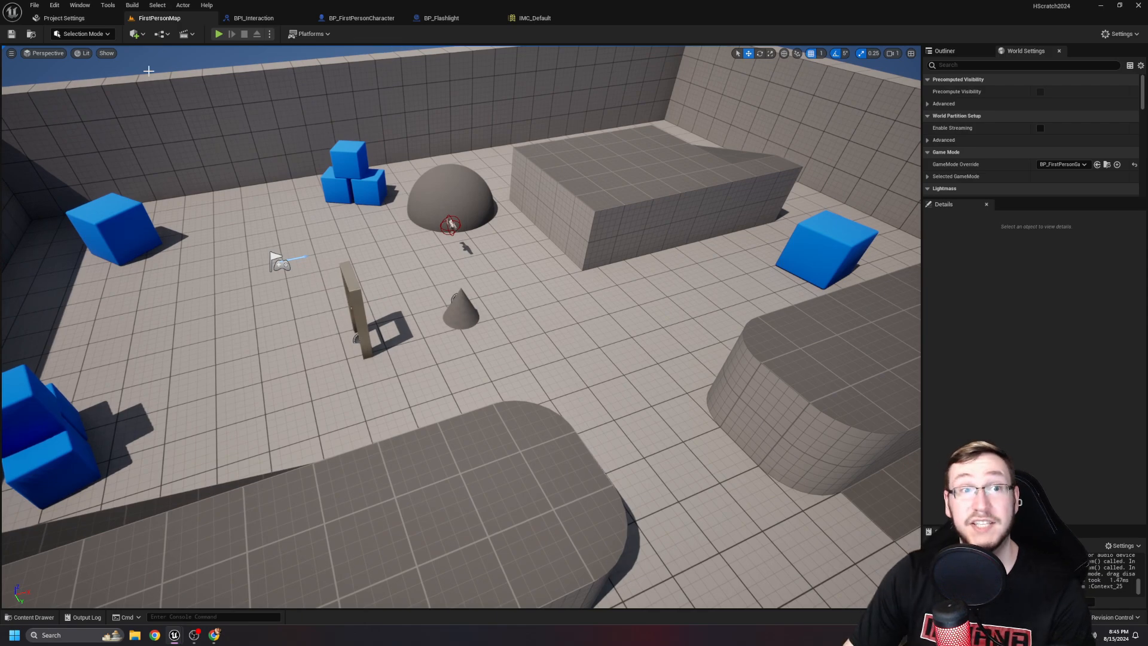
{"action": "left_click", "coordinate": [218, 34]}
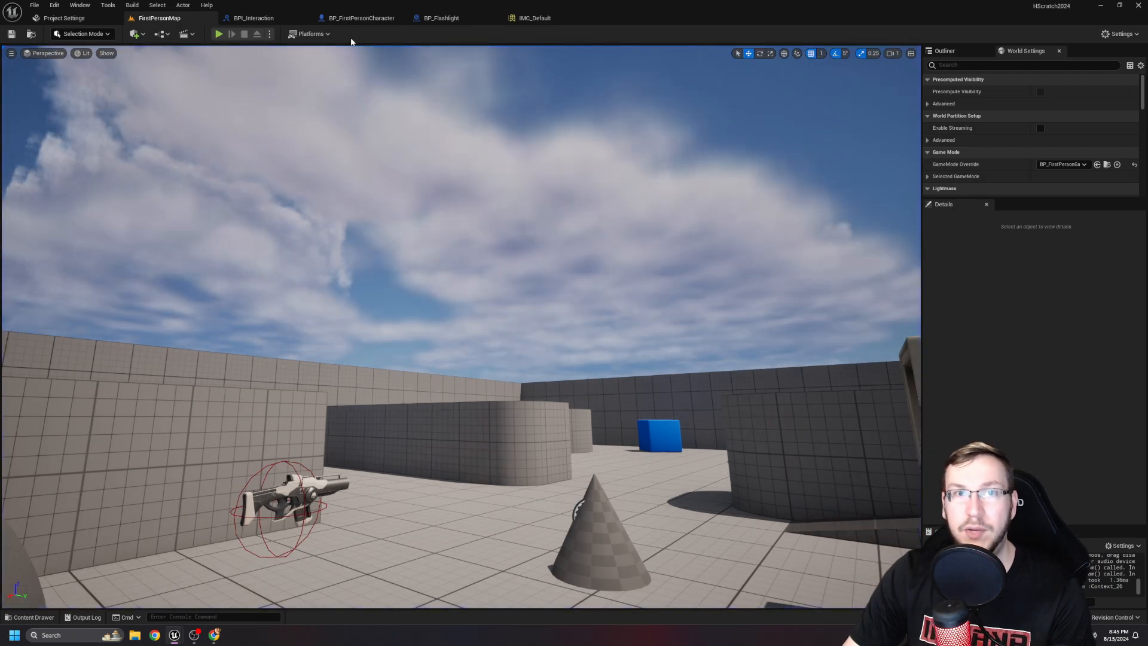
{"action": "left_click", "coordinate": [357, 17]}
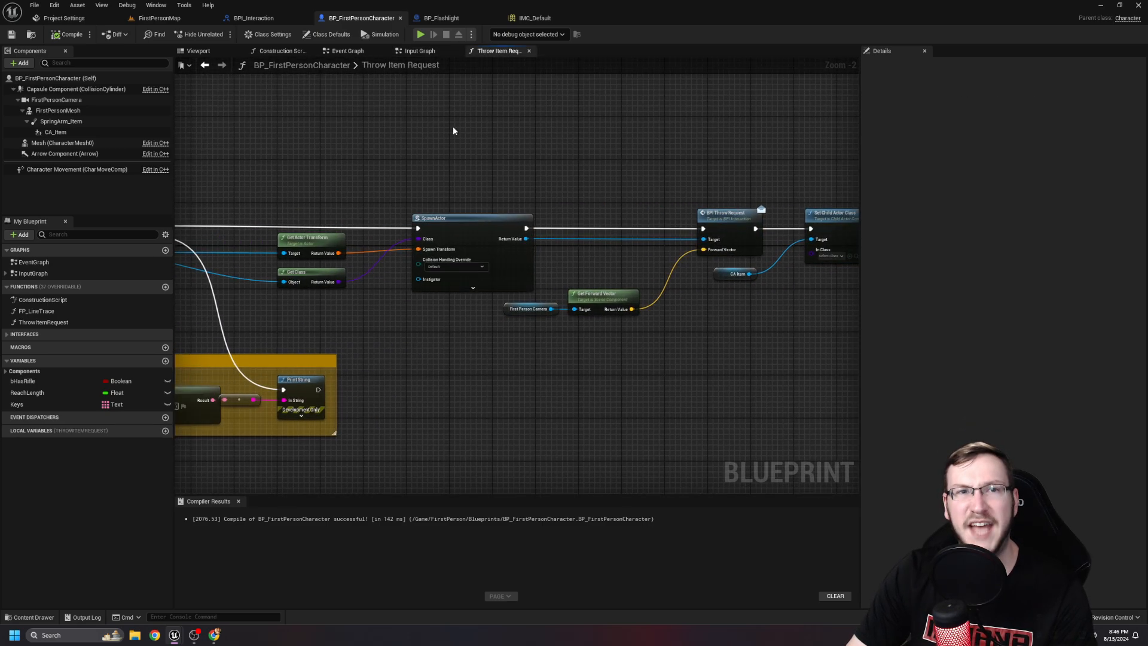
{"action": "mouse_move", "coordinate": [194, 156]}
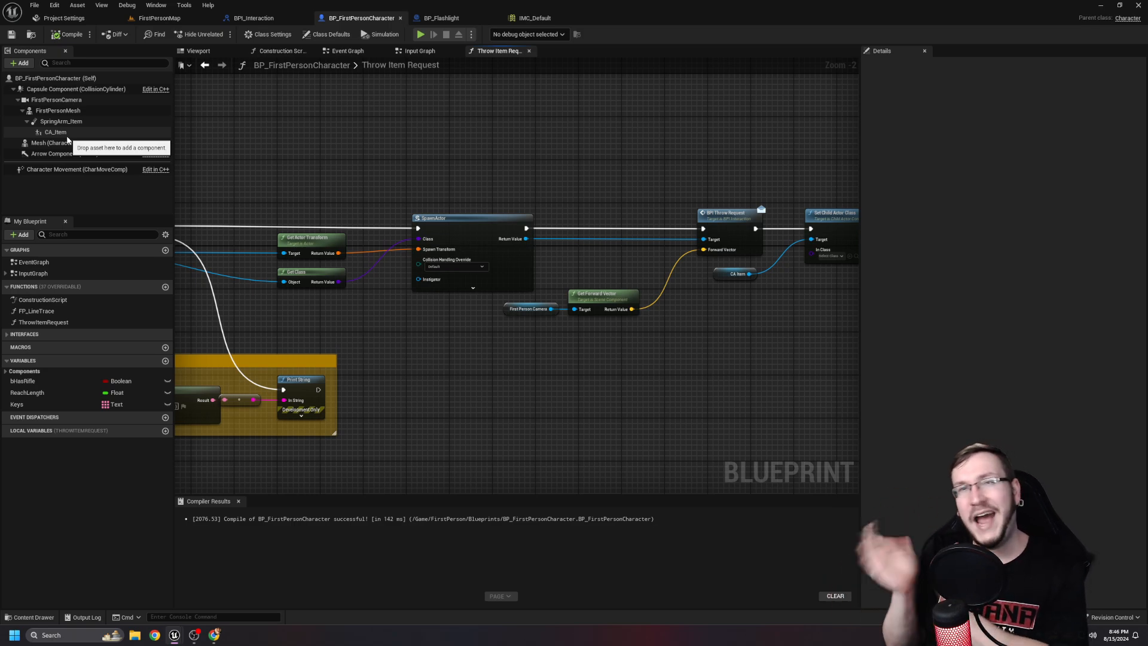
Select the CA_Item component to show BP_Flashlight as its child actor class.
{"action": "left_click", "coordinate": [56, 132]}
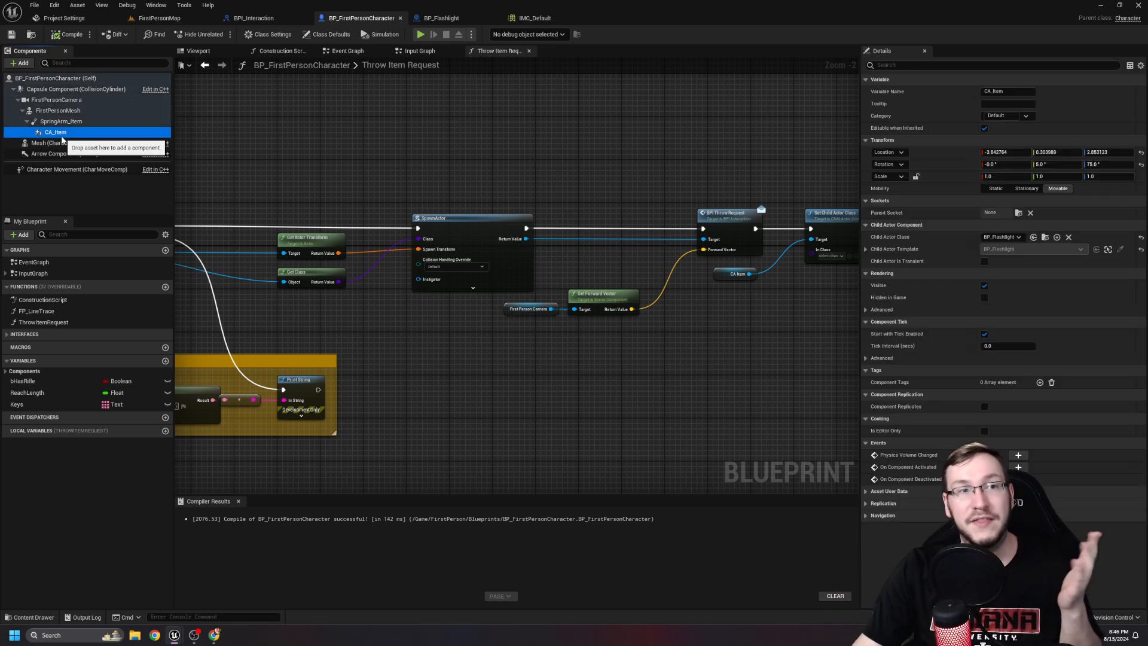